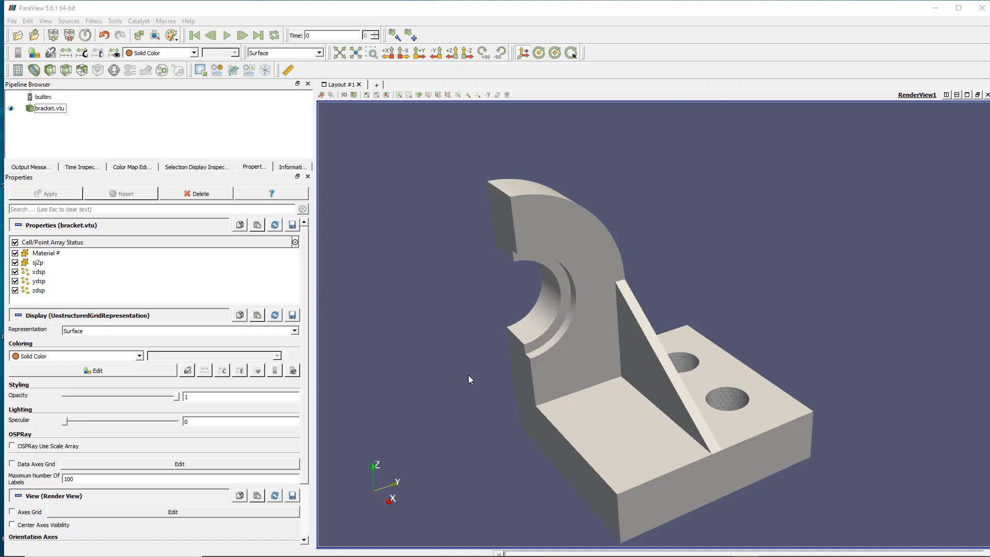
{"action": "mouse_move", "coordinate": [392, 404]}
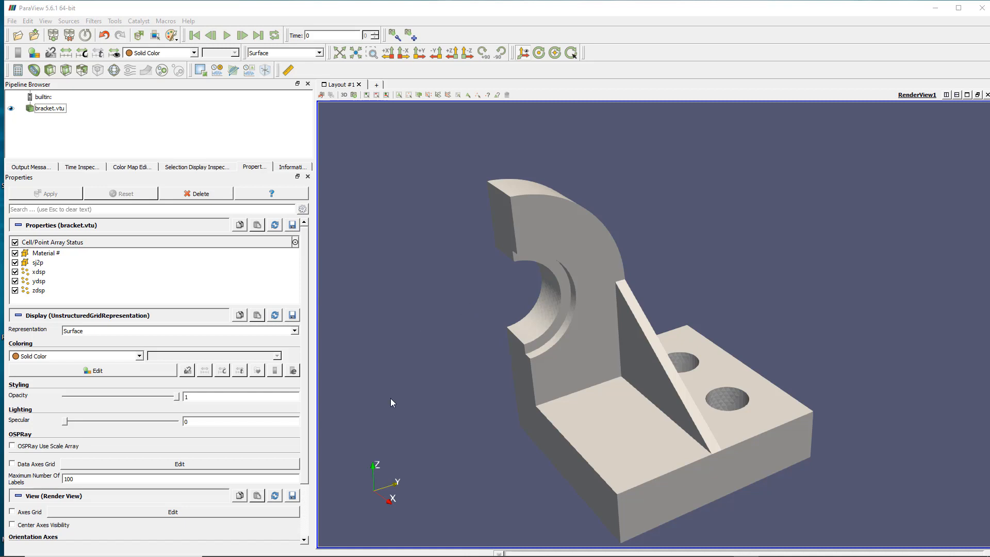
{"action": "mouse_move", "coordinate": [410, 201]}
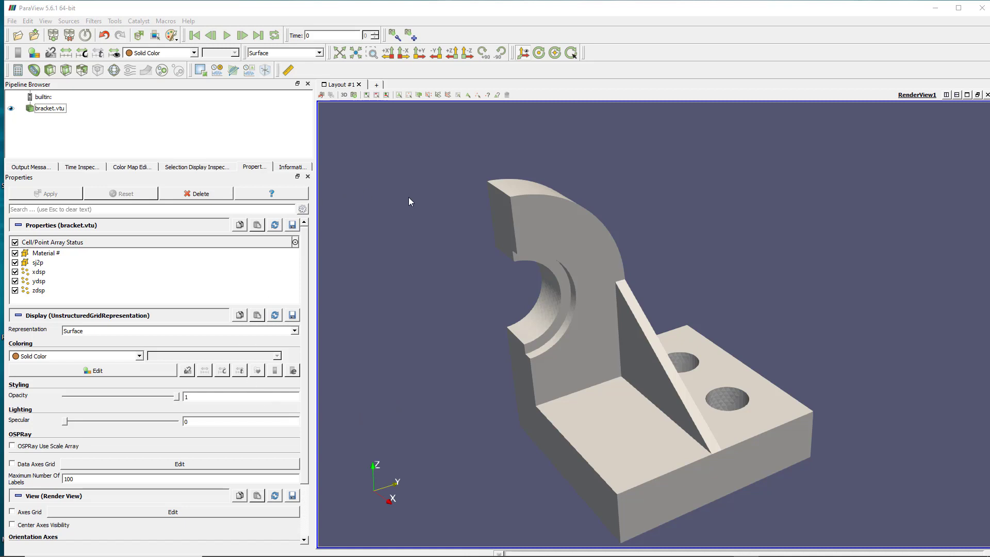
{"action": "mouse_move", "coordinate": [334, 243]}
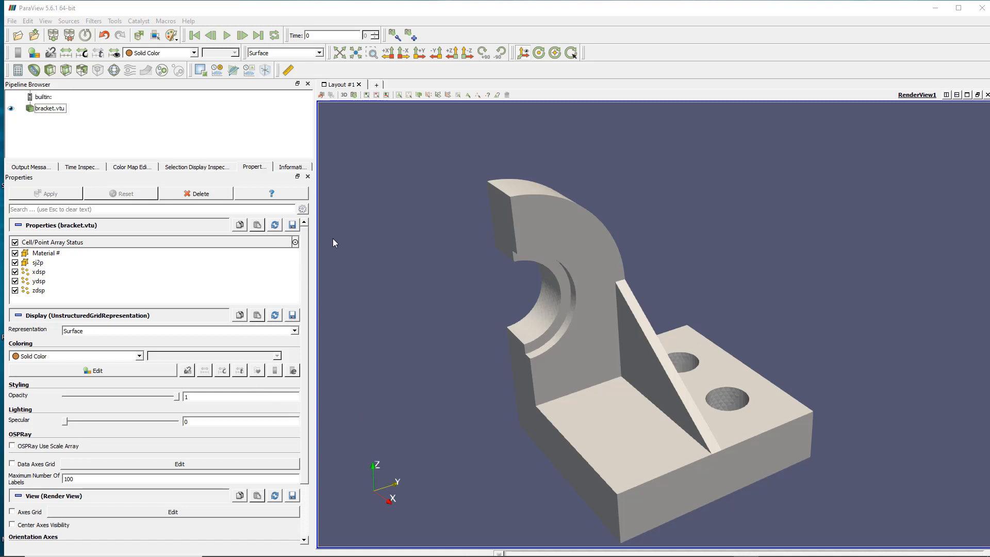
{"action": "mouse_move", "coordinate": [353, 291]}
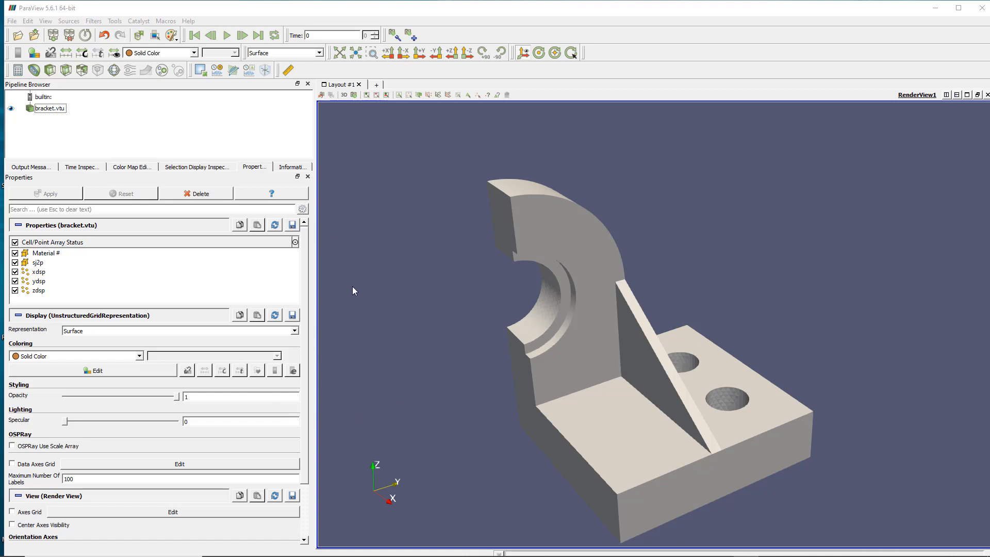
{"action": "mouse_move", "coordinate": [411, 368]}
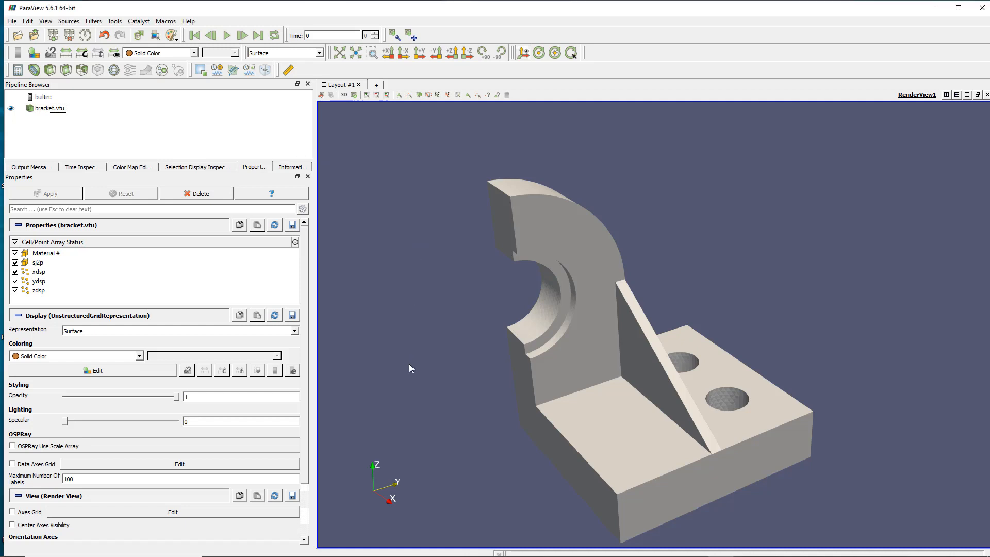
{"action": "mouse_move", "coordinate": [451, 384]}
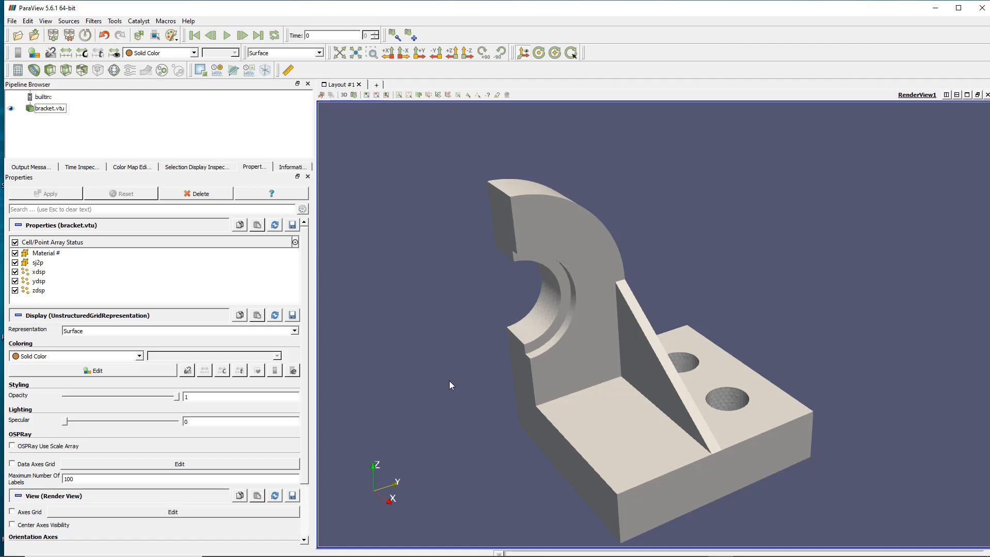
{"action": "mouse_move", "coordinate": [442, 381]}
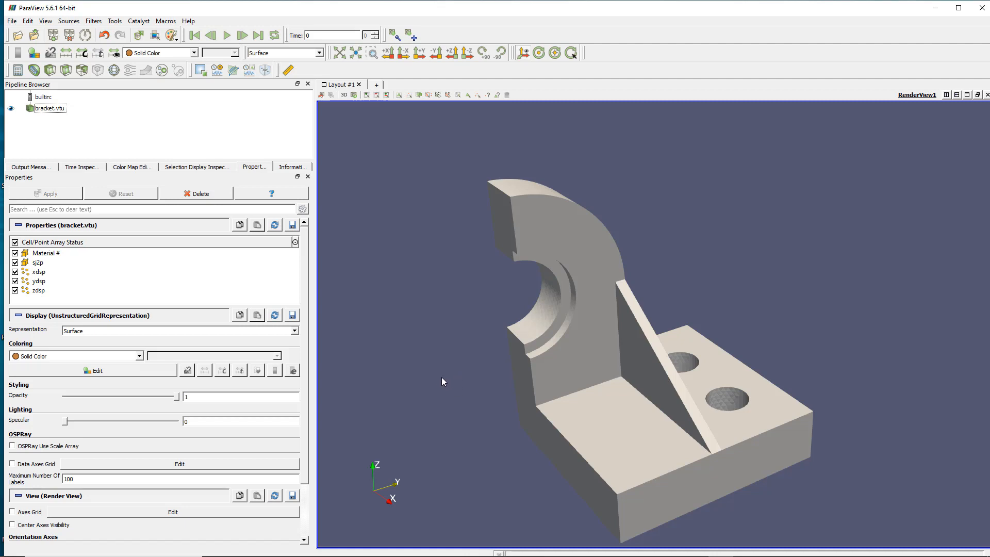
{"action": "mouse_move", "coordinate": [449, 297]}
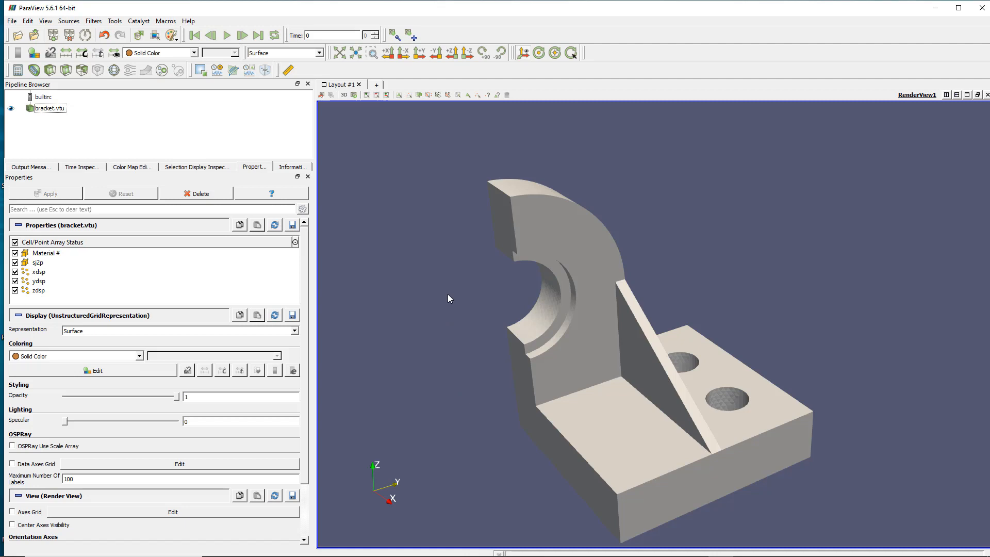
{"action": "mouse_move", "coordinate": [445, 310]}
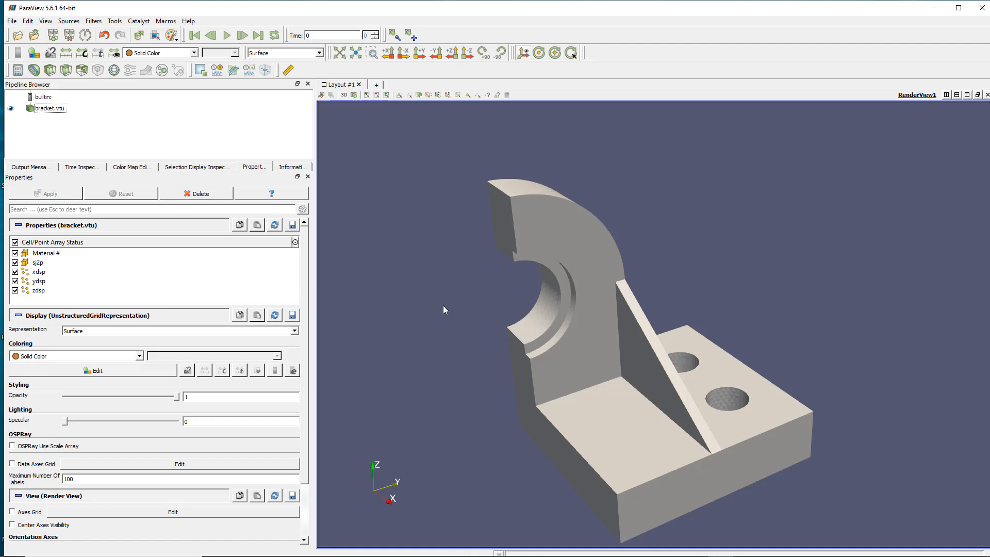
{"action": "mouse_move", "coordinate": [440, 283]}
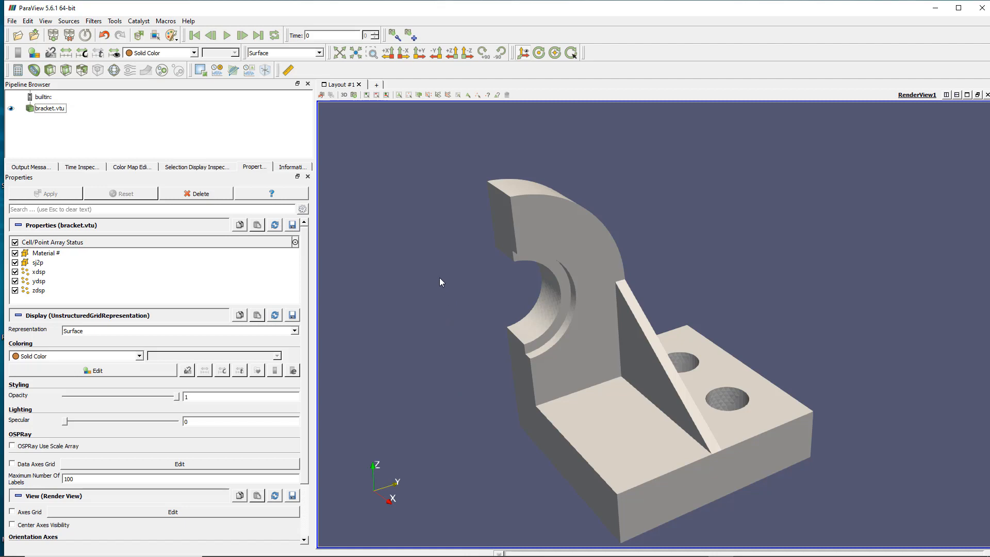
{"action": "mouse_move", "coordinate": [424, 322]}
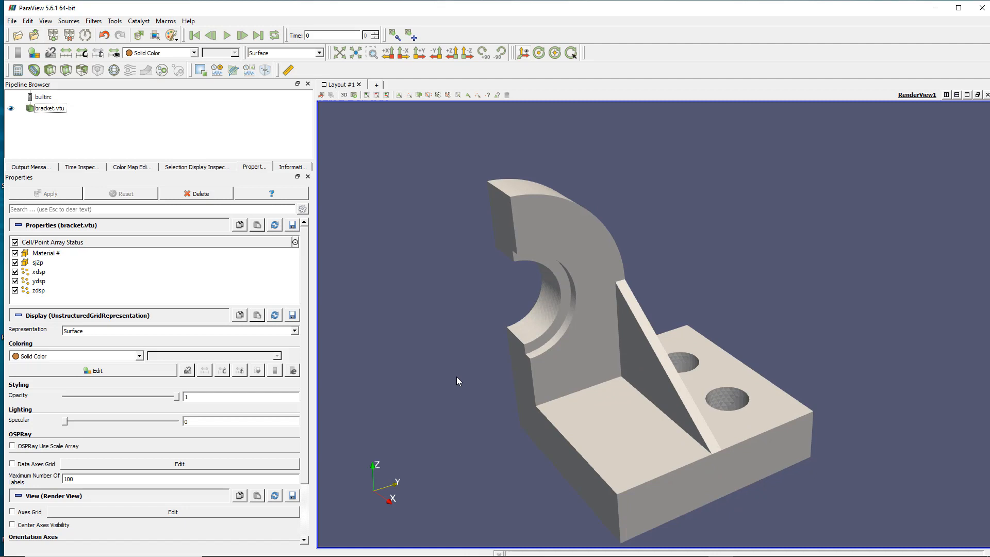
{"action": "mouse_move", "coordinate": [464, 419]}
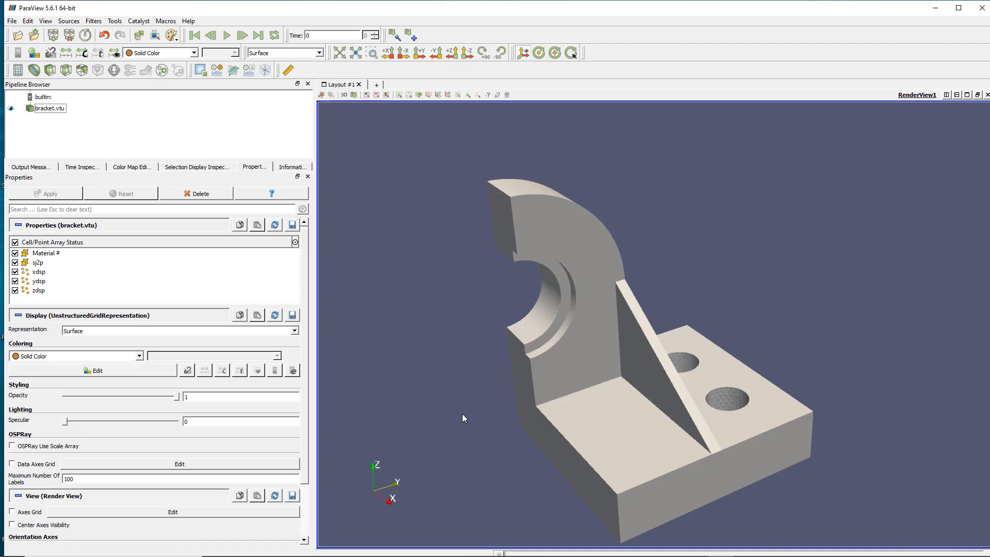
{"action": "mouse_move", "coordinate": [524, 392]}
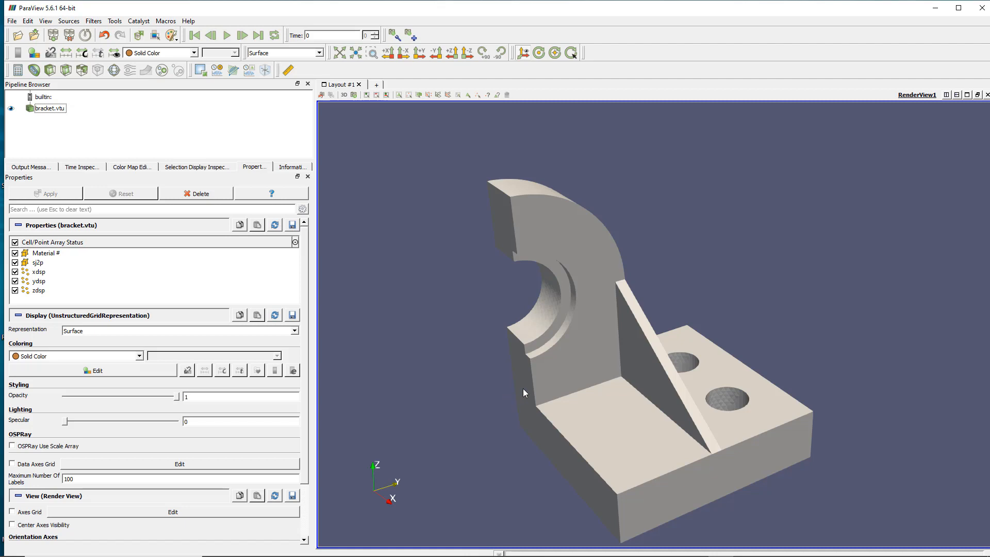
{"action": "mouse_move", "coordinate": [651, 430]}
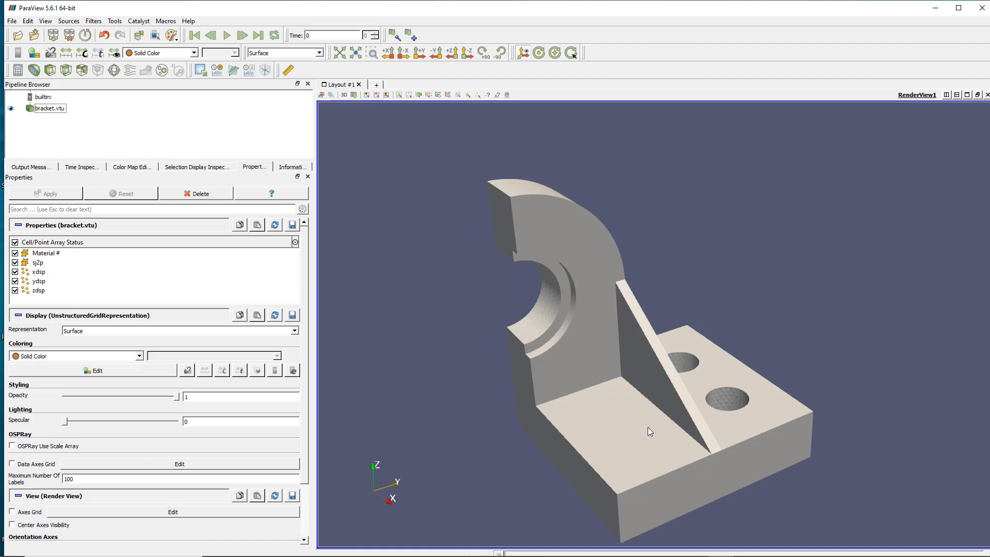
{"action": "mouse_move", "coordinate": [659, 420]}
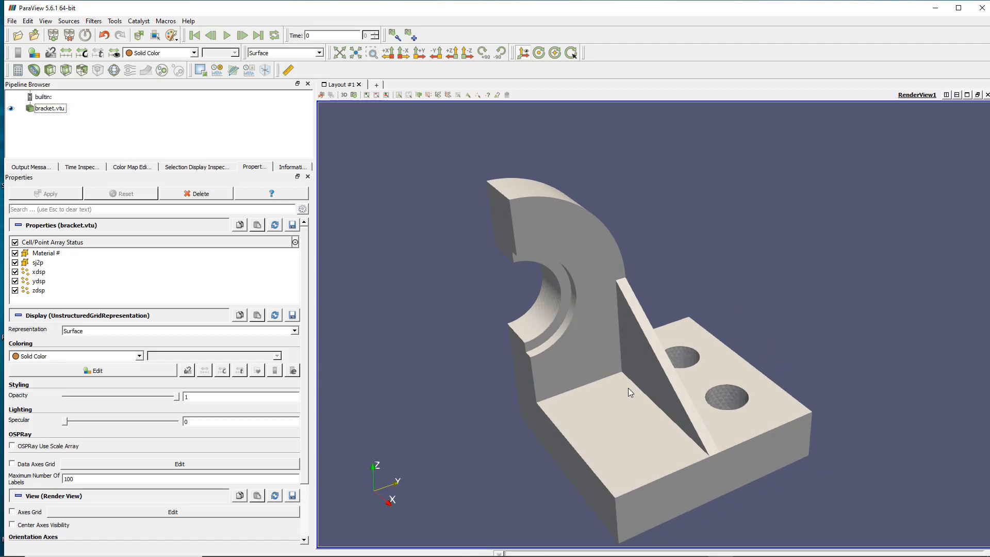
{"action": "mouse_move", "coordinate": [117, 127]}
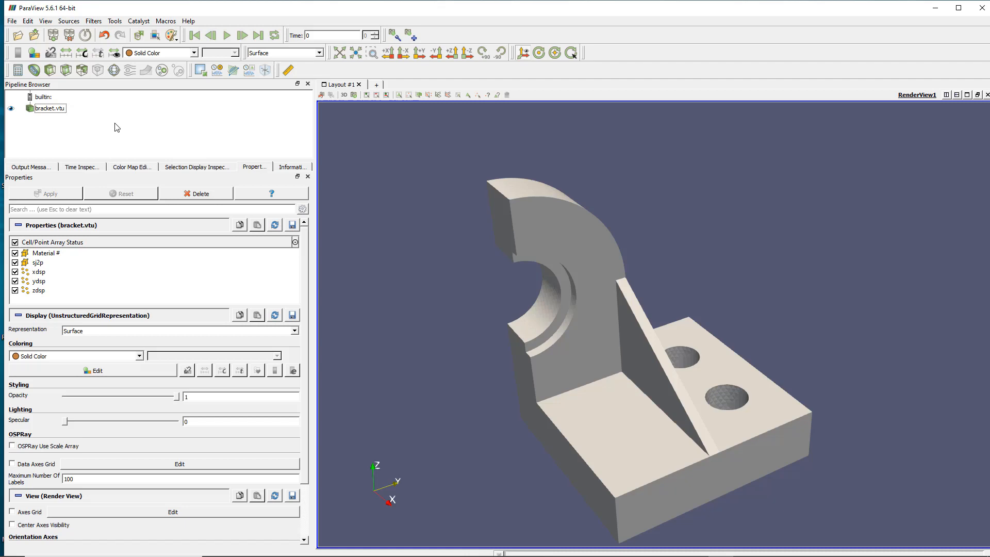
{"action": "mouse_move", "coordinate": [327, 254]}
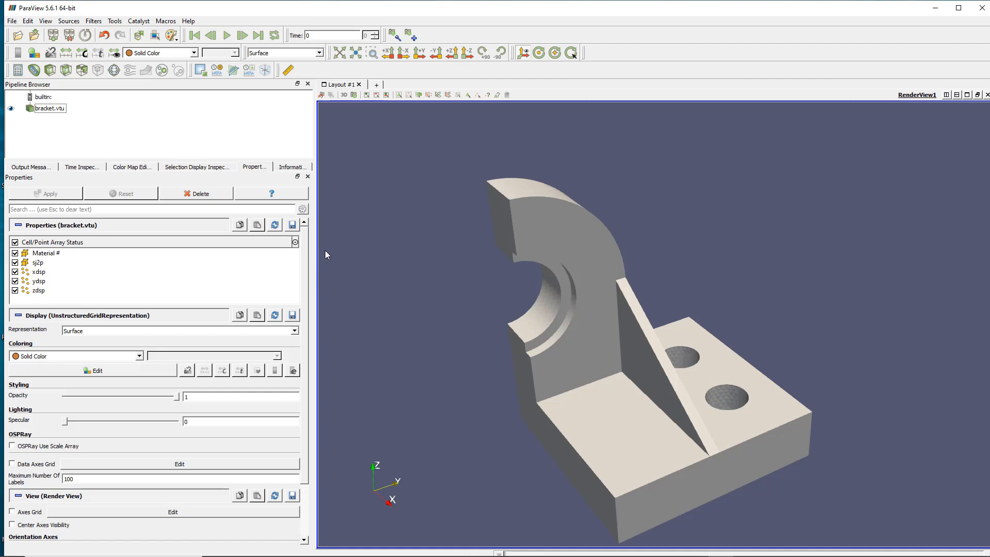
{"action": "mouse_move", "coordinate": [110, 84]}
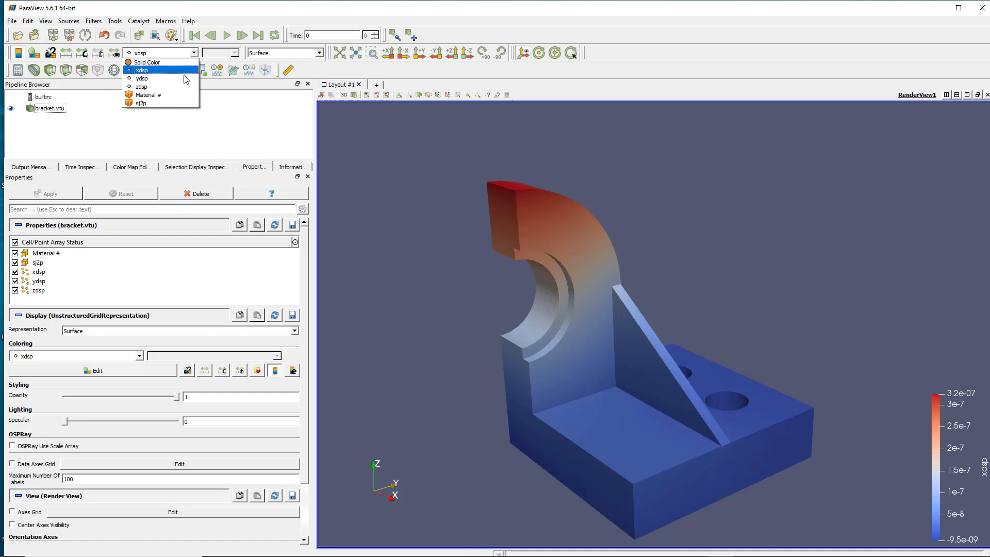
- Try colouring the bracket by ydsp and zdsp, then settle on xdsp (legend about -9.5e-09 to 3.2e-07)
{"action": "left_click", "coordinate": [141, 77]}
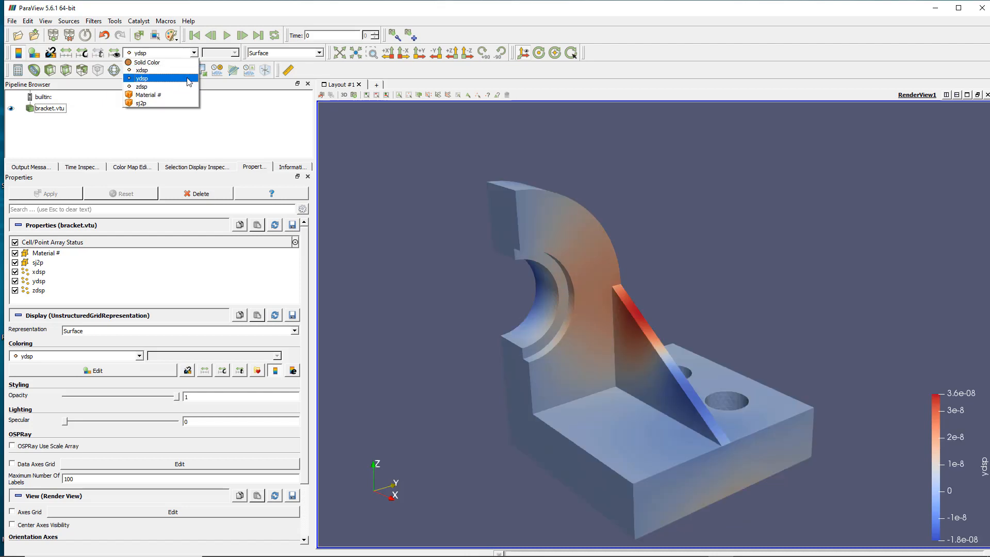
{"action": "left_click", "coordinate": [142, 87]}
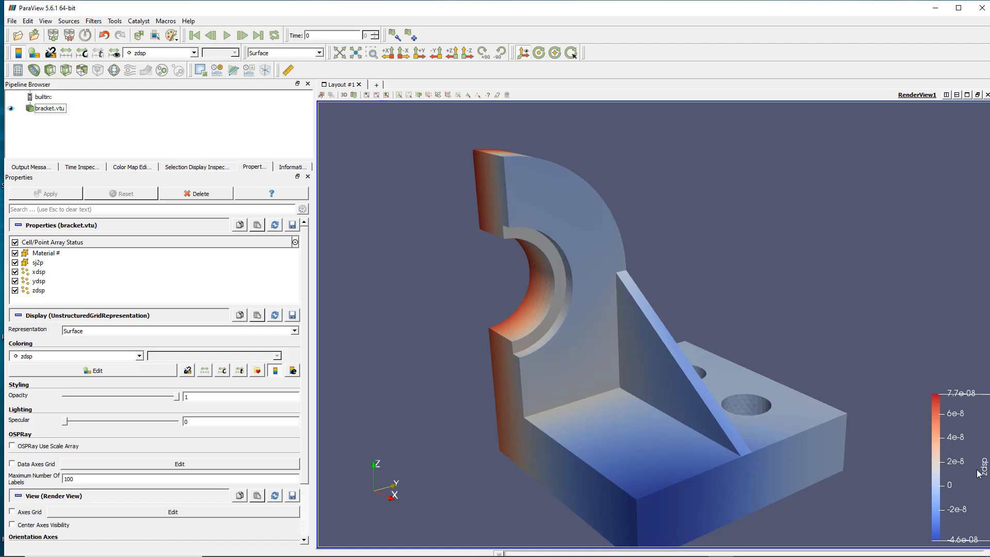
{"action": "mouse_move", "coordinate": [541, 333]}
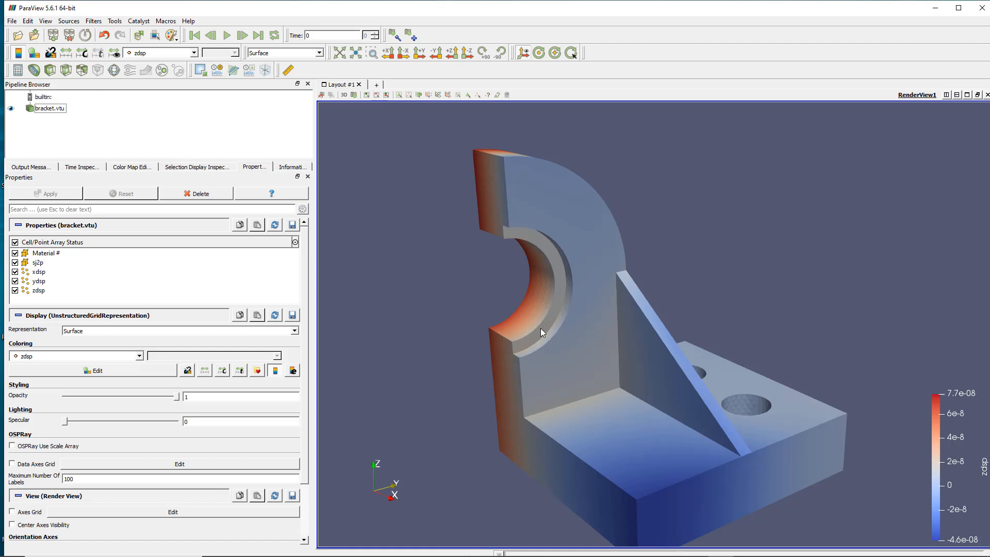
{"action": "mouse_move", "coordinate": [514, 224]}
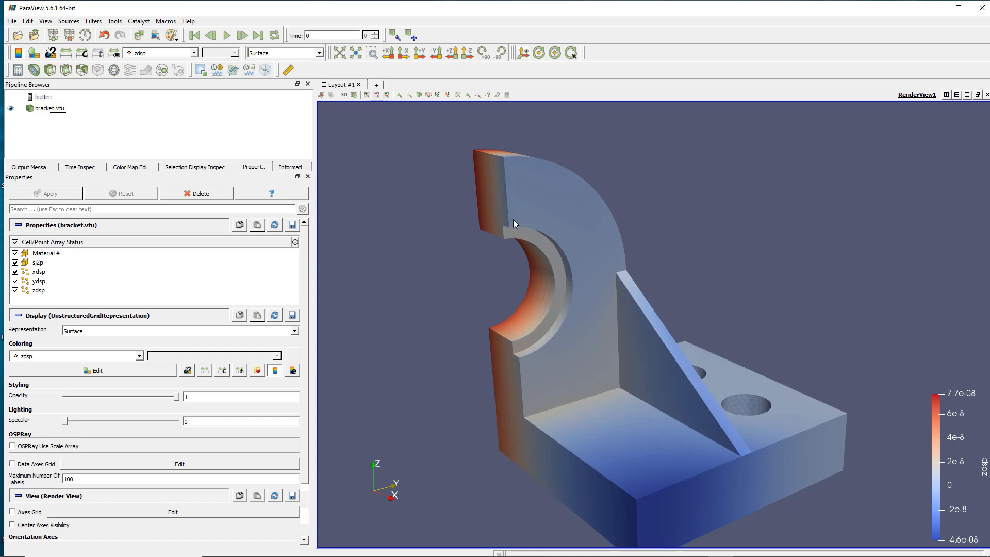
{"action": "left_click", "coordinate": [191, 52]}
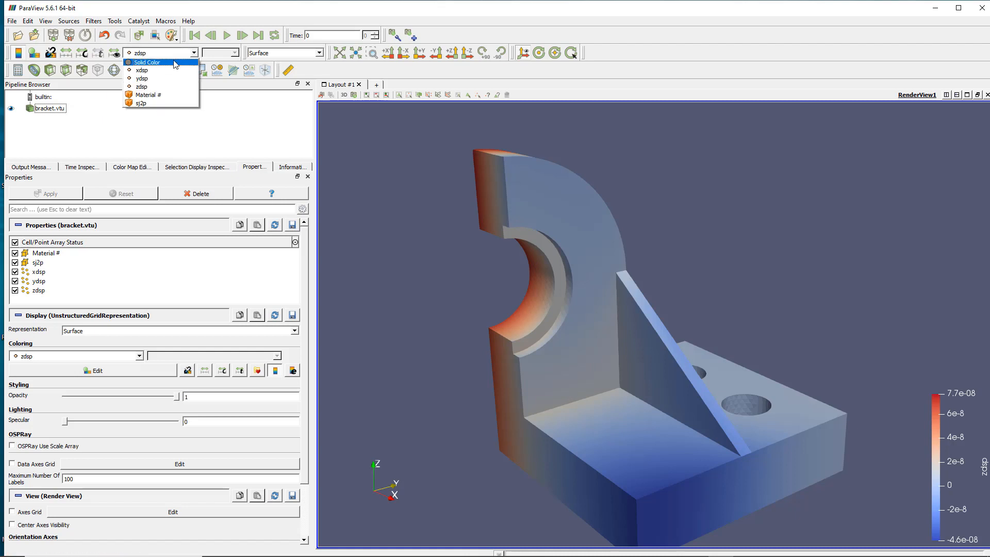
{"action": "left_click", "coordinate": [142, 70]}
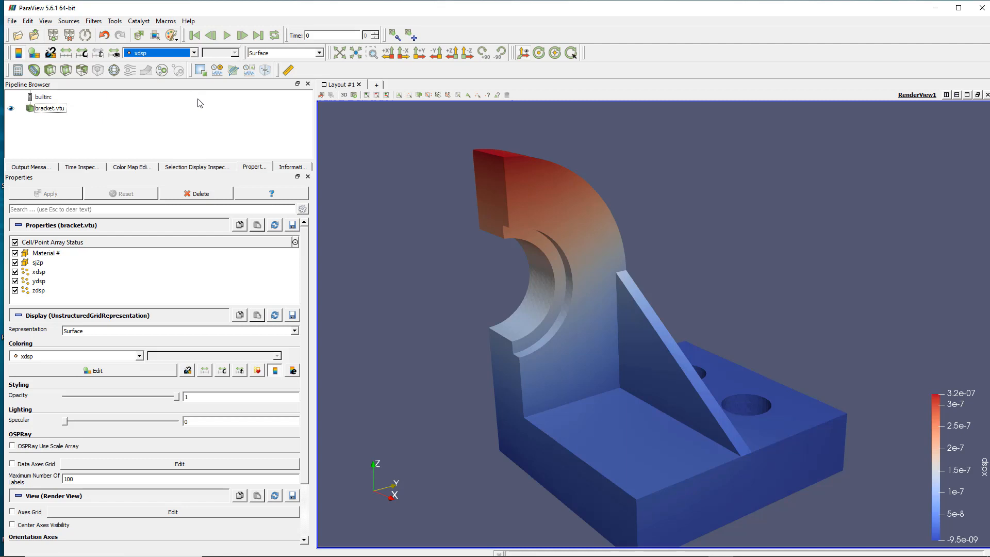
{"action": "mouse_move", "coordinate": [162, 139]}
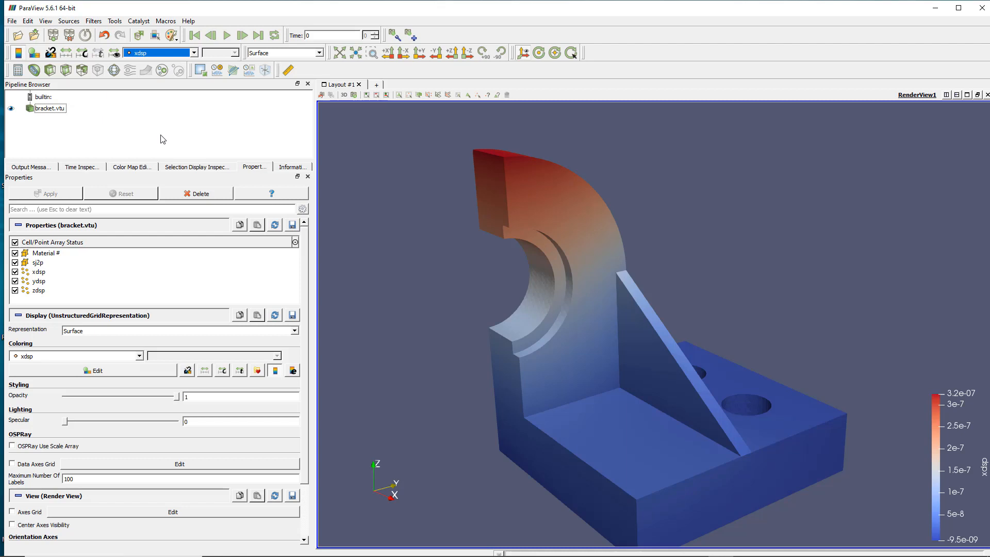
{"action": "mouse_move", "coordinate": [72, 300]}
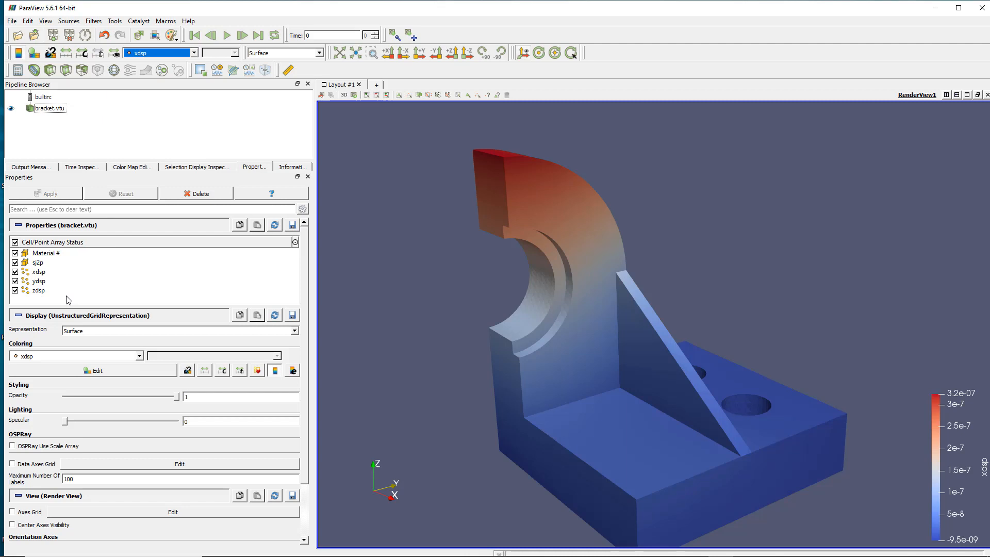
{"action": "mouse_move", "coordinate": [51, 297]}
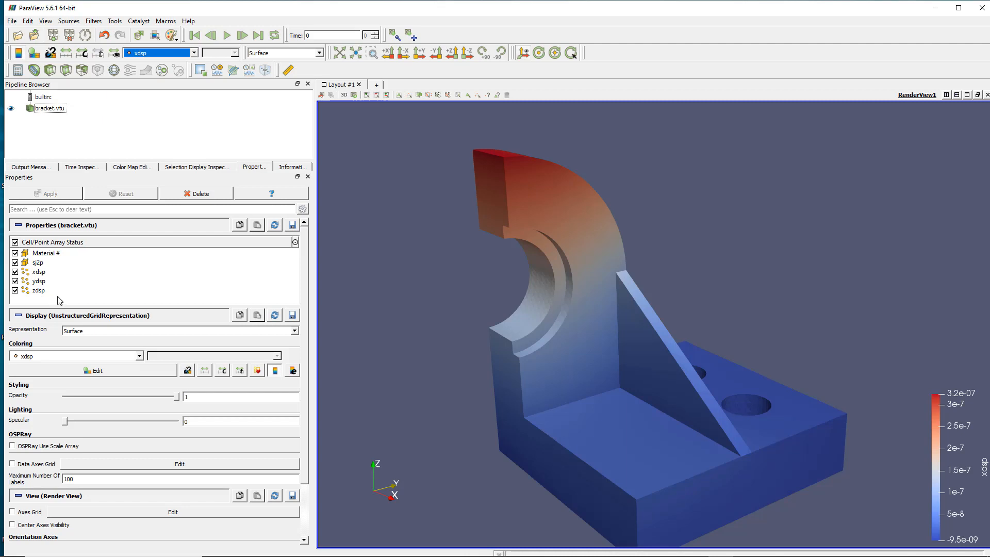
{"action": "mouse_move", "coordinate": [200, 130]}
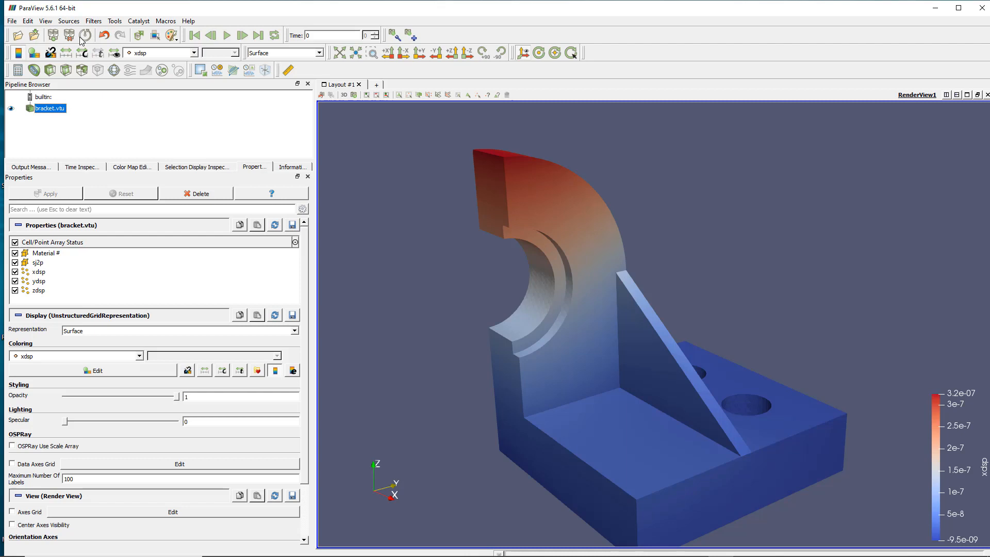
- Browse Filters > Alphabetical down to Calculator without adding a filter yet
{"action": "left_click", "coordinate": [93, 21]}
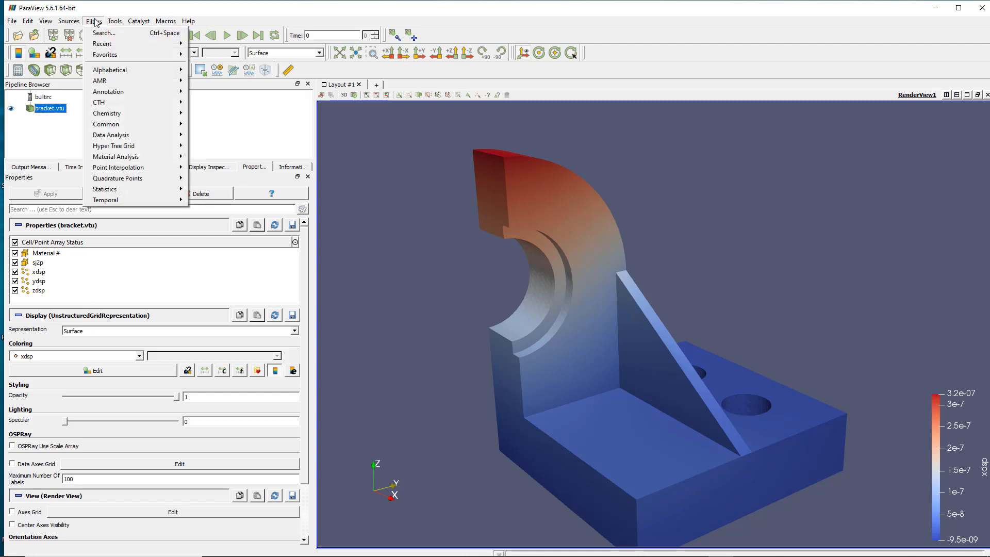
{"action": "mouse_move", "coordinate": [106, 199]}
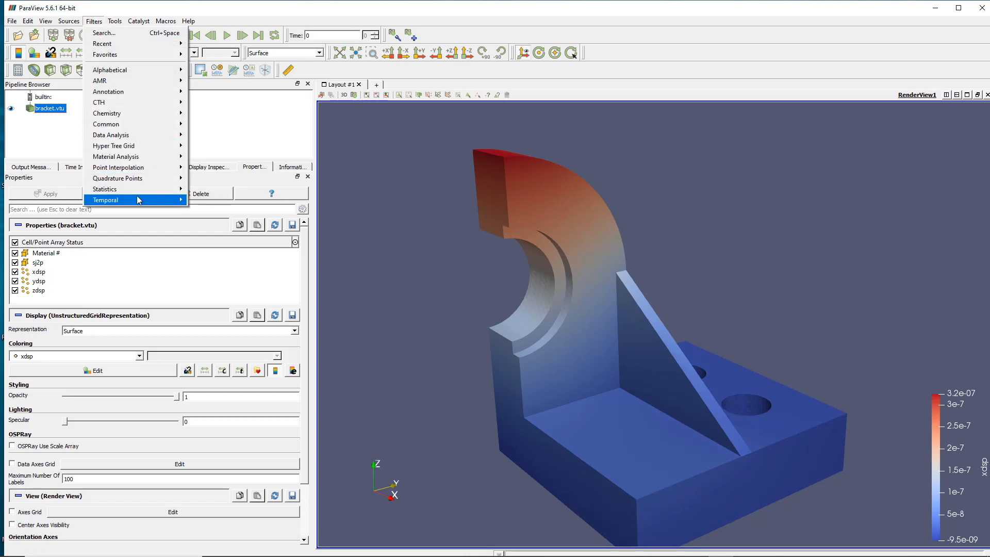
{"action": "mouse_move", "coordinate": [131, 113]}
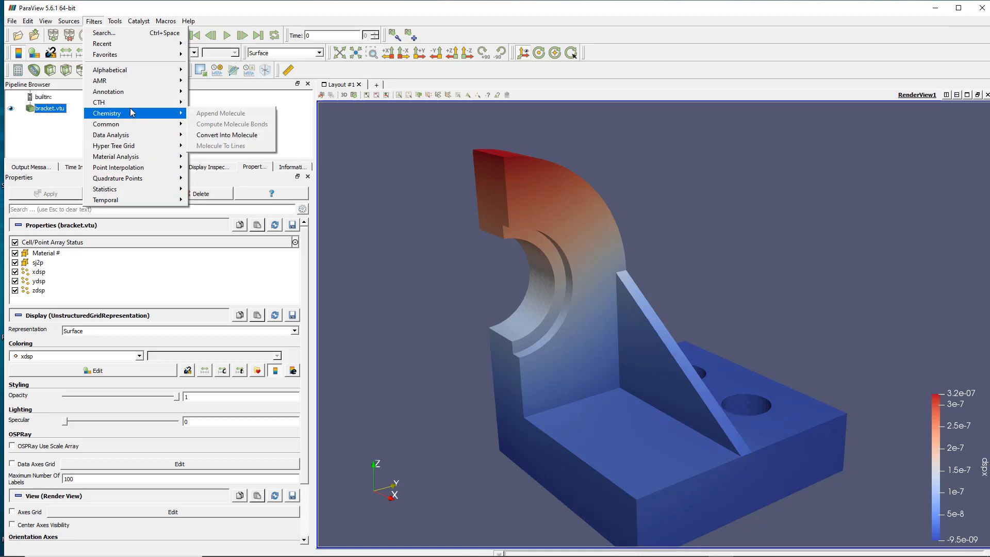
{"action": "left_click", "coordinate": [110, 69]}
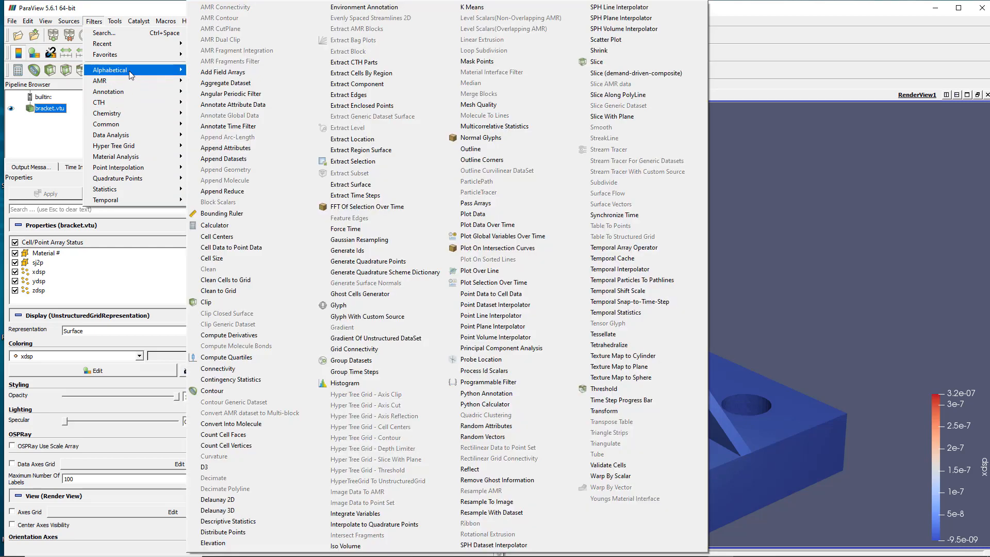
{"action": "mouse_move", "coordinate": [212, 257]}
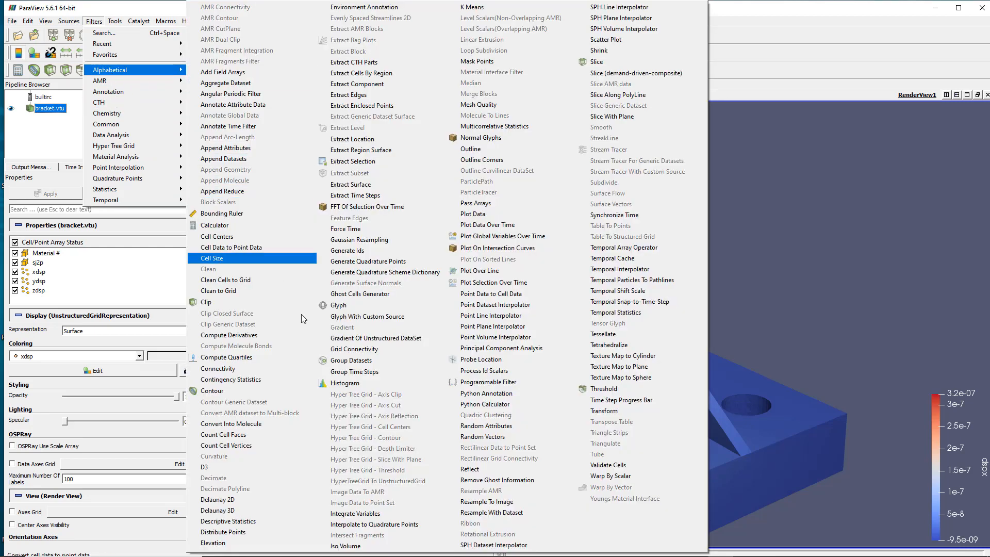
{"action": "mouse_move", "coordinate": [252, 323]}
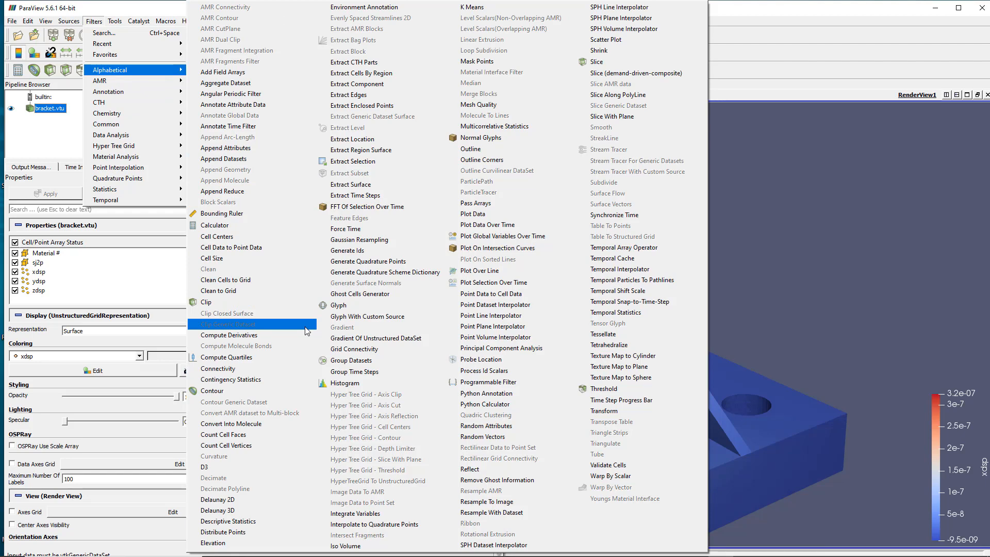
{"action": "mouse_move", "coordinate": [378, 339]}
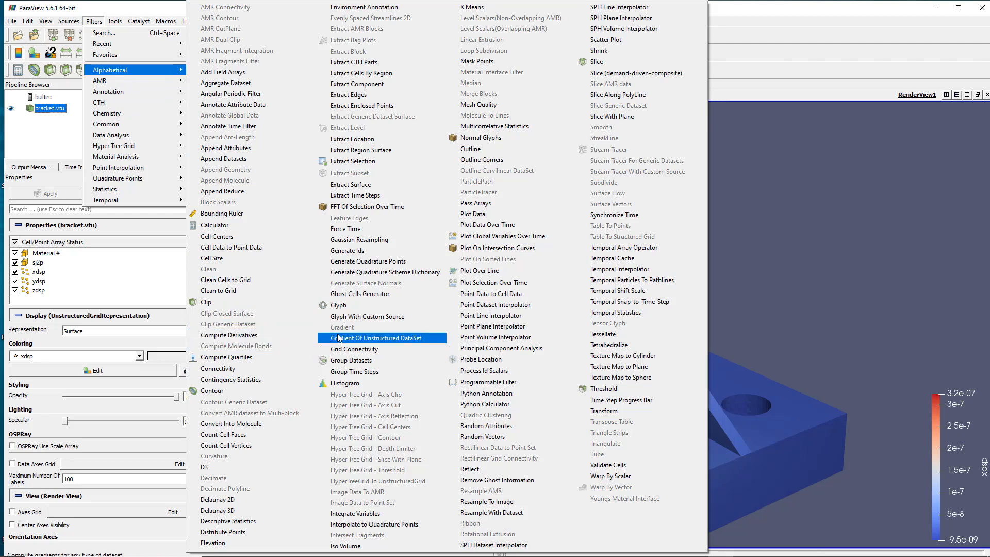
{"action": "mouse_move", "coordinate": [353, 371]}
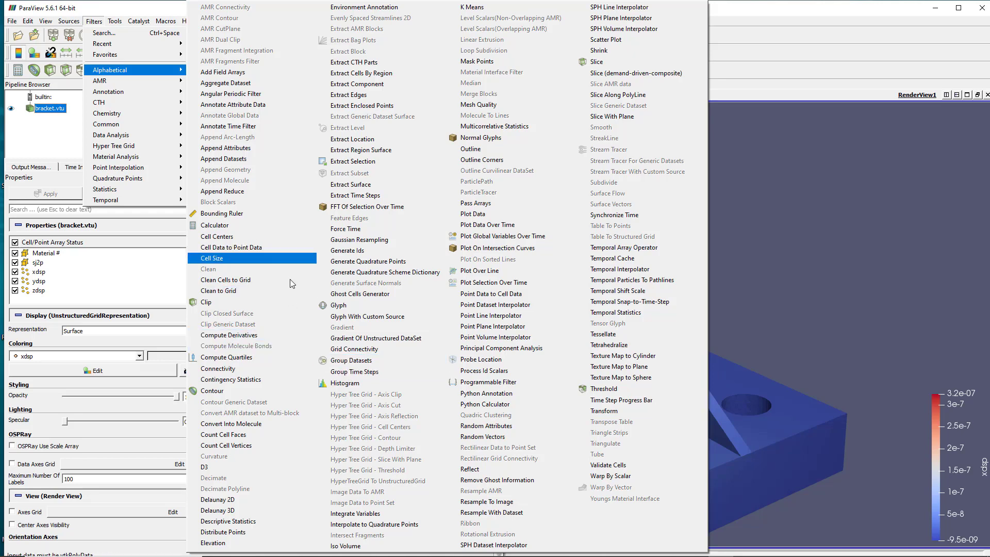
{"action": "mouse_move", "coordinate": [289, 313]}
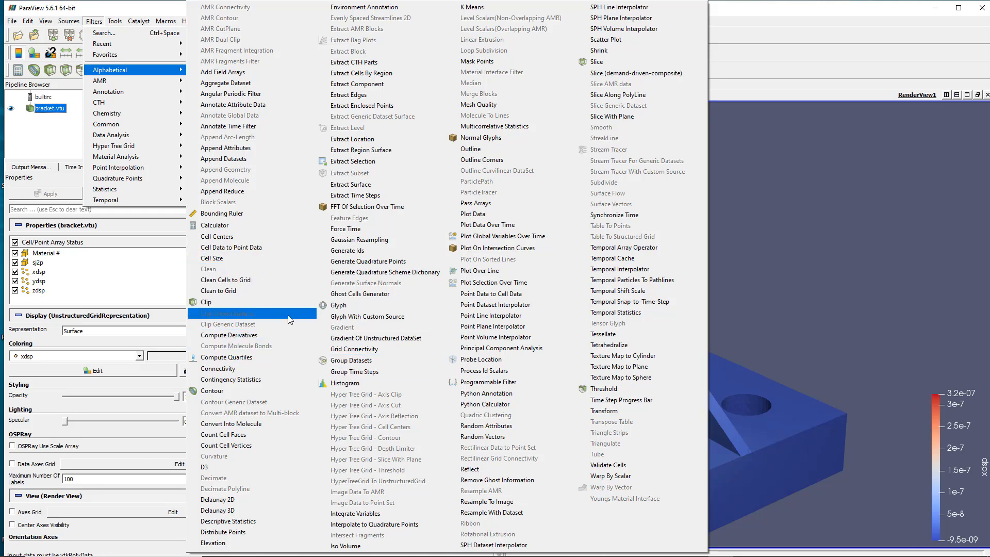
{"action": "mouse_move", "coordinate": [297, 412]}
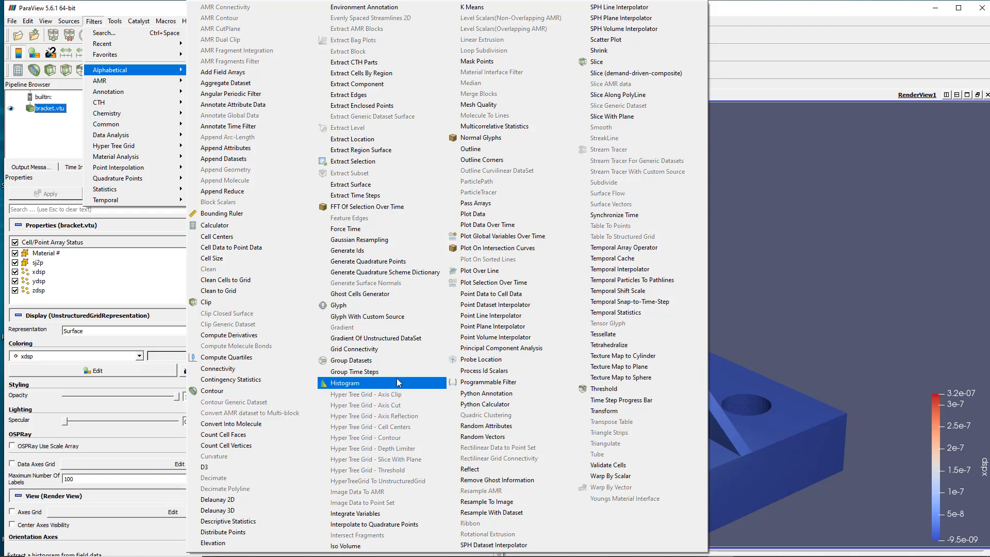
{"action": "mouse_move", "coordinate": [355, 514]}
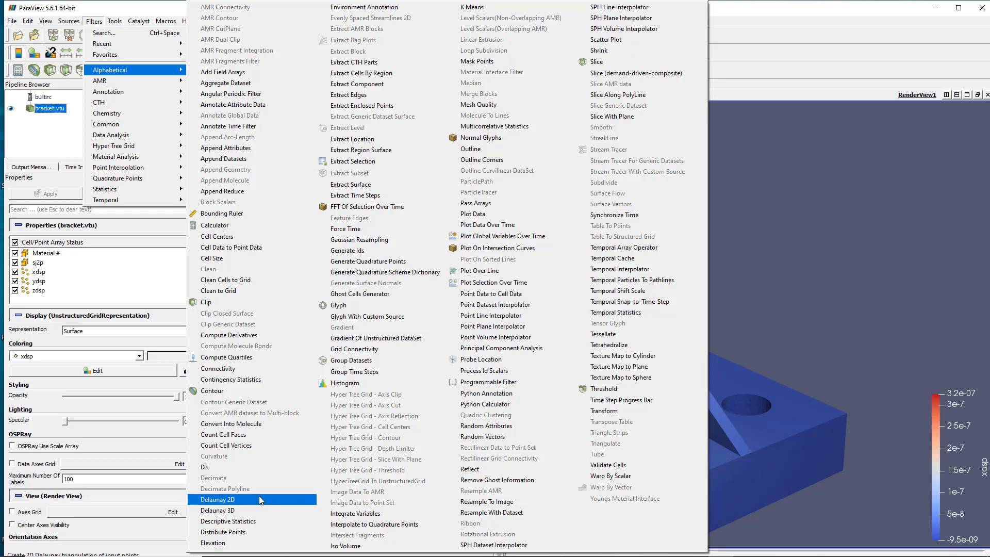
{"action": "mouse_move", "coordinate": [273, 499]}
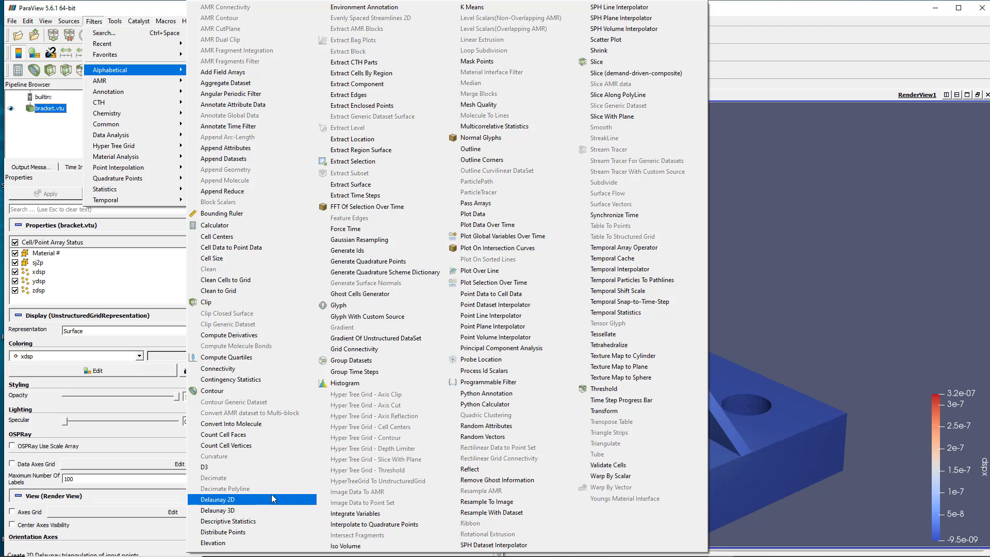
{"action": "mouse_move", "coordinate": [511, 282]}
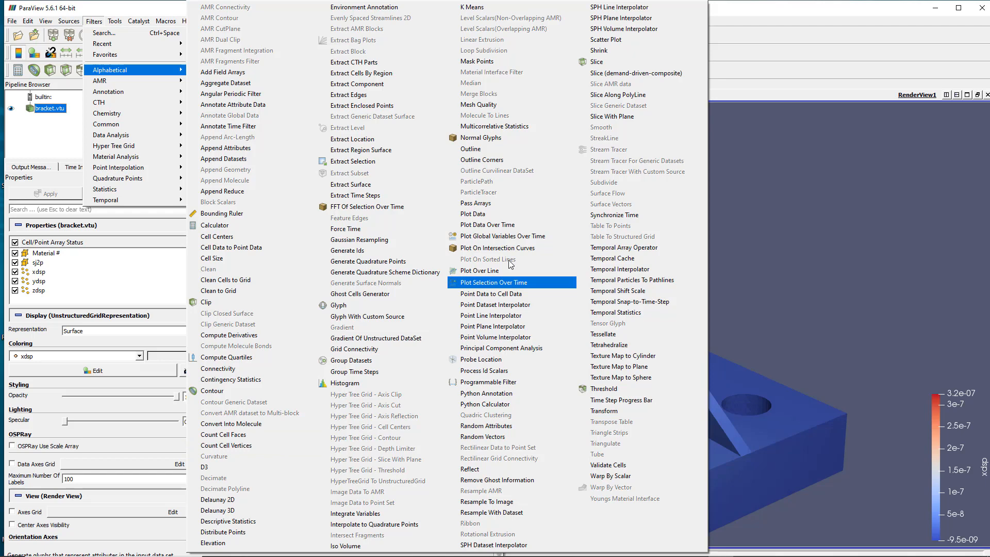
{"action": "mouse_move", "coordinate": [619, 269]}
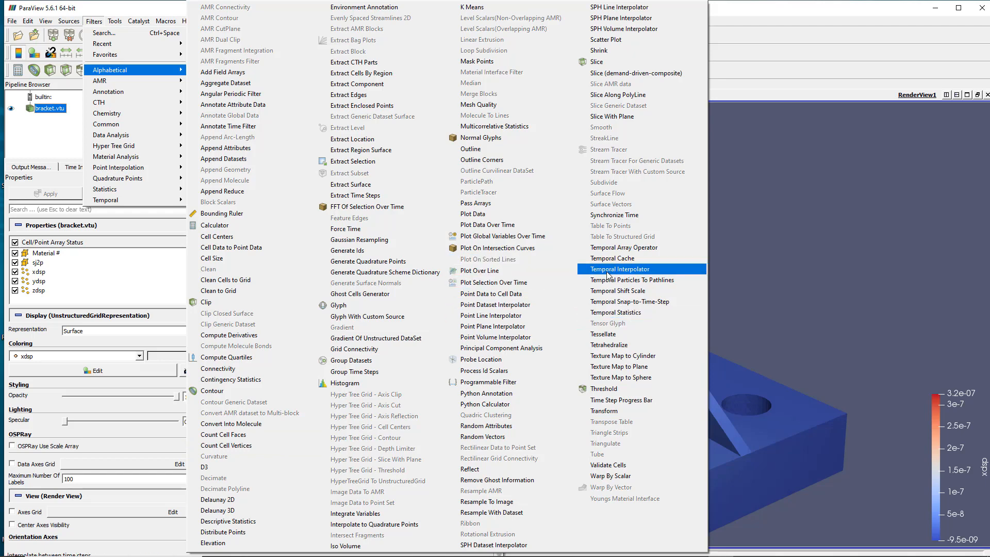
{"action": "mouse_move", "coordinate": [621, 400]}
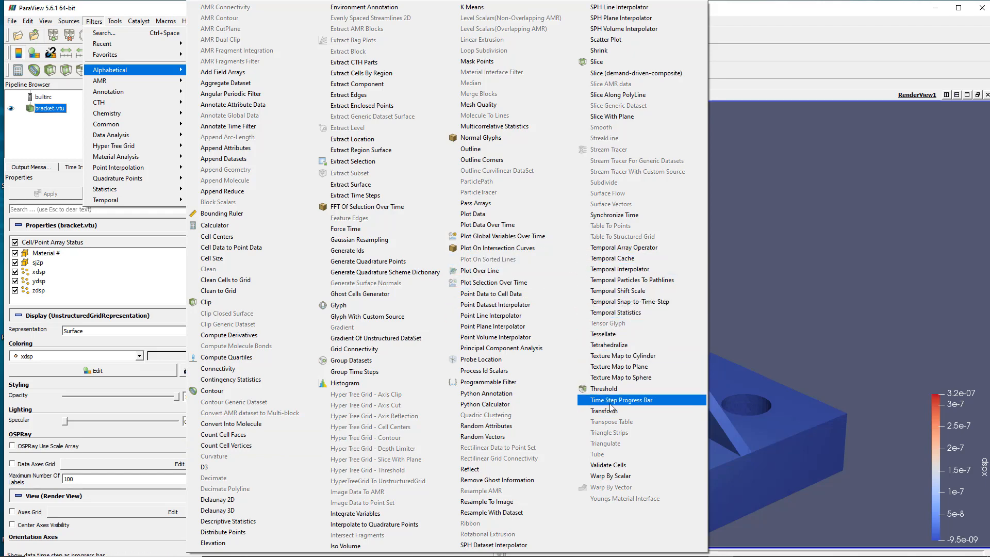
{"action": "mouse_move", "coordinate": [479, 270]}
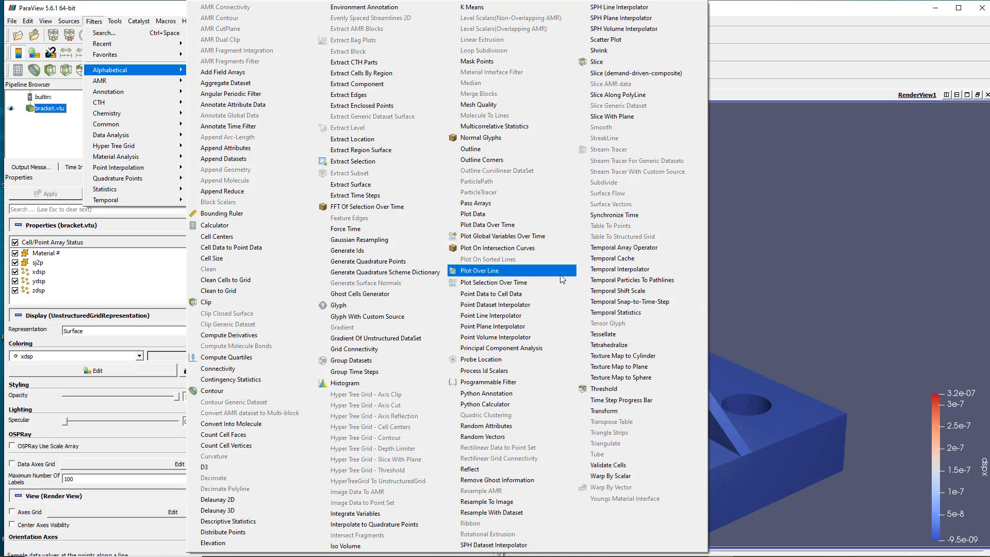
{"action": "mouse_move", "coordinate": [217, 235]}
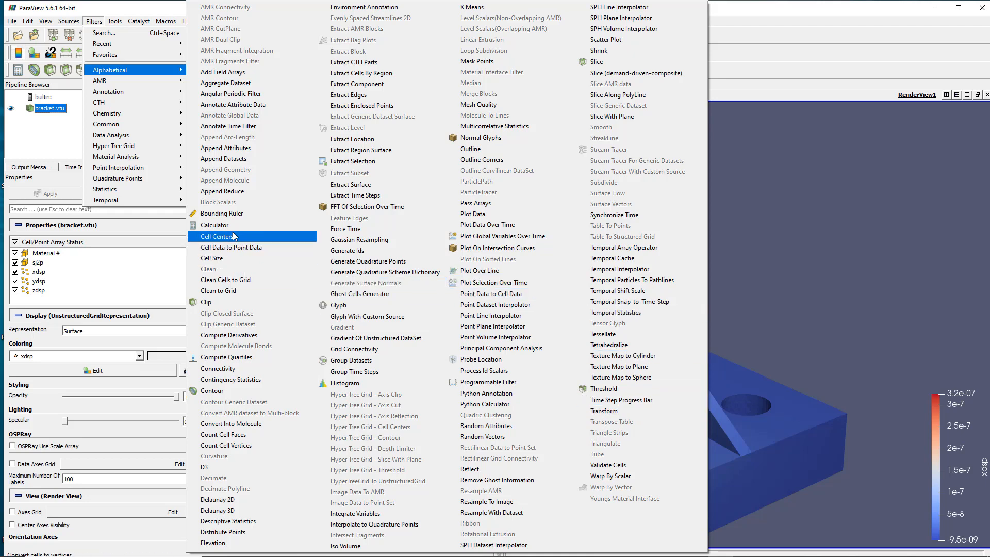
{"action": "mouse_move", "coordinate": [215, 225]}
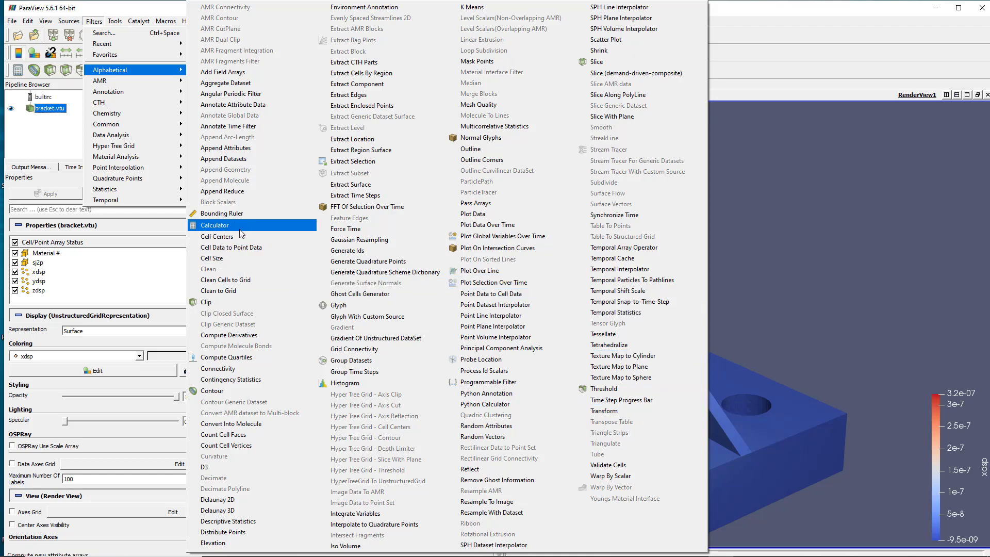
{"action": "mouse_move", "coordinate": [256, 234]}
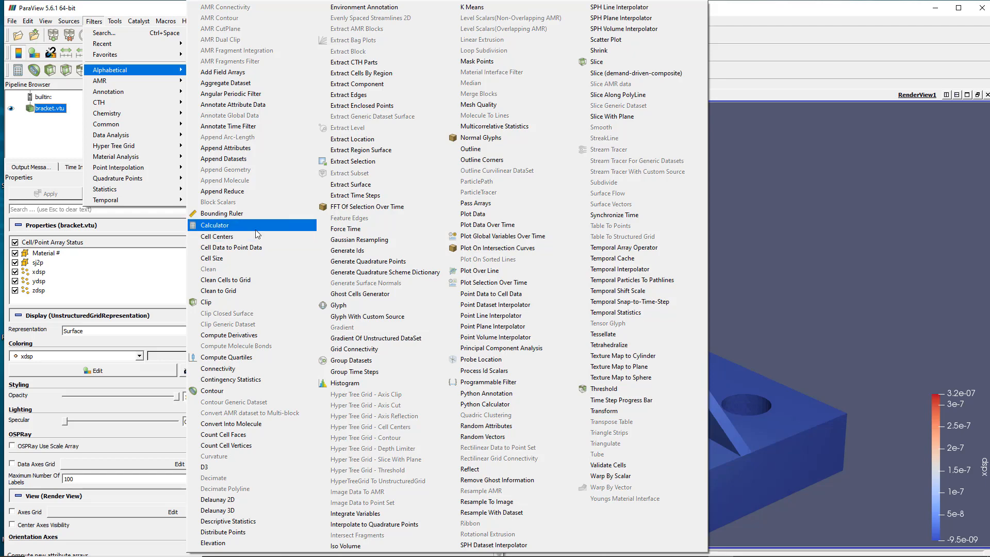
{"action": "mouse_move", "coordinate": [256, 232]}
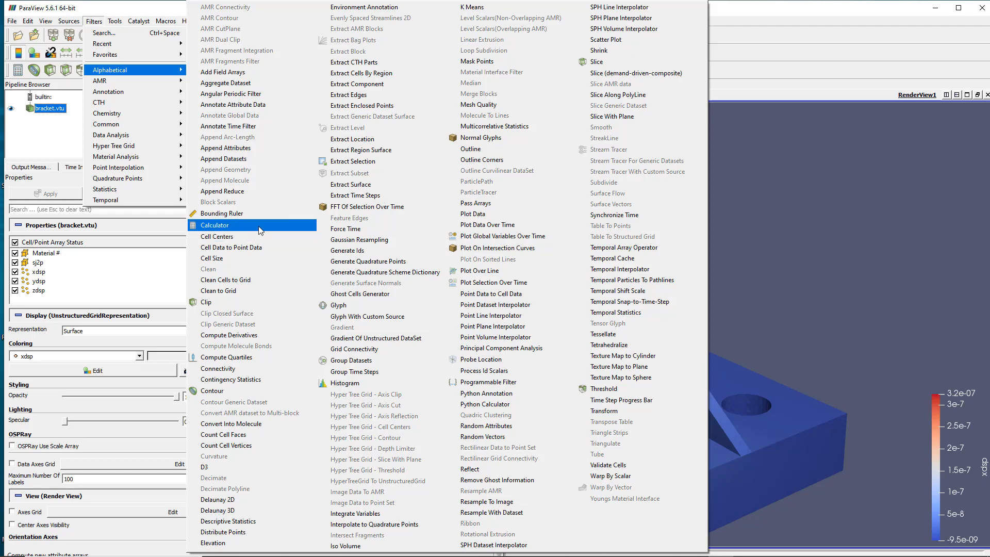
{"action": "mouse_move", "coordinate": [256, 390]}
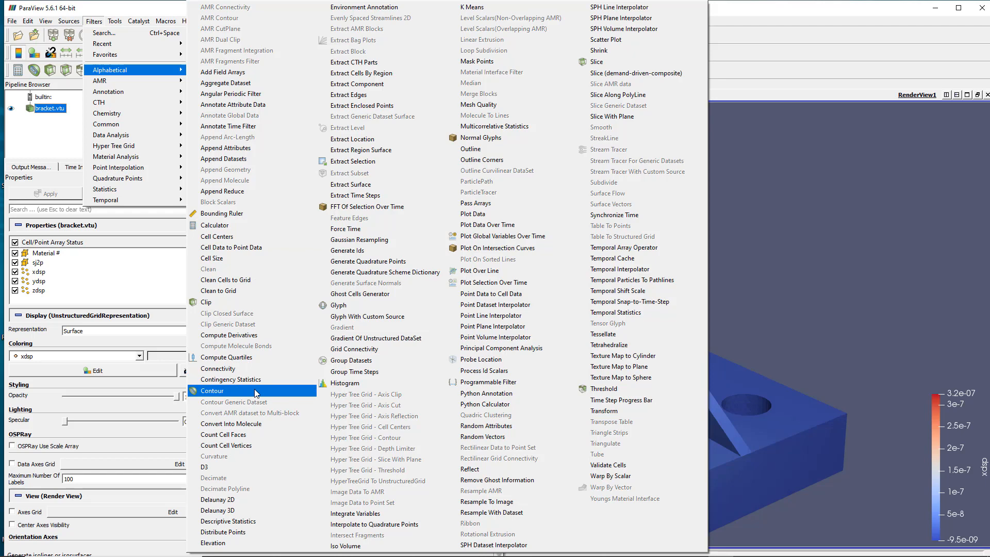
{"action": "mouse_move", "coordinate": [211, 301]}
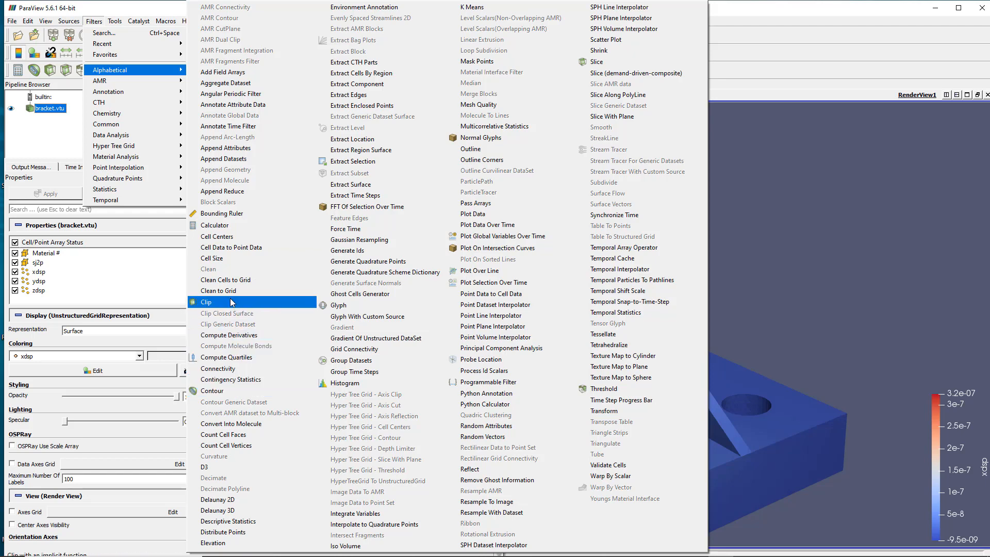
{"action": "mouse_move", "coordinate": [265, 346]}
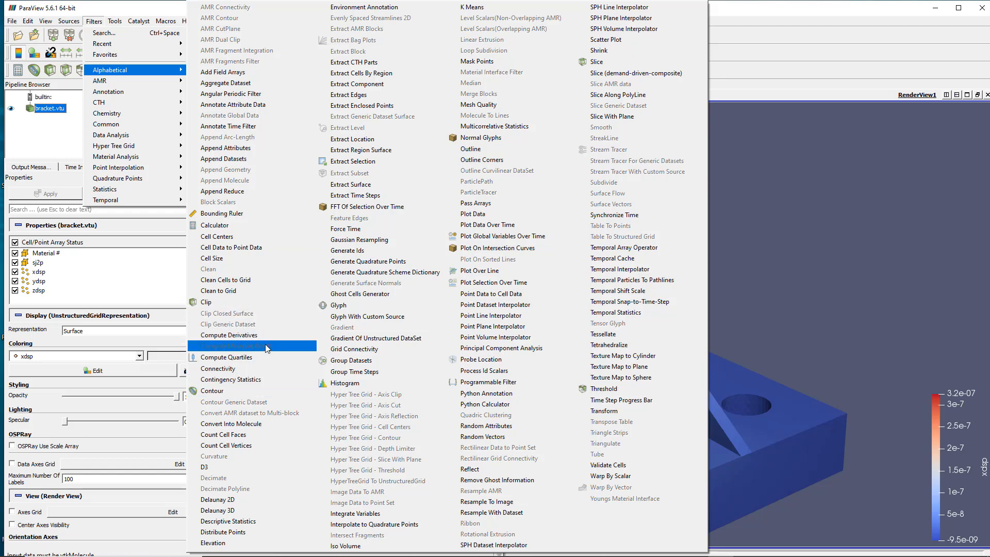
{"action": "mouse_move", "coordinate": [512, 325]}
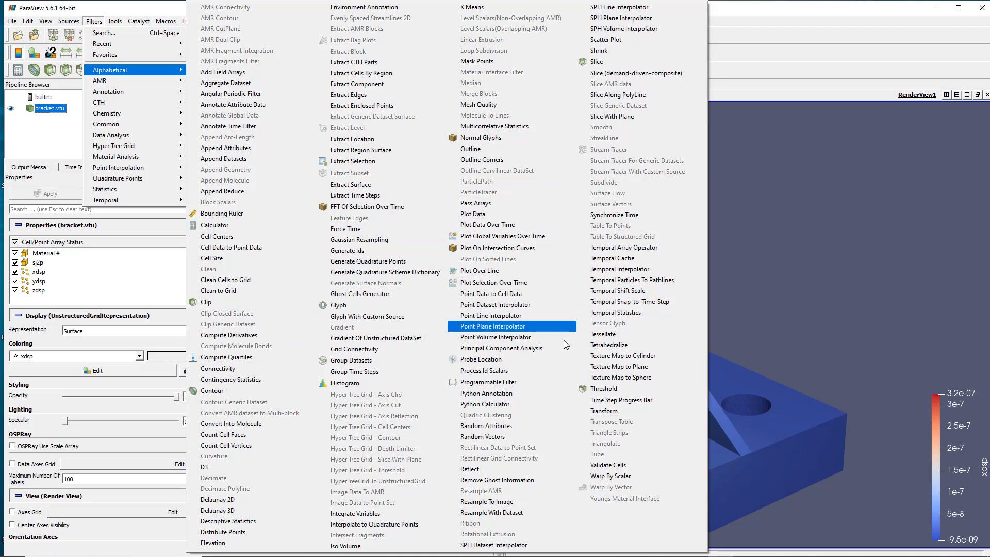
{"action": "mouse_move", "coordinate": [597, 61]}
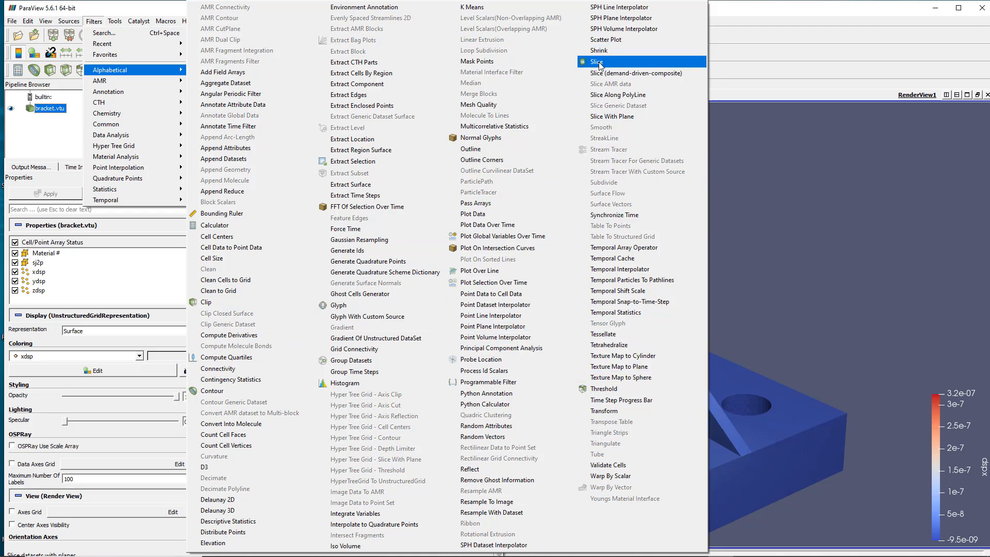
{"action": "mouse_move", "coordinate": [600, 389]}
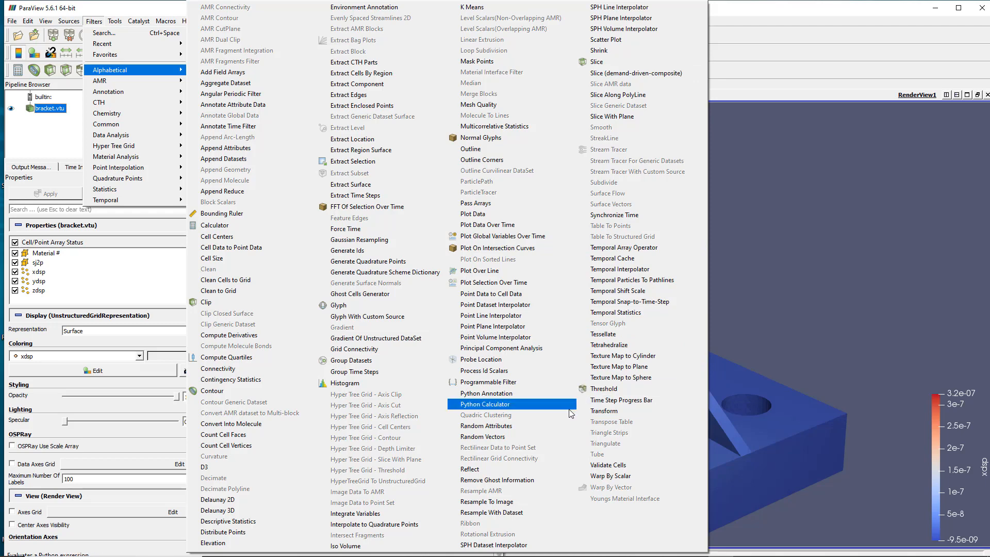
{"action": "mouse_move", "coordinate": [482, 358]}
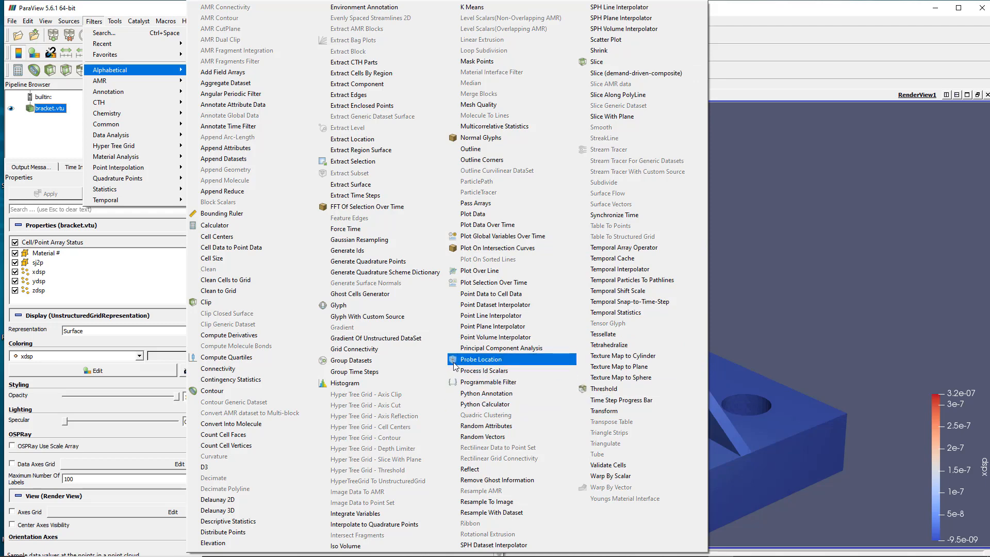
{"action": "mouse_move", "coordinate": [623, 356]}
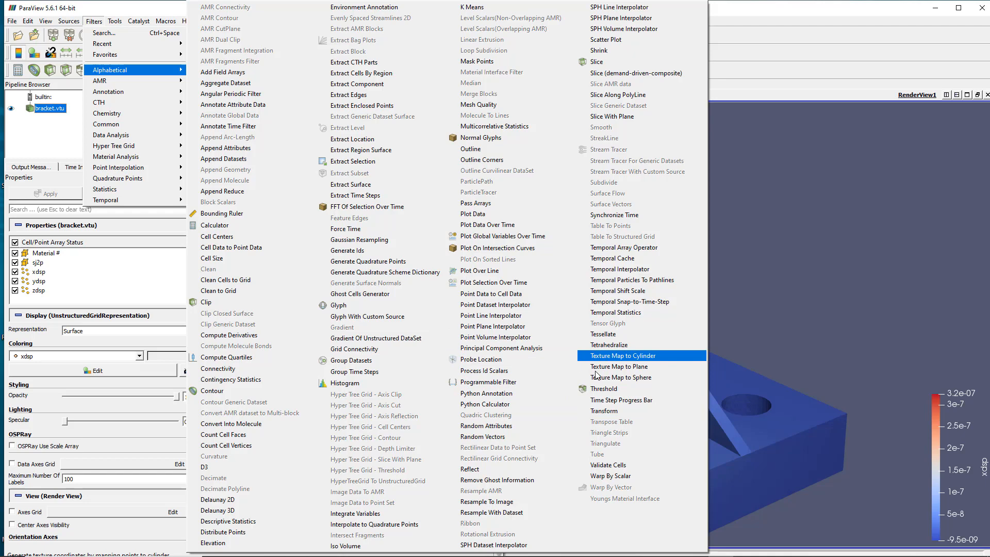
{"action": "mouse_move", "coordinate": [564, 238]}
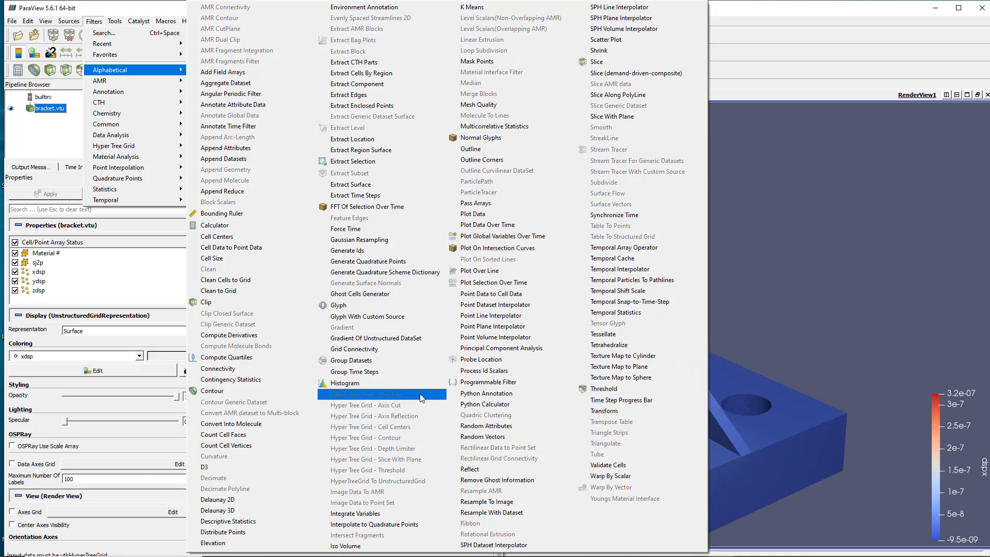
{"action": "mouse_move", "coordinate": [350, 206]}
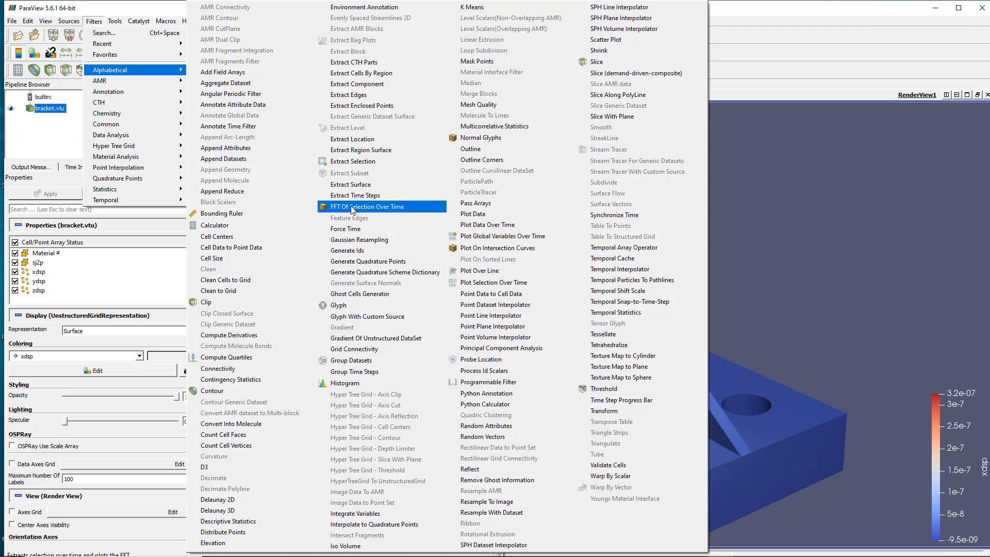
{"action": "mouse_move", "coordinate": [398, 211]}
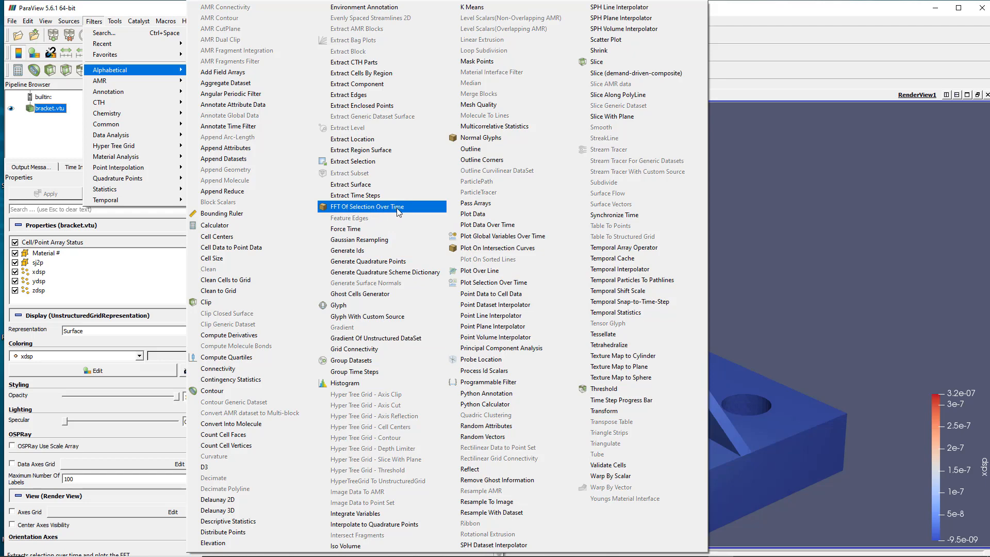
{"action": "mouse_move", "coordinate": [377, 229]}
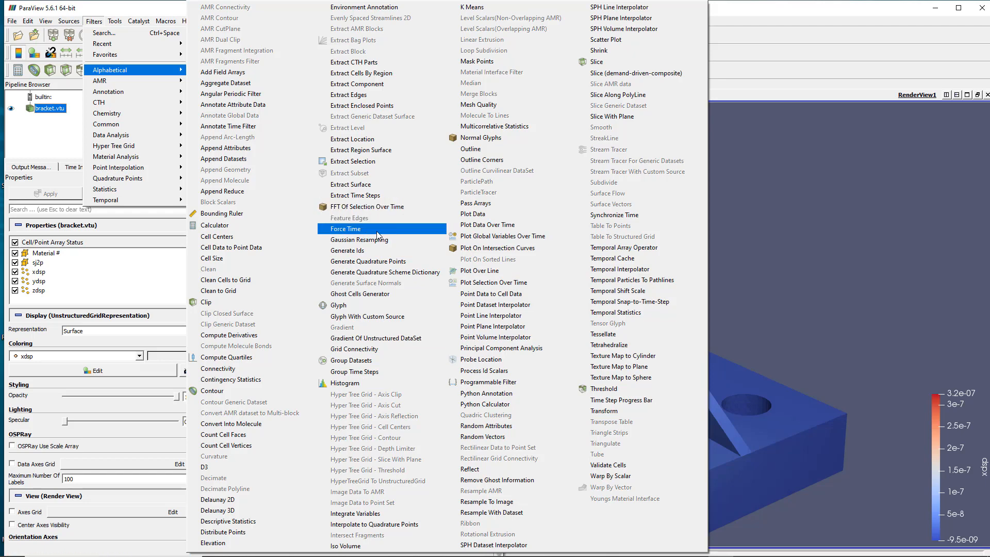
{"action": "mouse_move", "coordinate": [368, 206]}
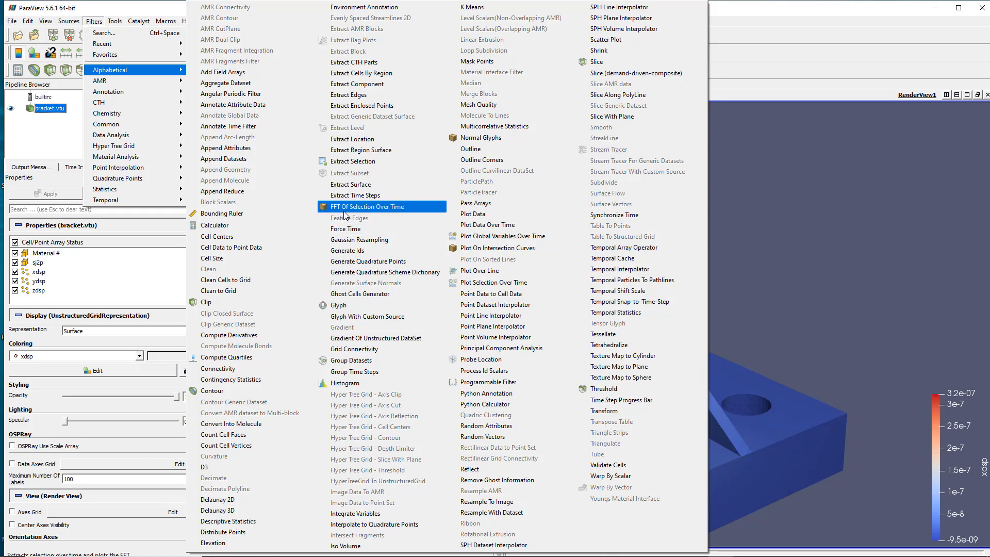
{"action": "mouse_move", "coordinate": [499, 347]}
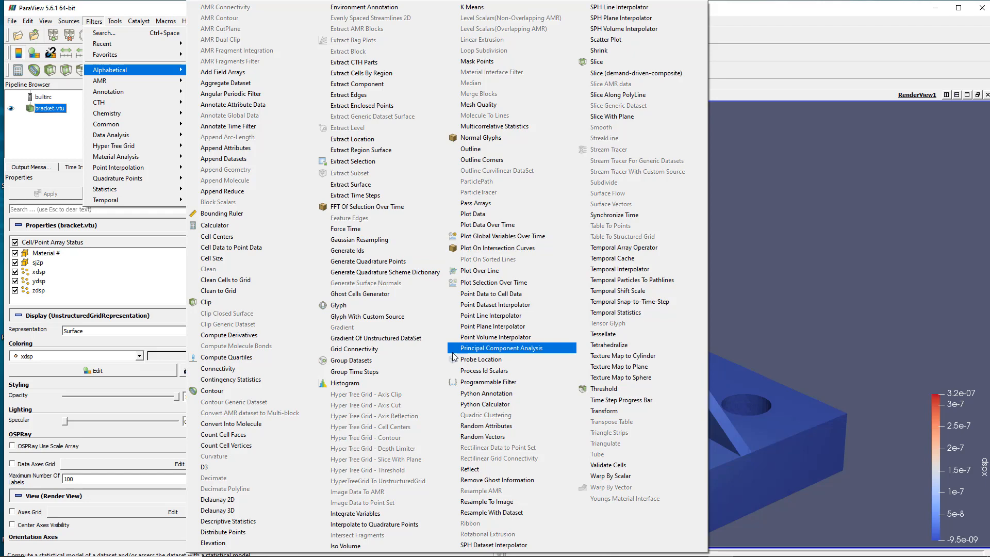
{"action": "mouse_move", "coordinate": [479, 359]}
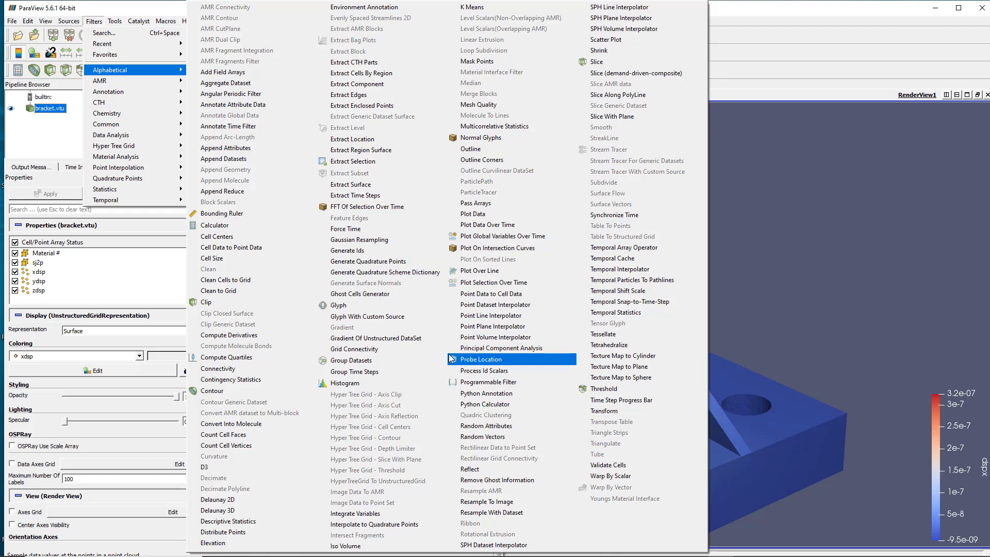
{"action": "mouse_move", "coordinate": [239, 226]}
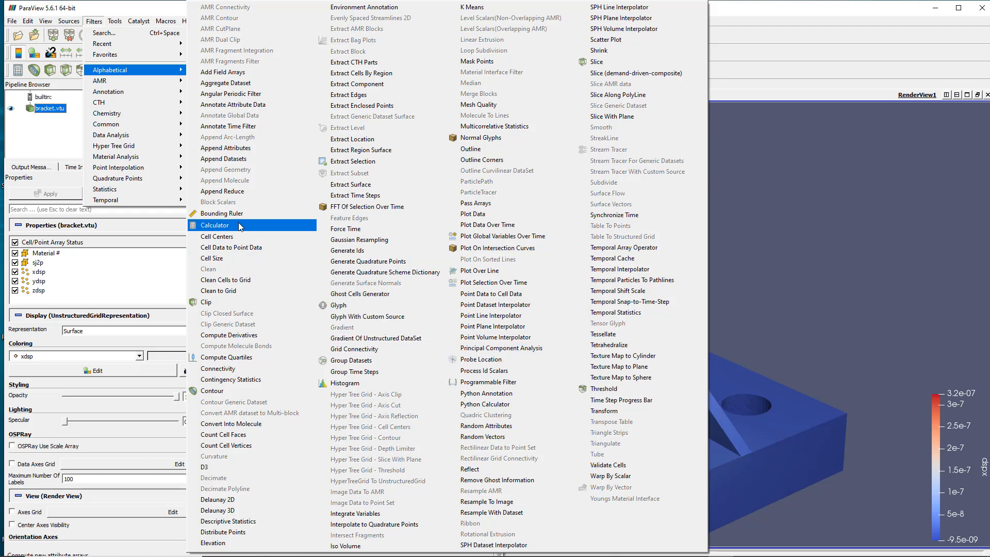
- Add a Calculator filter under bracket.vtu and start its expression with sqrt(
{"action": "left_click", "coordinate": [214, 225]}
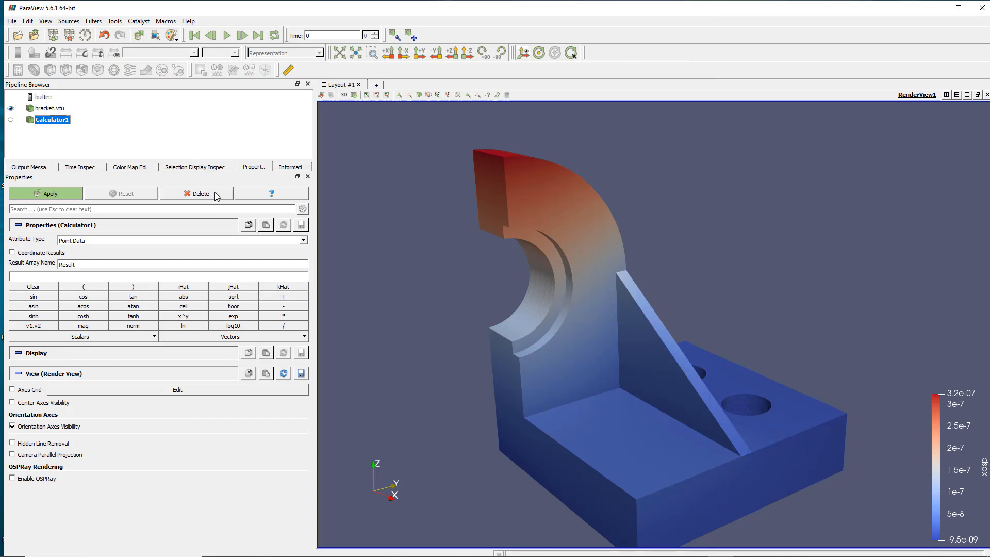
{"action": "mouse_move", "coordinate": [74, 126]}
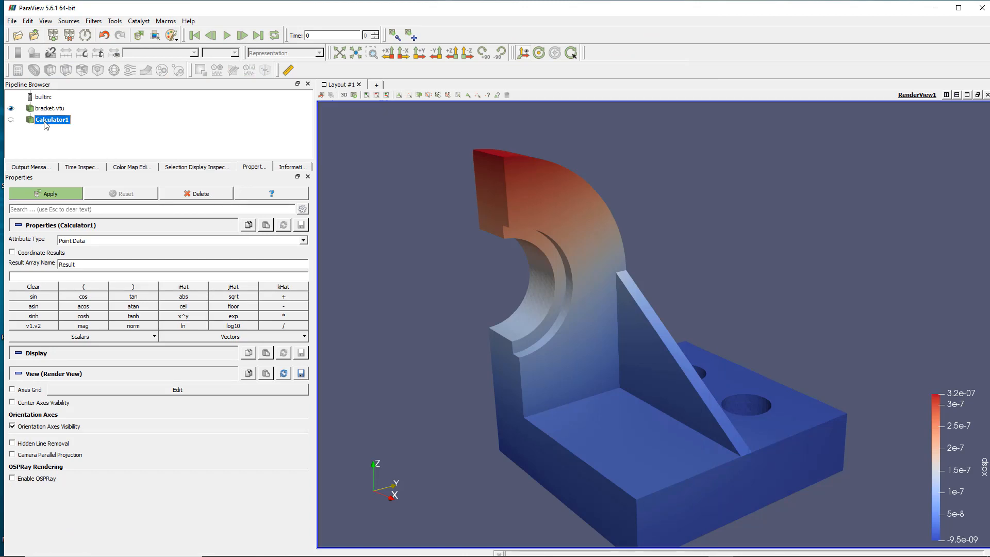
{"action": "mouse_move", "coordinate": [53, 119]}
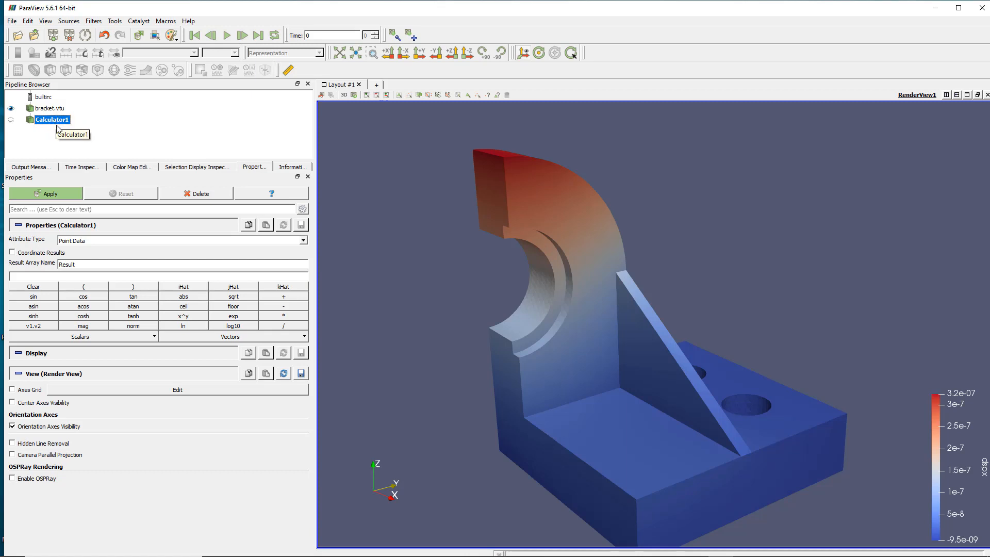
{"action": "mouse_move", "coordinate": [62, 130]}
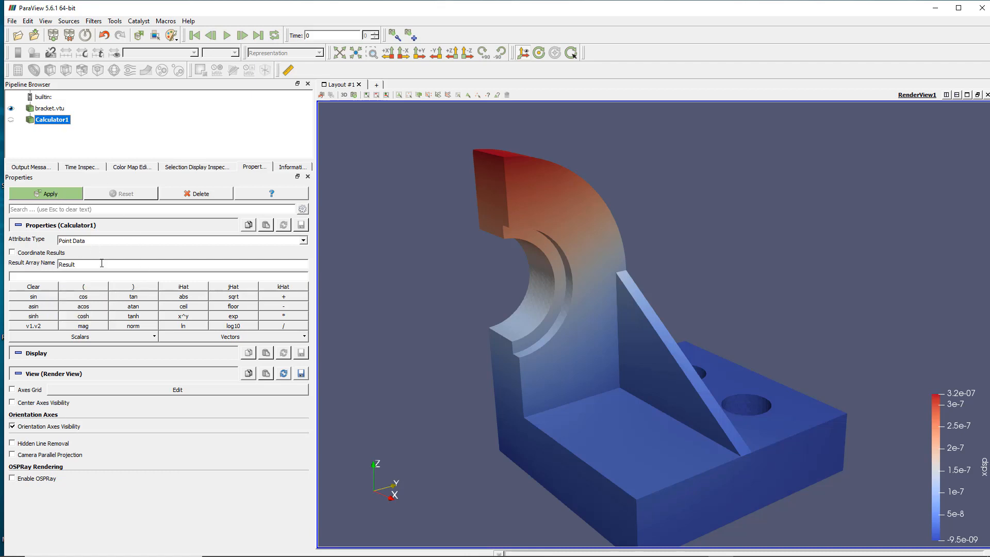
{"action": "mouse_move", "coordinate": [175, 412]}
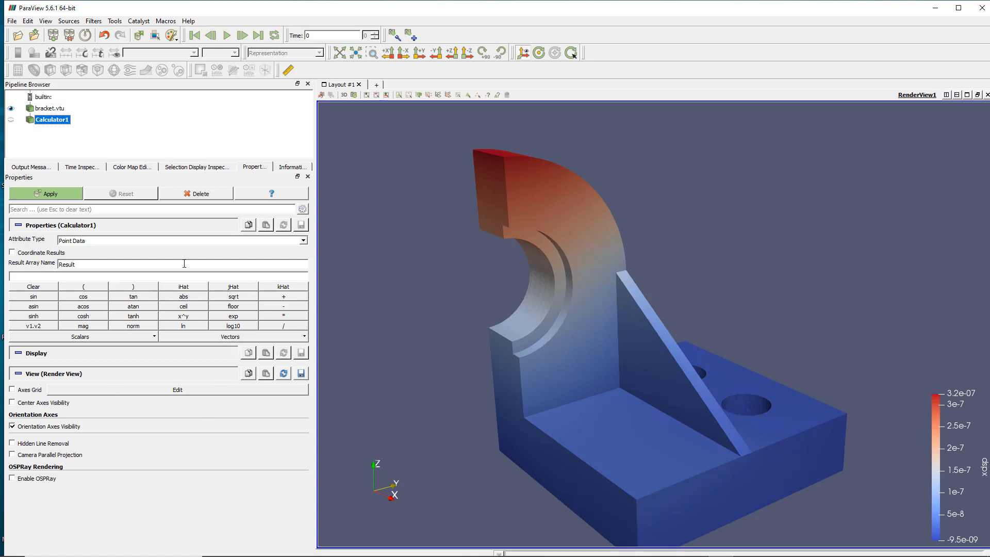
{"action": "left_click", "coordinate": [155, 276]}
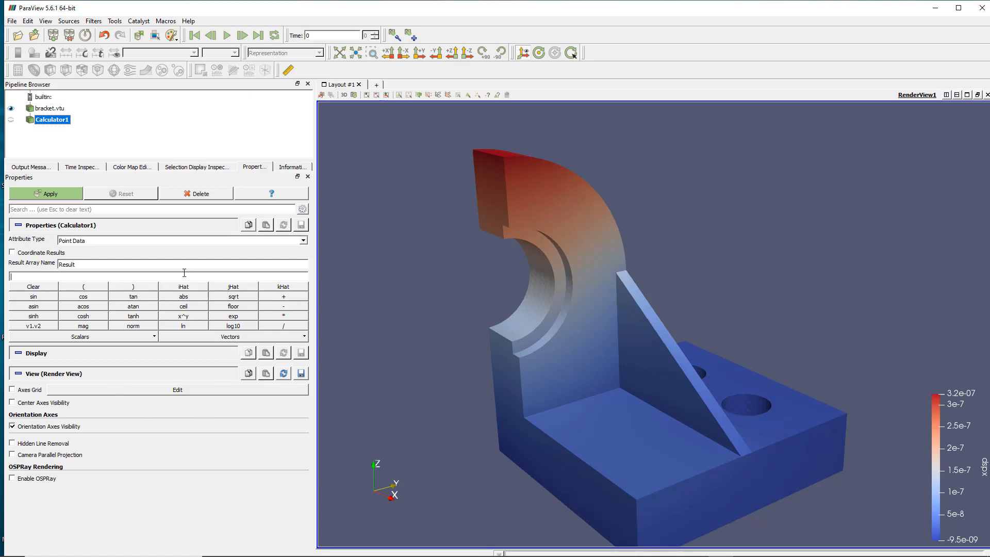
{"action": "mouse_move", "coordinate": [120, 277]}
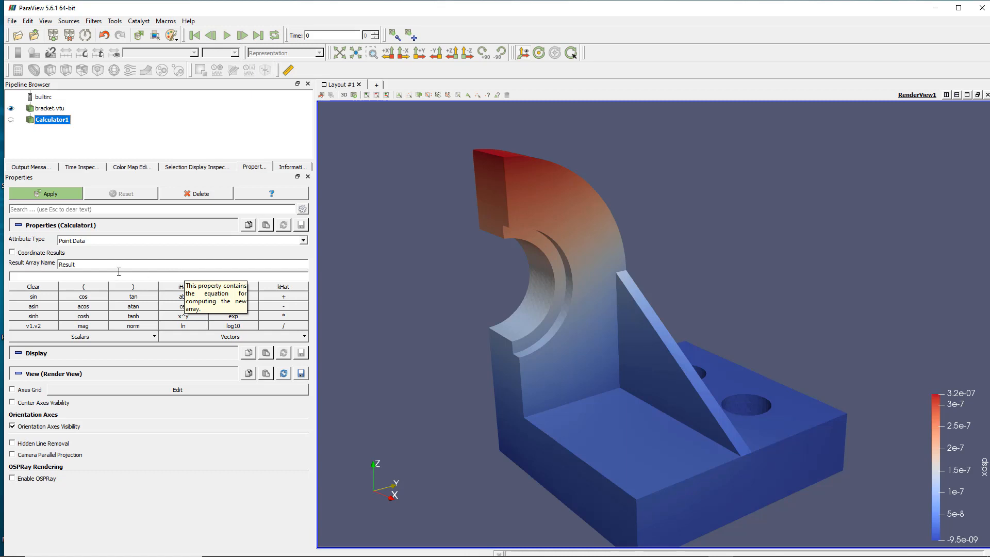
{"action": "mouse_move", "coordinate": [139, 327]}
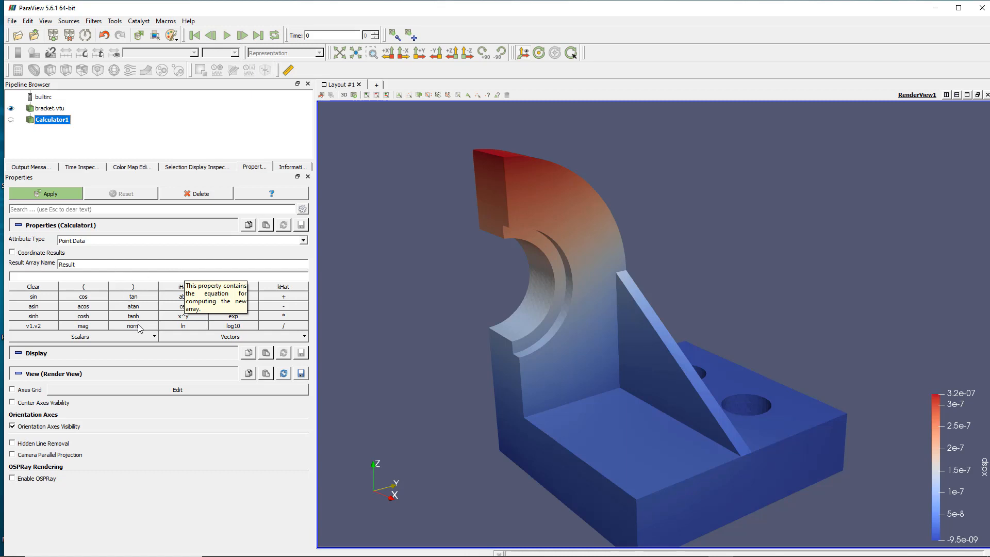
{"action": "mouse_move", "coordinate": [589, 360]}
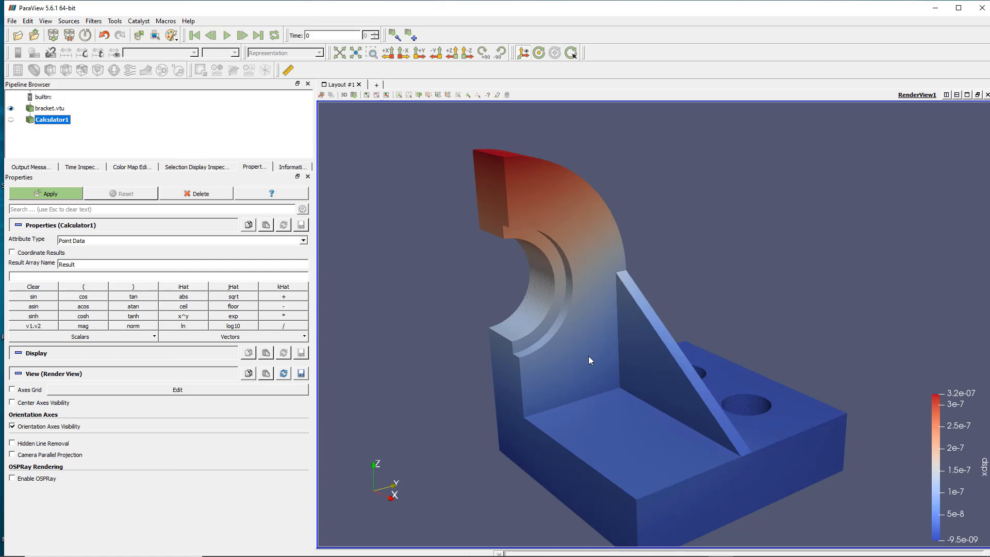
{"action": "mouse_move", "coordinate": [134, 279]}
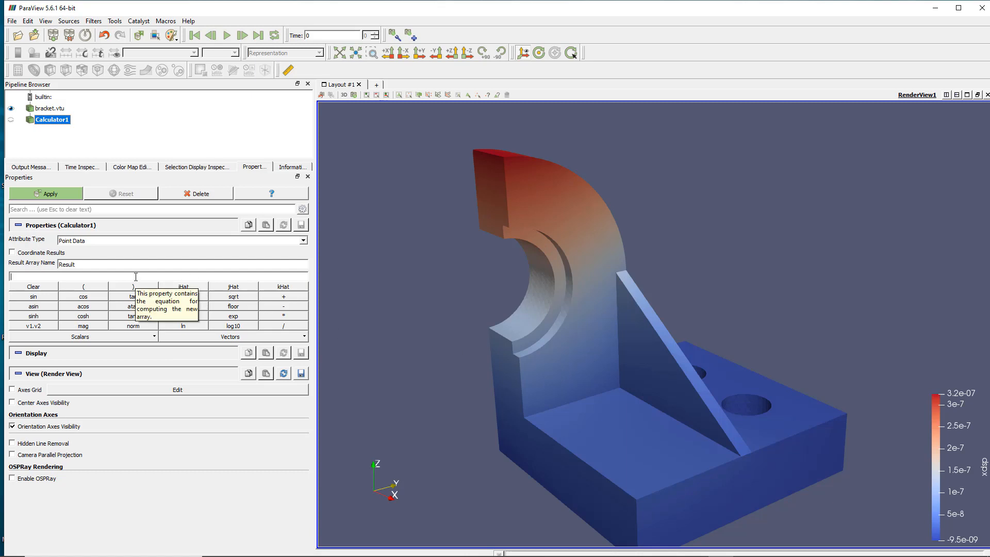
{"action": "mouse_move", "coordinate": [154, 361]}
{"action": "type", "text": "sqrt("}
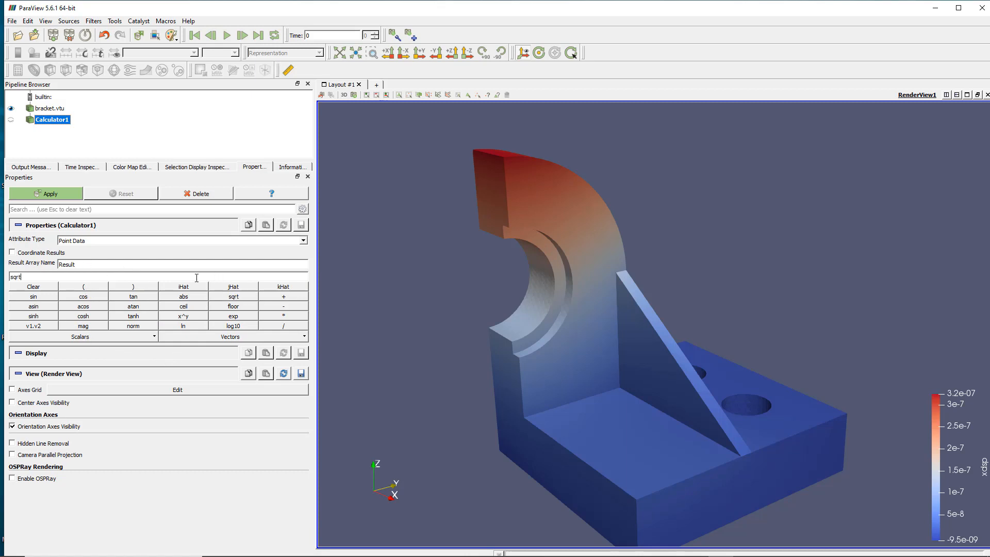
- Complete the Calculator expression as sqrt(xdsp^2+ydsp^2+zdsp^2) using the Scalars list and typed terms
{"action": "left_click", "coordinate": [82, 286]}
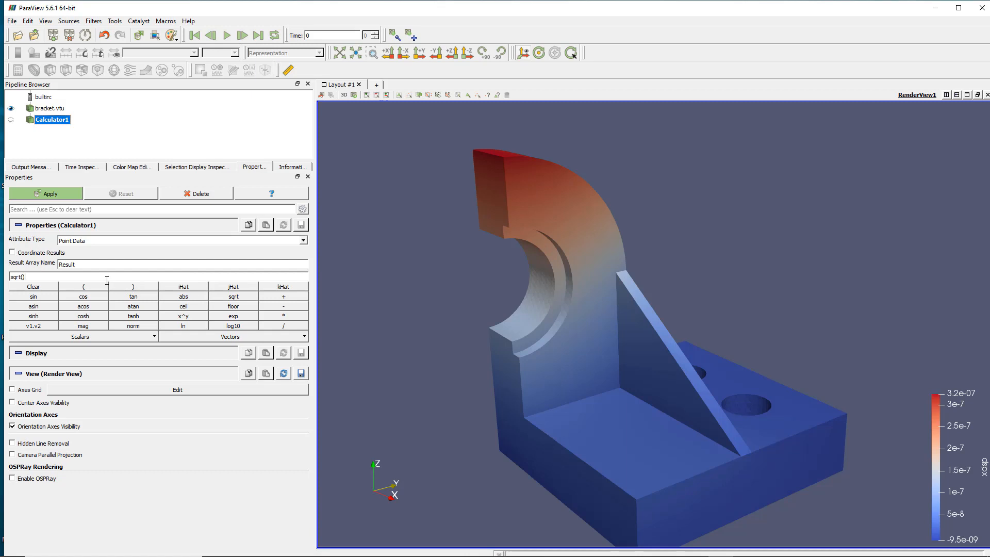
{"action": "left_click", "coordinate": [81, 336]}
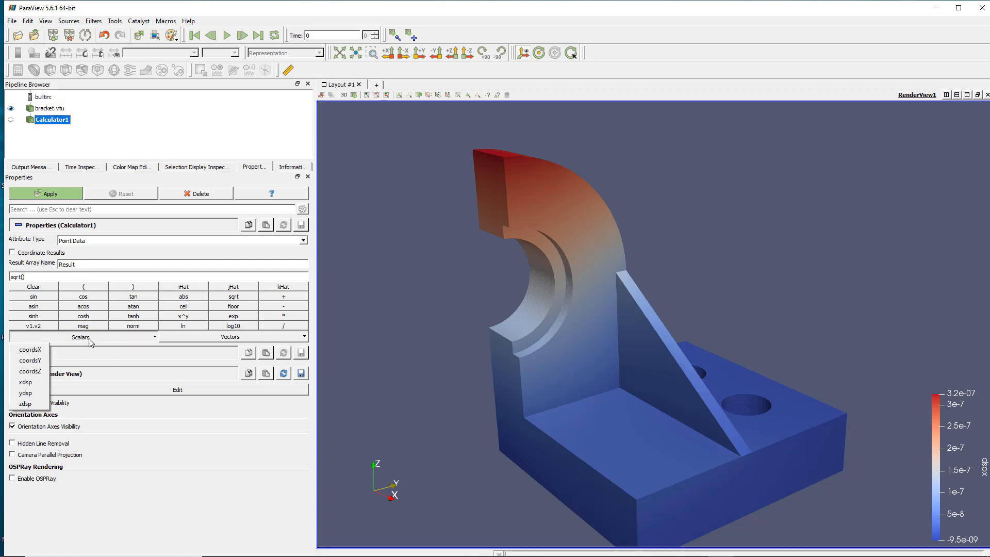
{"action": "left_click", "coordinate": [24, 381]}
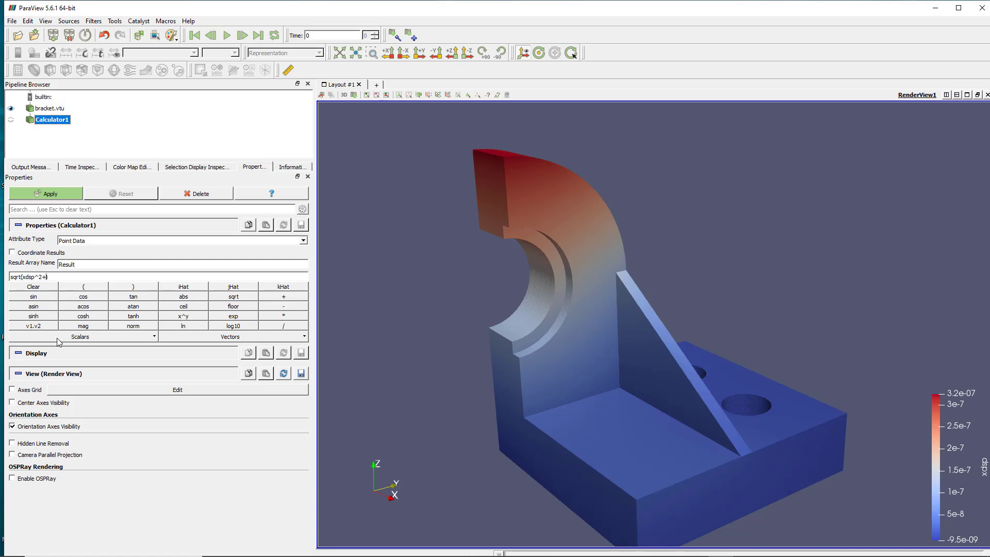
{"action": "type", "text": "ydsp"}
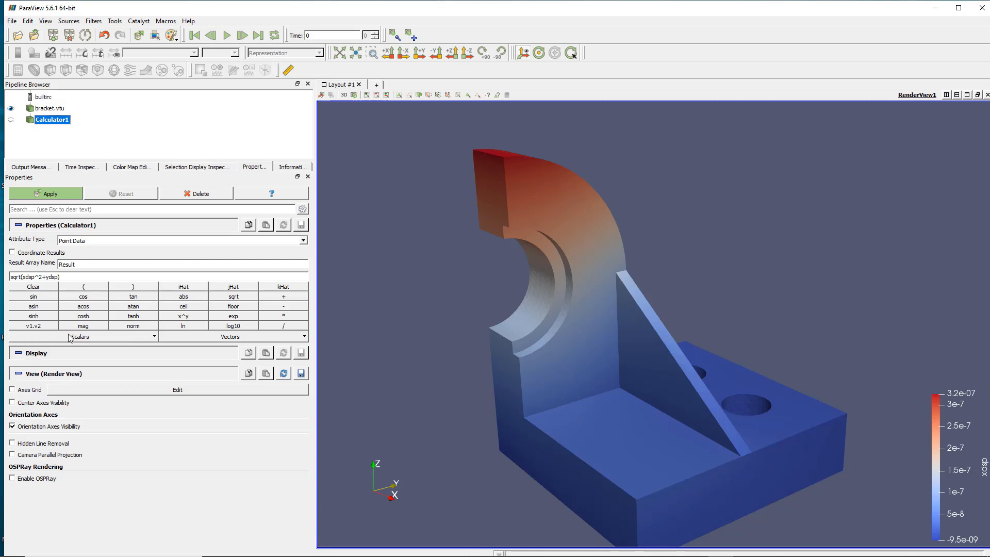
{"action": "type", "text": "^2+"}
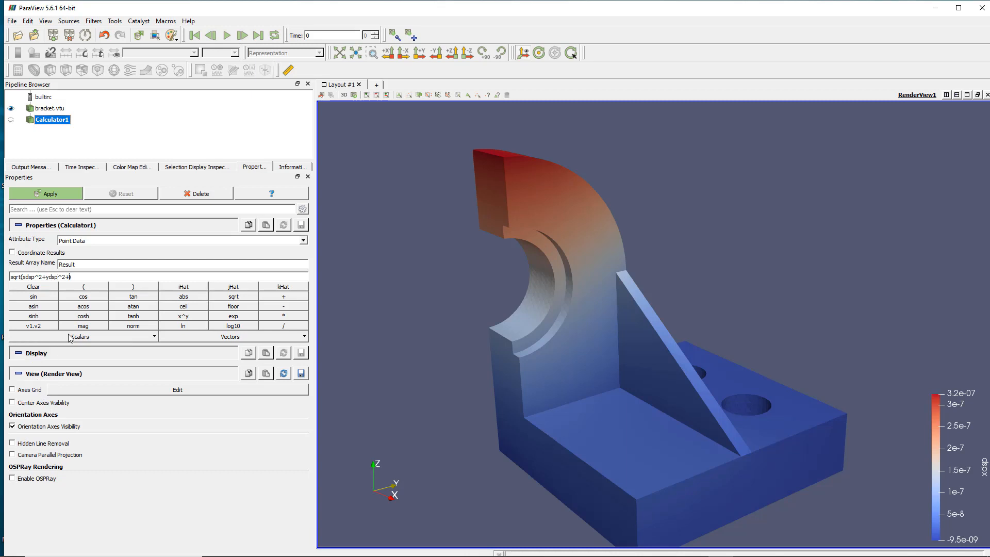
{"action": "left_click", "coordinate": [82, 325]}
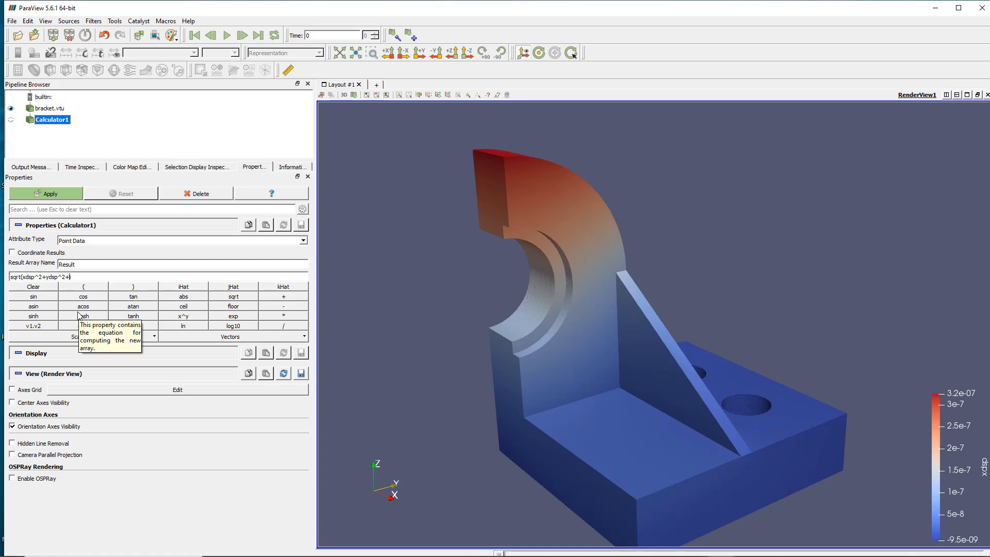
{"action": "type", "text": "zdsp)"}
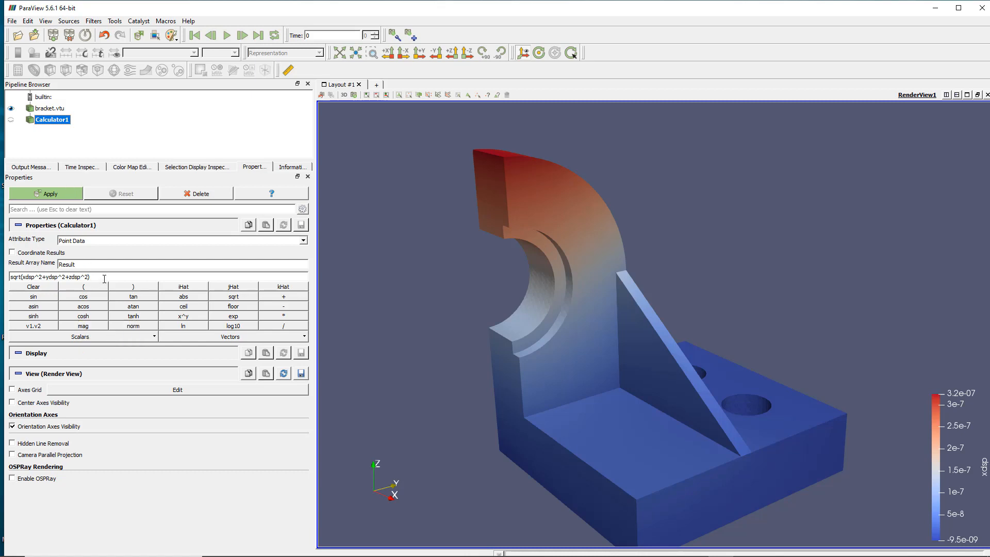
{"action": "mouse_move", "coordinate": [60, 194]}
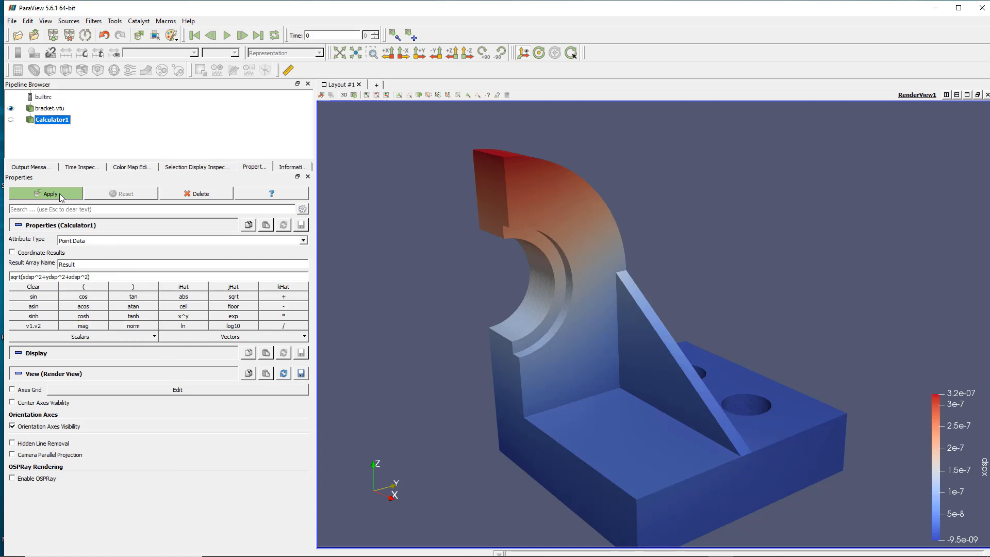
- Apply the Calculator so the bracket is coloured by the Result magnitude, legend 0 to 3.3e-07
{"action": "left_click", "coordinate": [49, 193]}
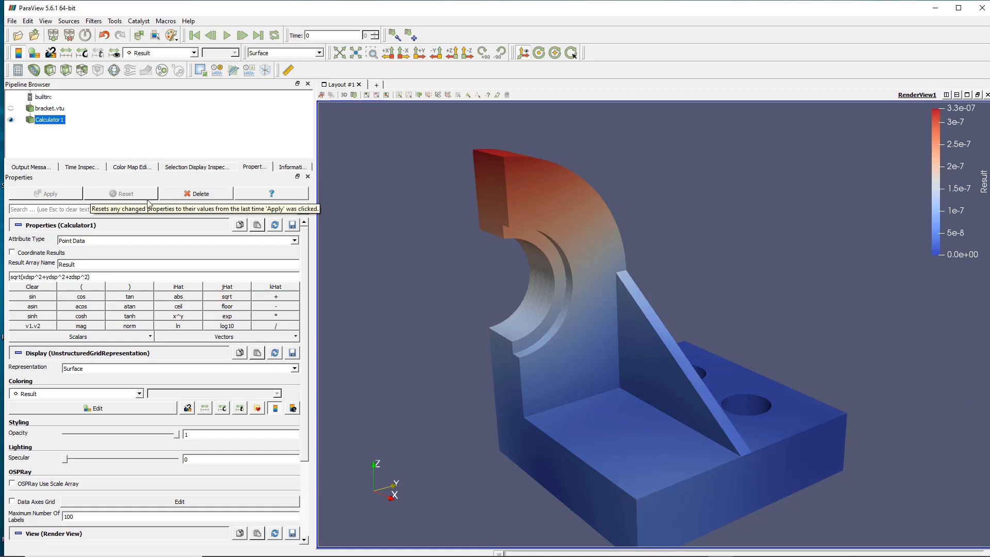
{"action": "mouse_move", "coordinate": [748, 352]}
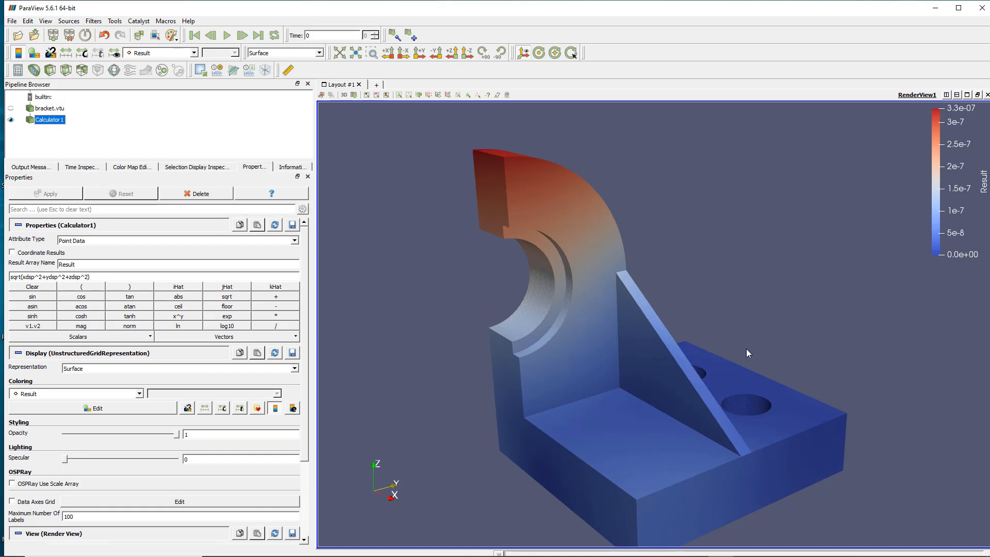
{"action": "mouse_move", "coordinate": [659, 333]}
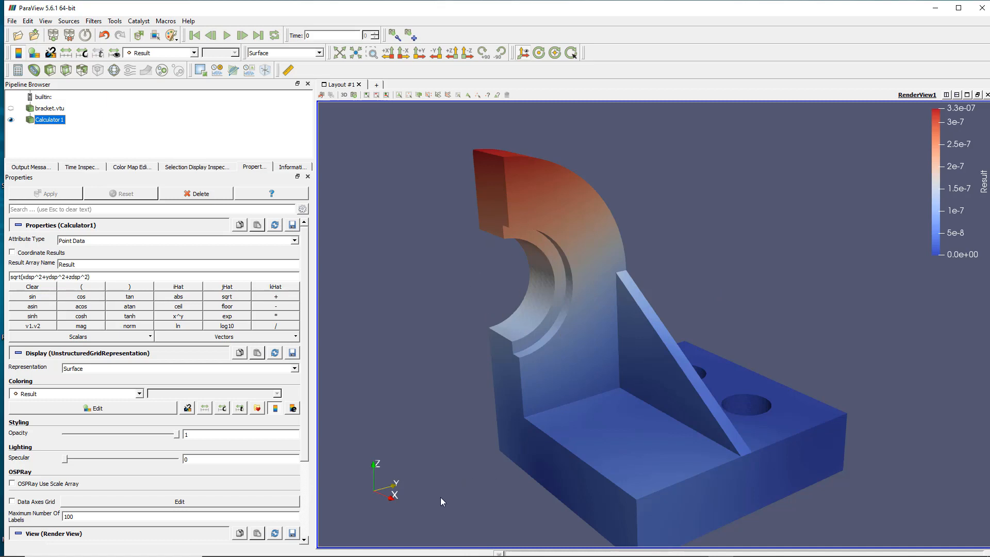
{"action": "mouse_move", "coordinate": [940, 217]}
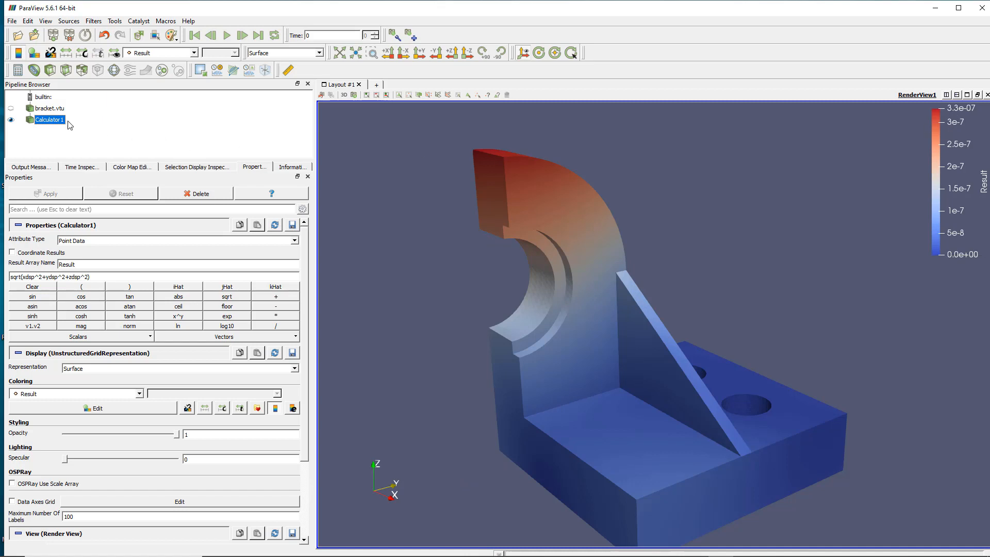
{"action": "left_click", "coordinate": [50, 108]}
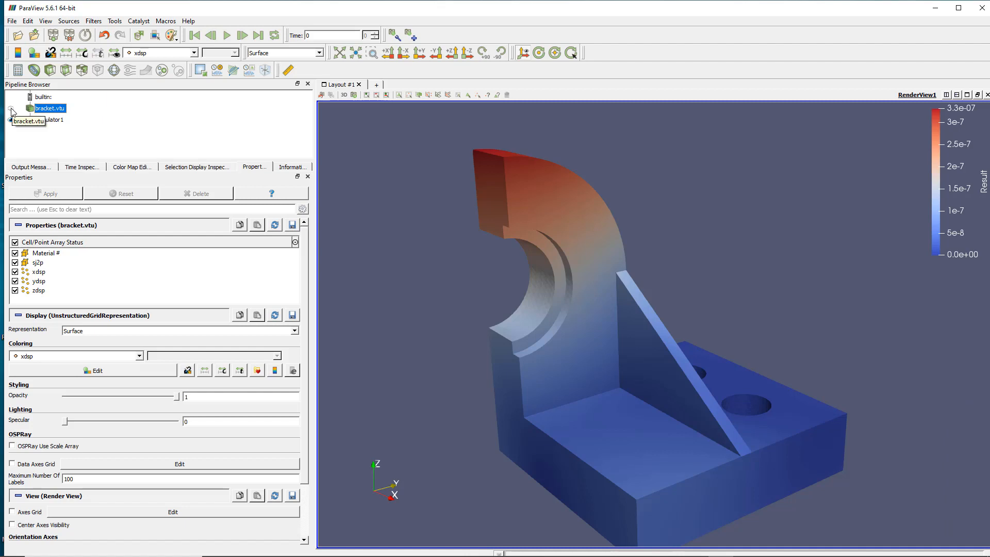
{"action": "left_click", "coordinate": [10, 109]}
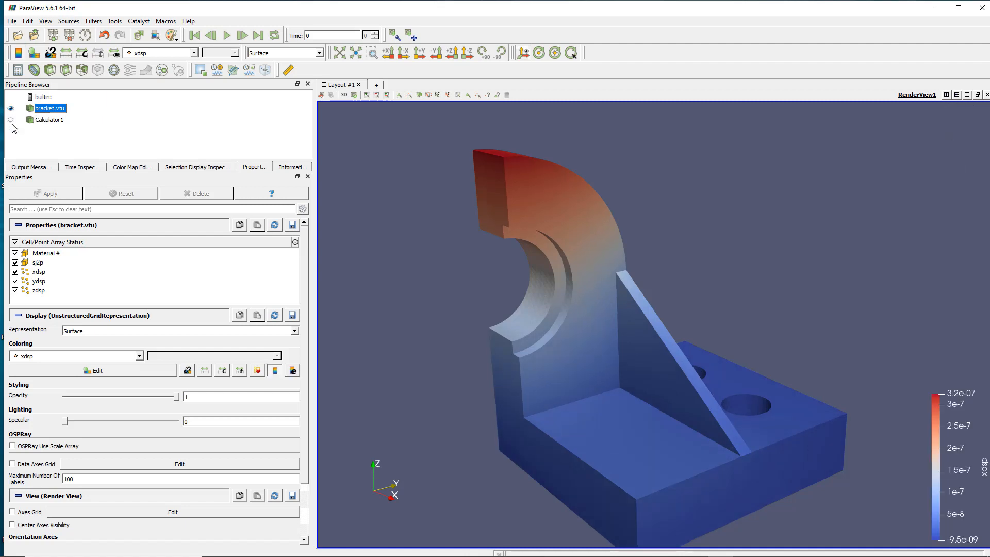
{"action": "left_click", "coordinate": [49, 120]}
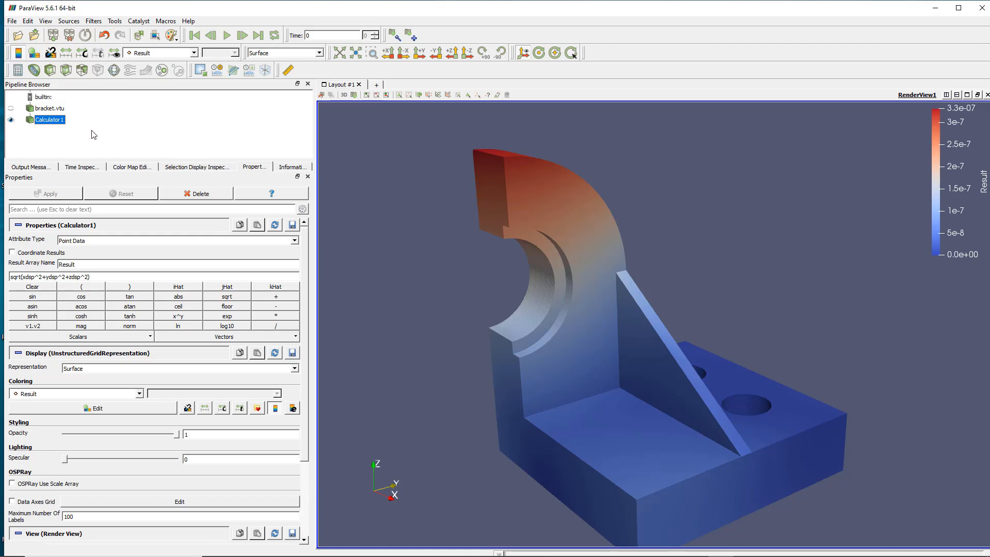
{"action": "mouse_move", "coordinate": [58, 126]}
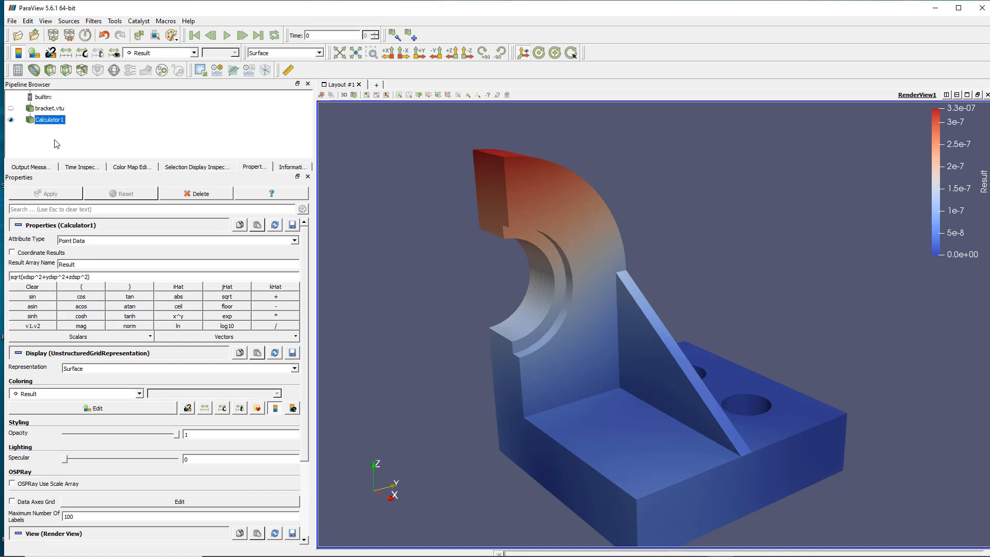
{"action": "mouse_move", "coordinate": [81, 127]}
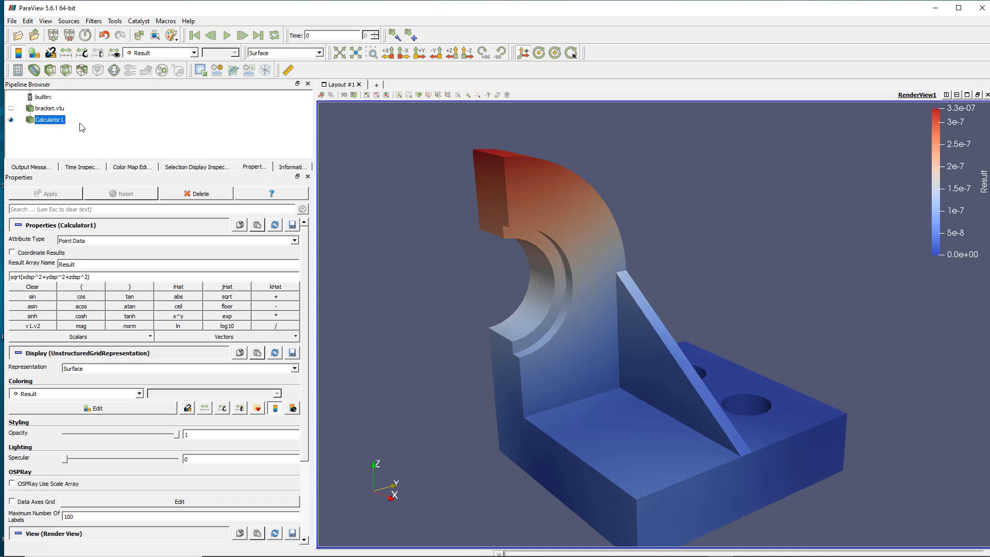
{"action": "mouse_move", "coordinate": [111, 148]}
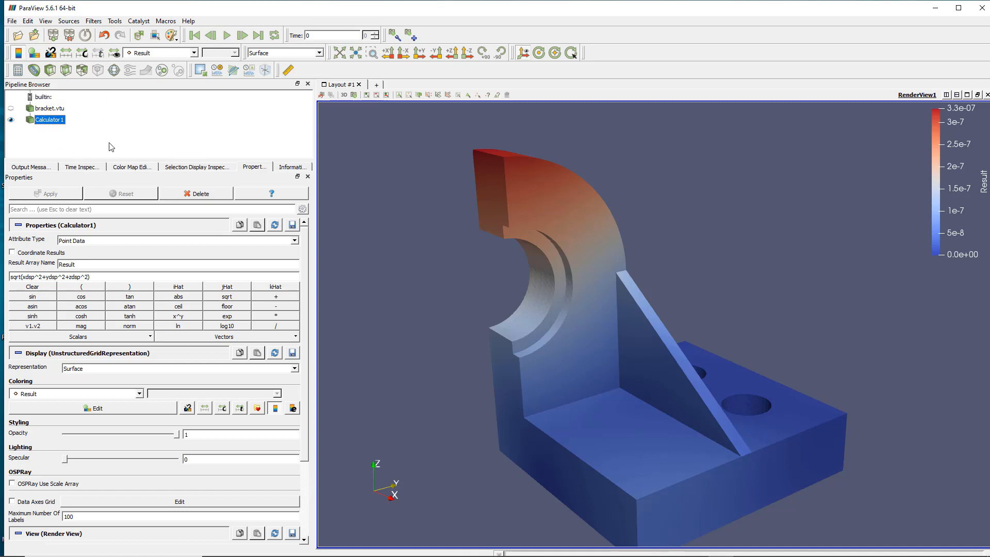
{"action": "mouse_move", "coordinate": [144, 186]}
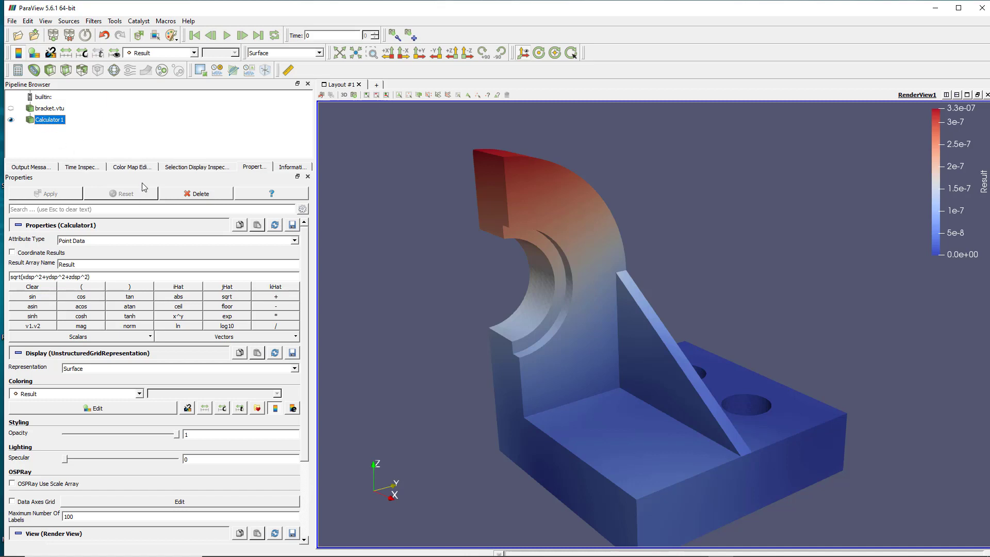
{"action": "mouse_move", "coordinate": [63, 142]}
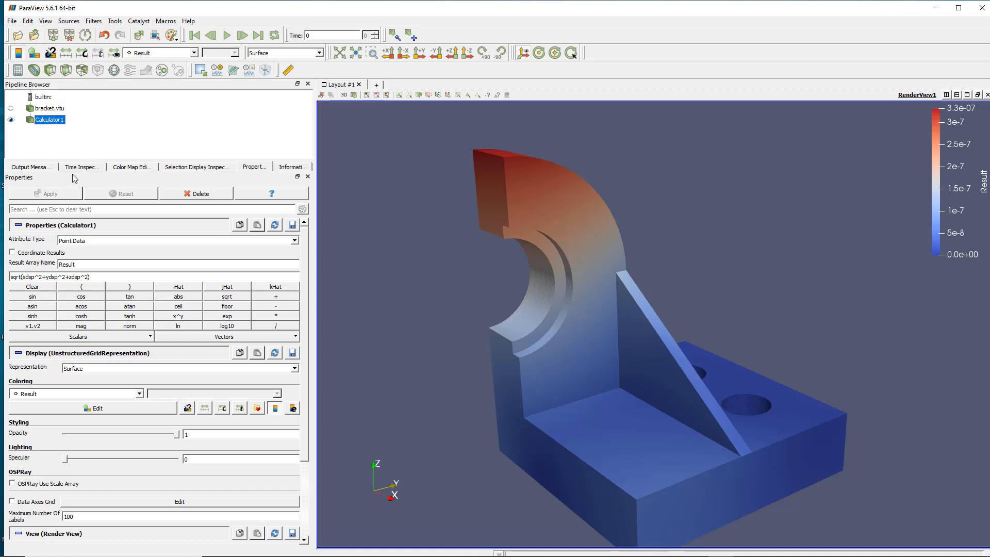
{"action": "mouse_move", "coordinate": [124, 101]}
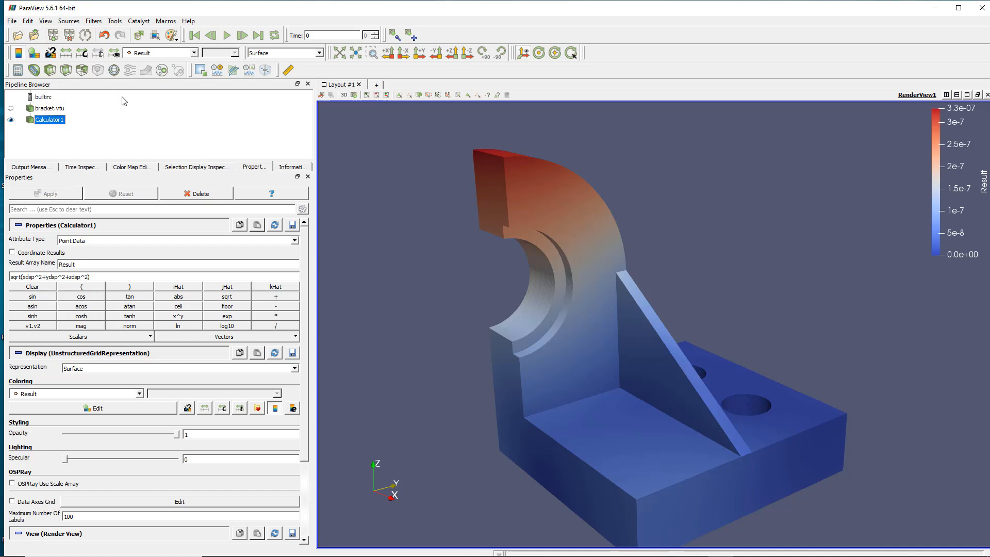
{"action": "mouse_move", "coordinate": [162, 137]}
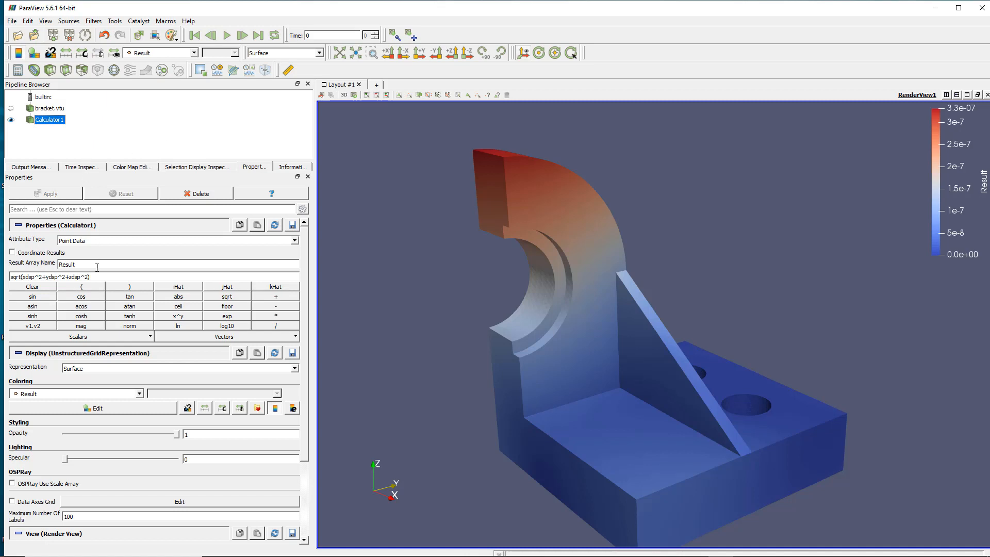
{"action": "mouse_move", "coordinate": [150, 113]}
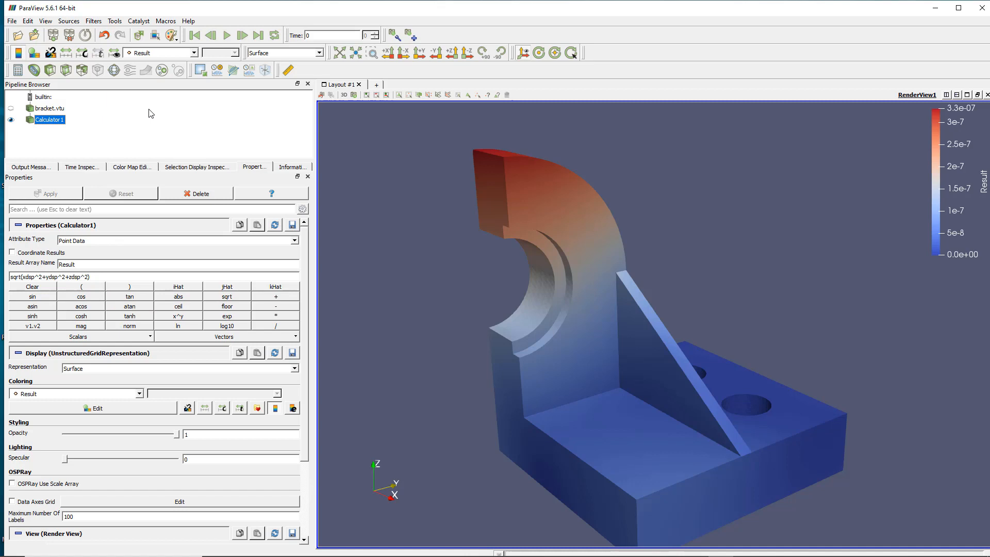
{"action": "mouse_move", "coordinate": [113, 150]}
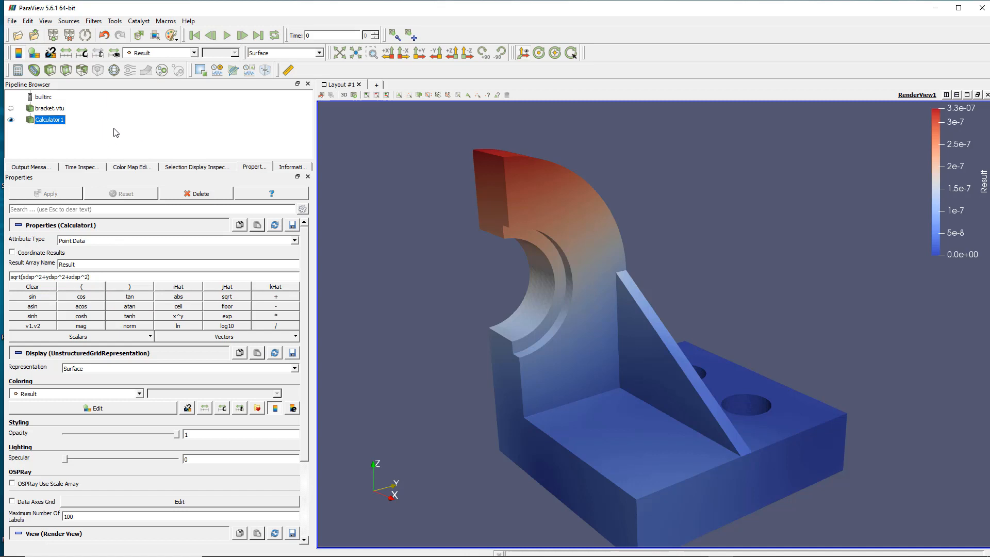
{"action": "mouse_move", "coordinate": [157, 129]}
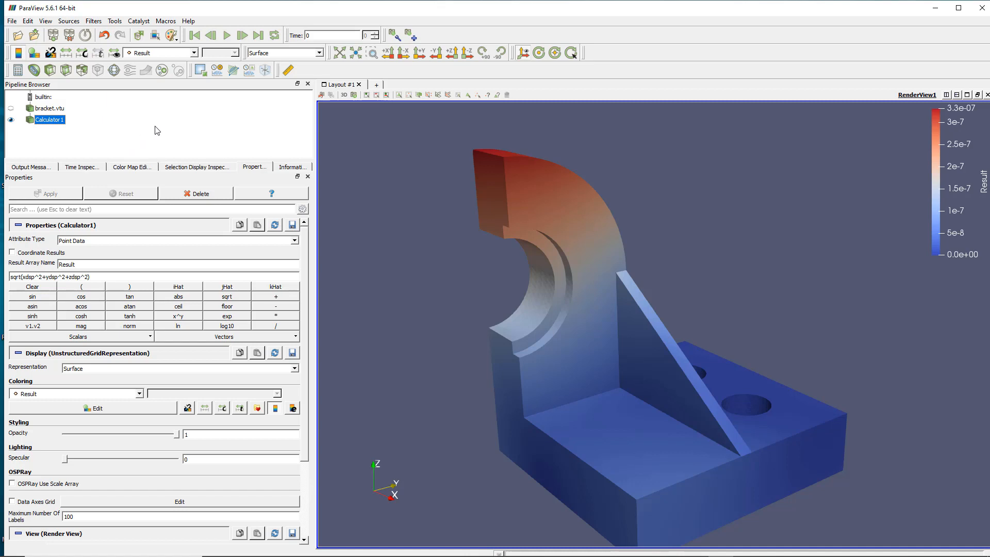
{"action": "mouse_move", "coordinate": [234, 121]}
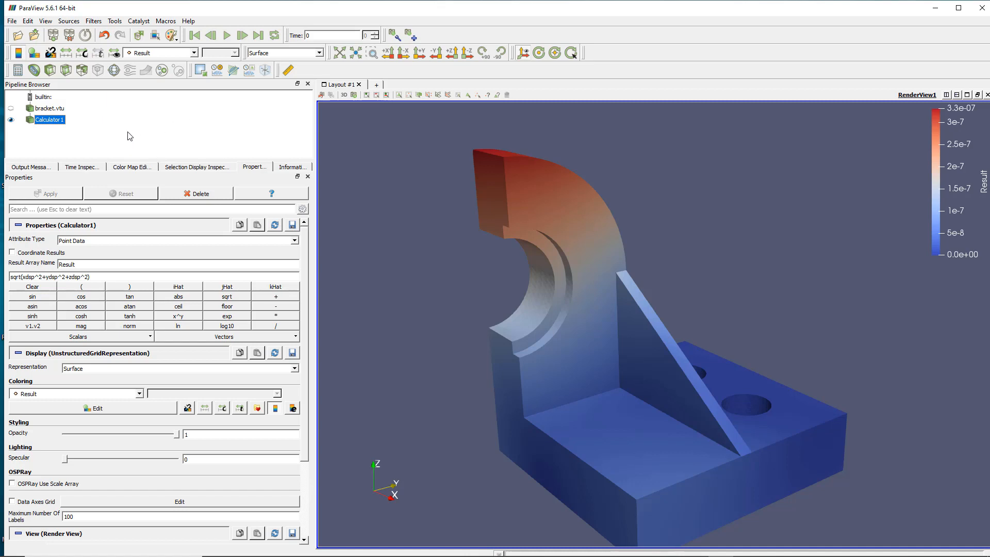
{"action": "mouse_move", "coordinate": [142, 125]}
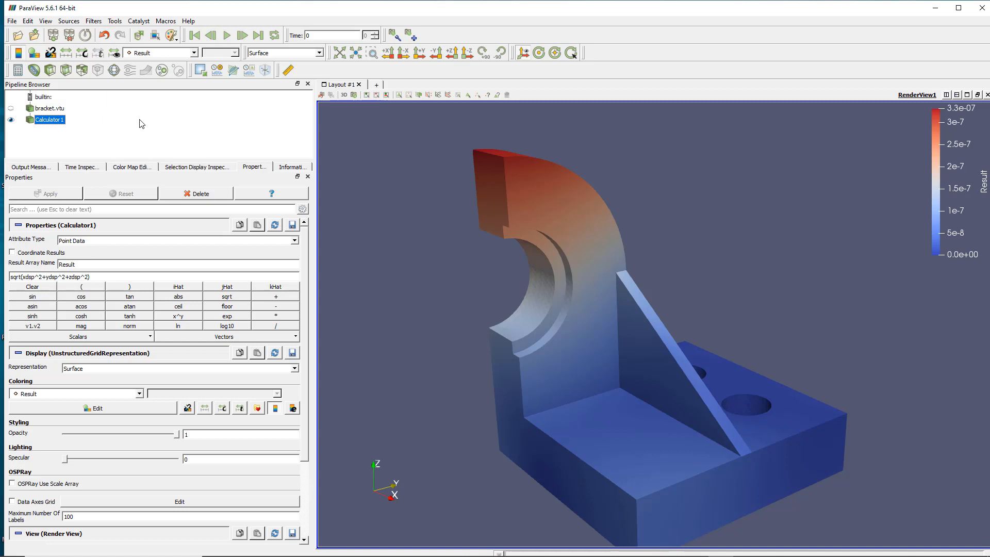
{"action": "mouse_move", "coordinate": [150, 137]}
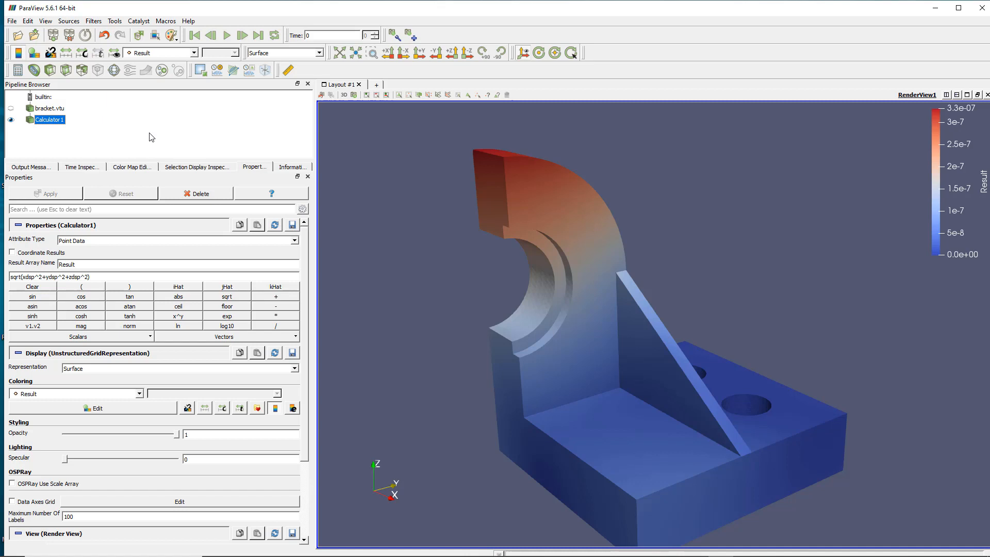
{"action": "mouse_move", "coordinate": [156, 128]}
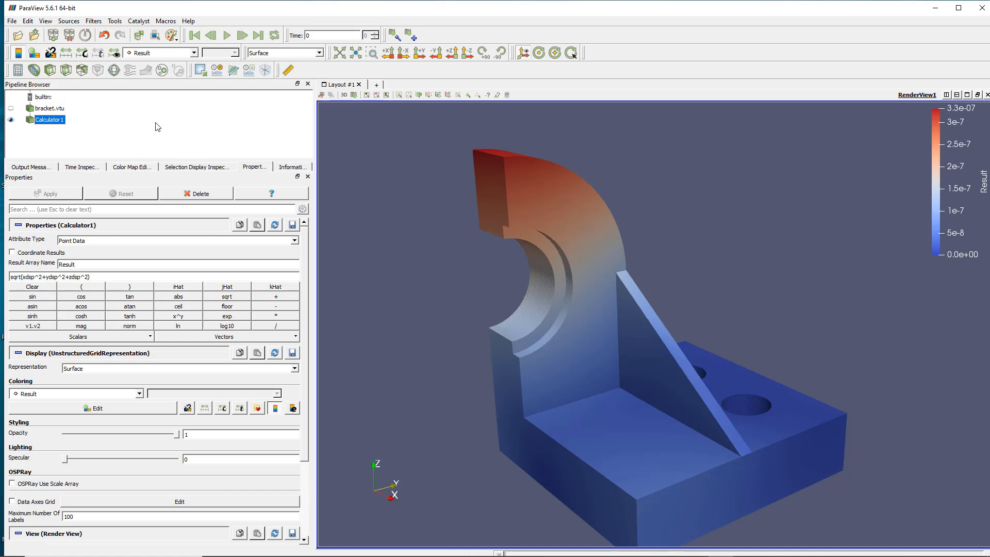
{"action": "mouse_move", "coordinate": [236, 134]}
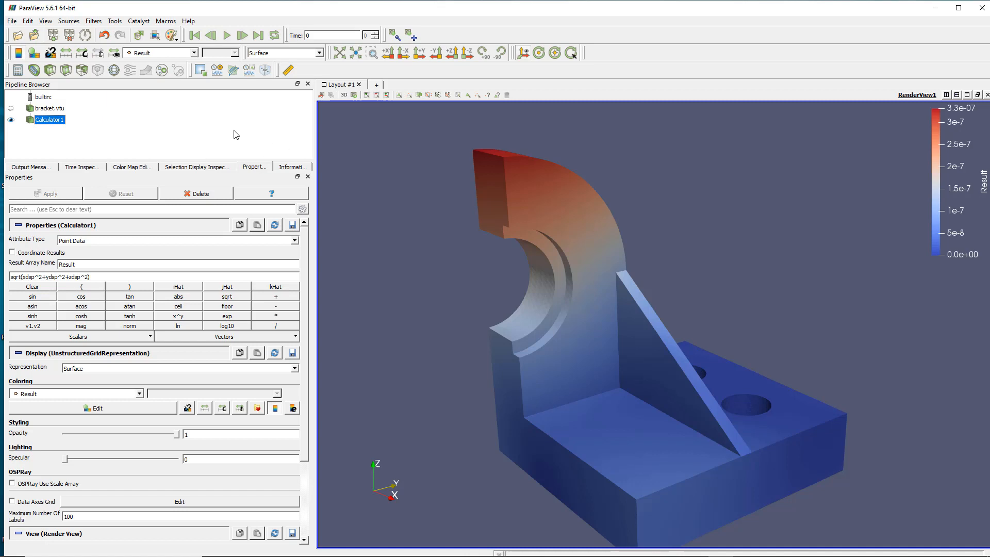
{"action": "mouse_move", "coordinate": [203, 135]}
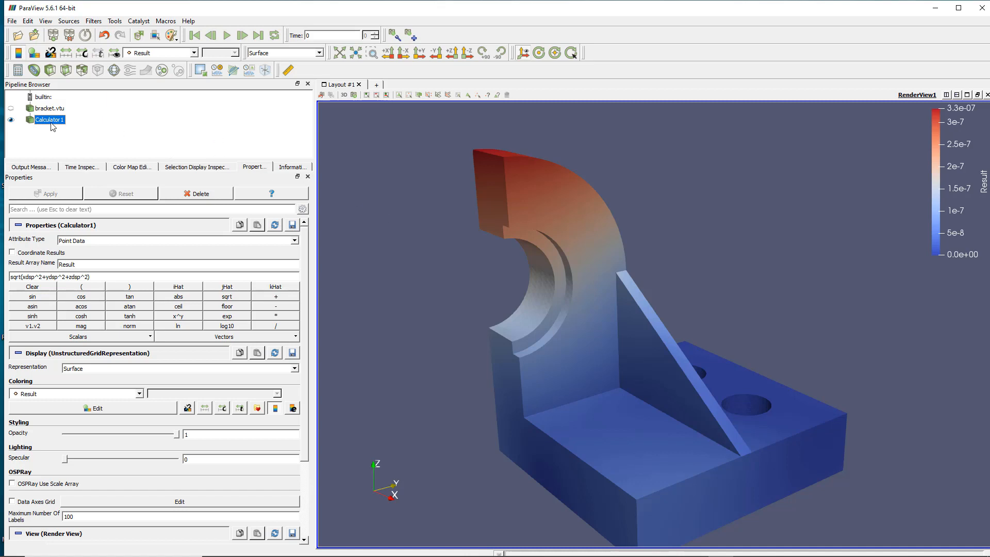
- Hide Calculator1, show bracket.vtu again and colour it by sj2p (legend about 220 to 1.2e+05)
{"action": "left_click", "coordinate": [10, 115]}
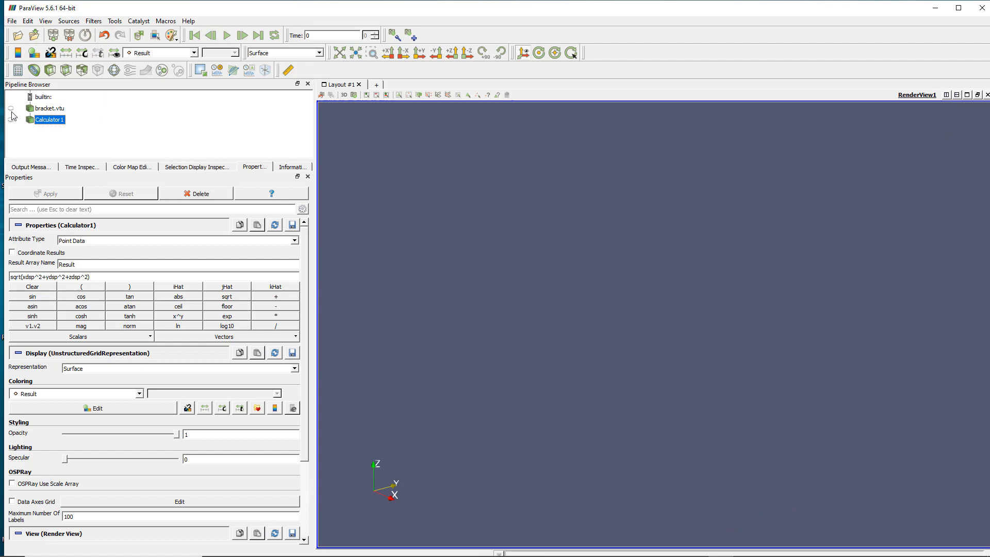
{"action": "left_click", "coordinate": [50, 108]}
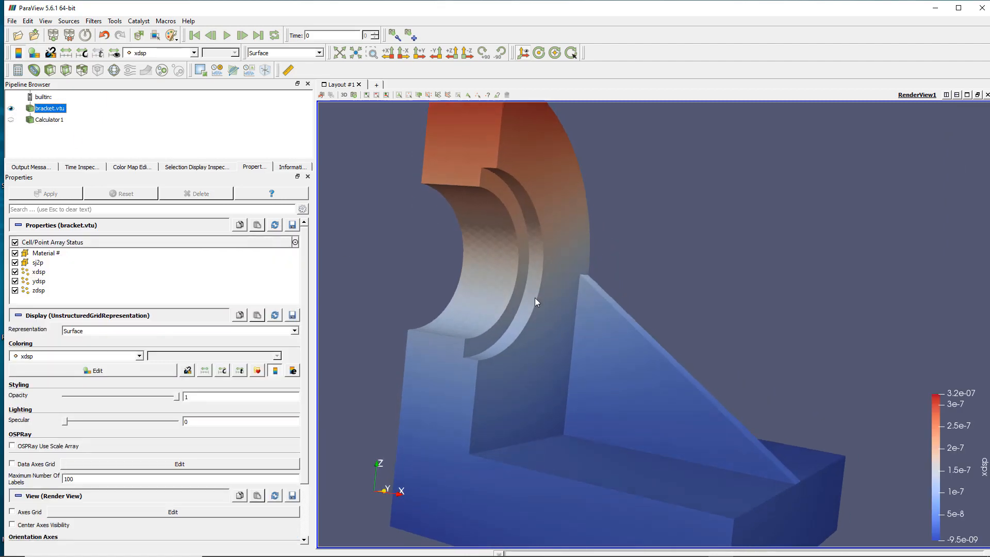
{"action": "left_click", "coordinate": [193, 53]}
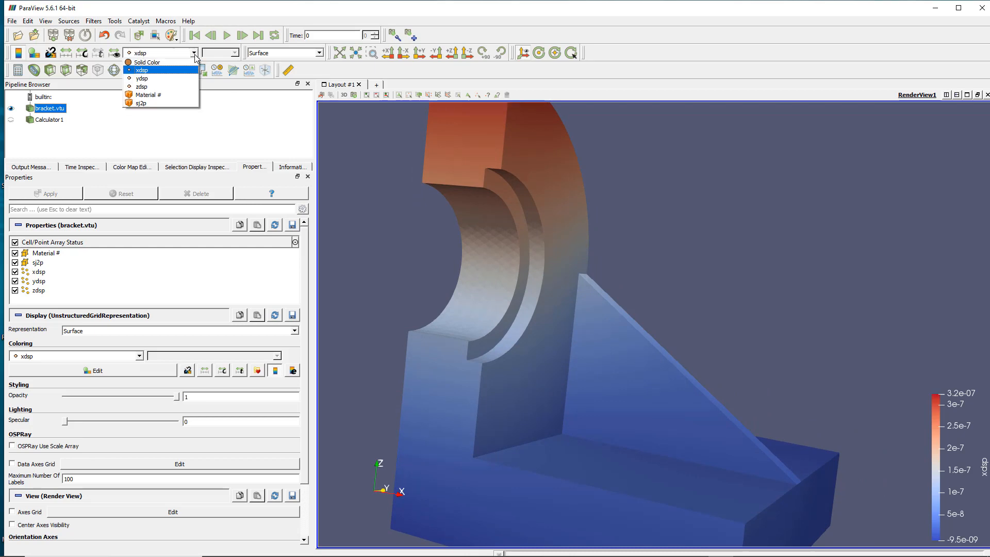
{"action": "left_click", "coordinate": [140, 104]}
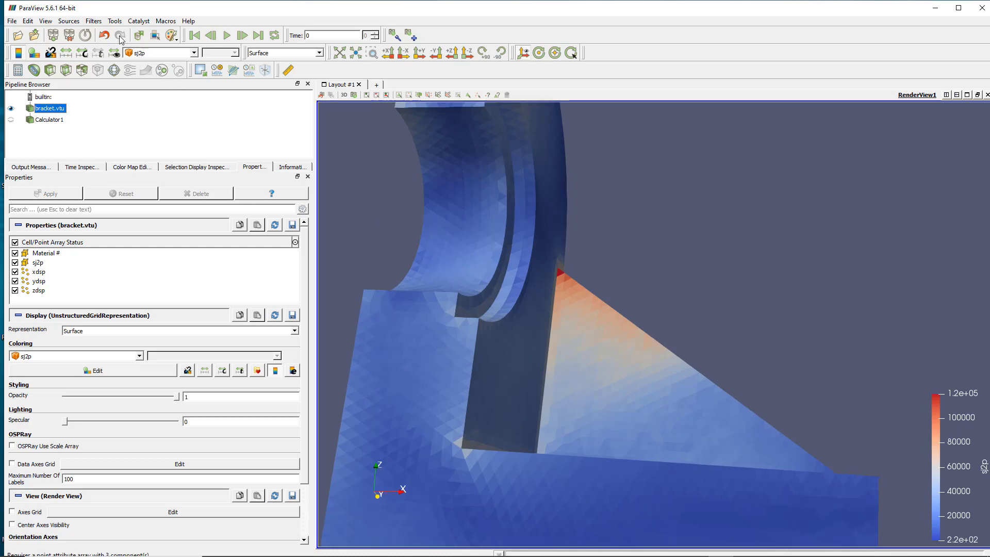
- Add a Cell Data to Point Data filter and colour its output by the smoothed sj2p array
{"action": "left_click", "coordinate": [93, 20]}
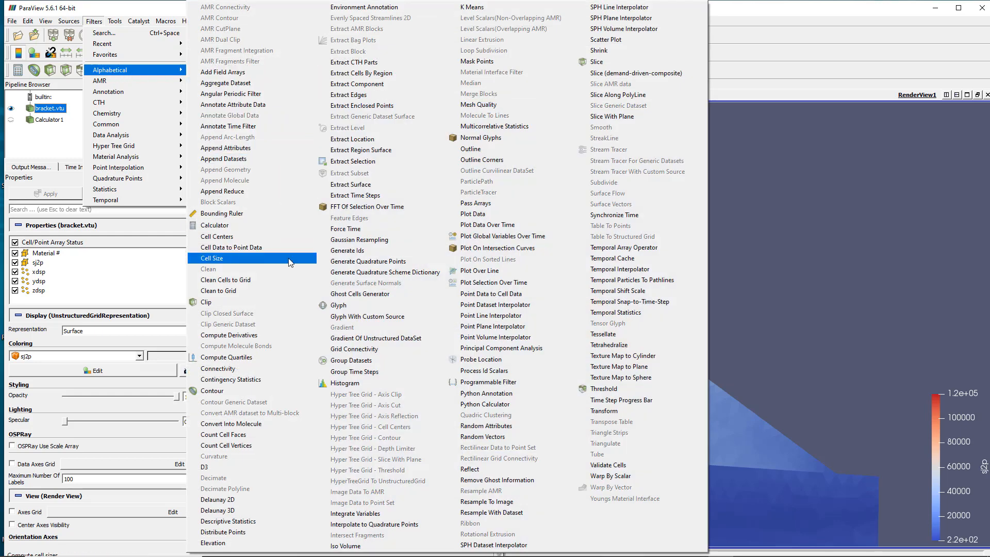
{"action": "mouse_move", "coordinate": [241, 246]}
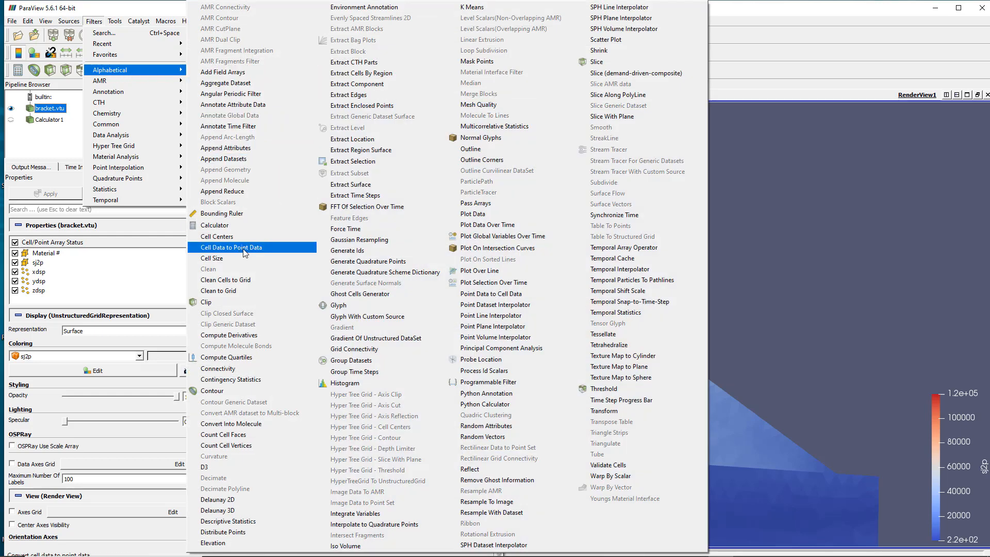
{"action": "left_click", "coordinate": [231, 246]}
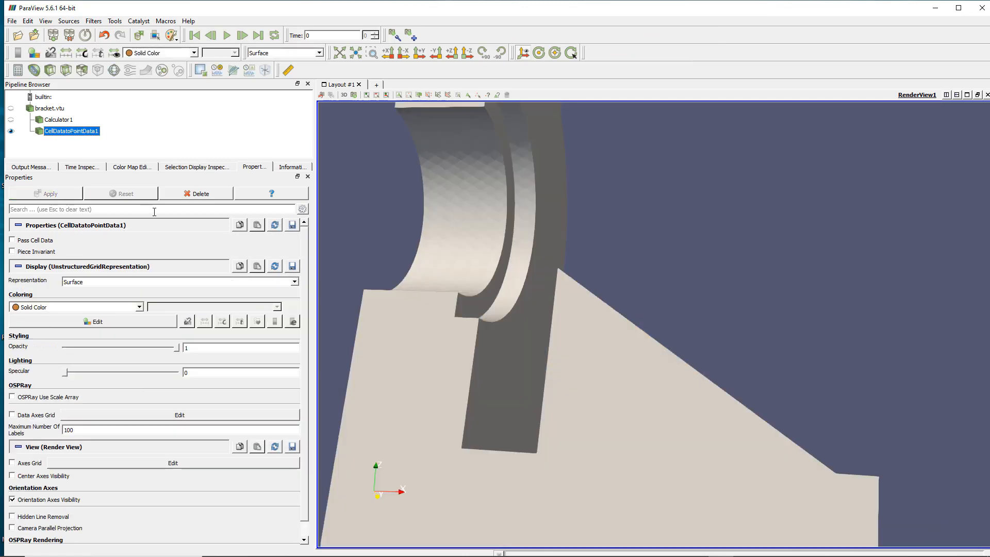
{"action": "left_click", "coordinate": [194, 52]}
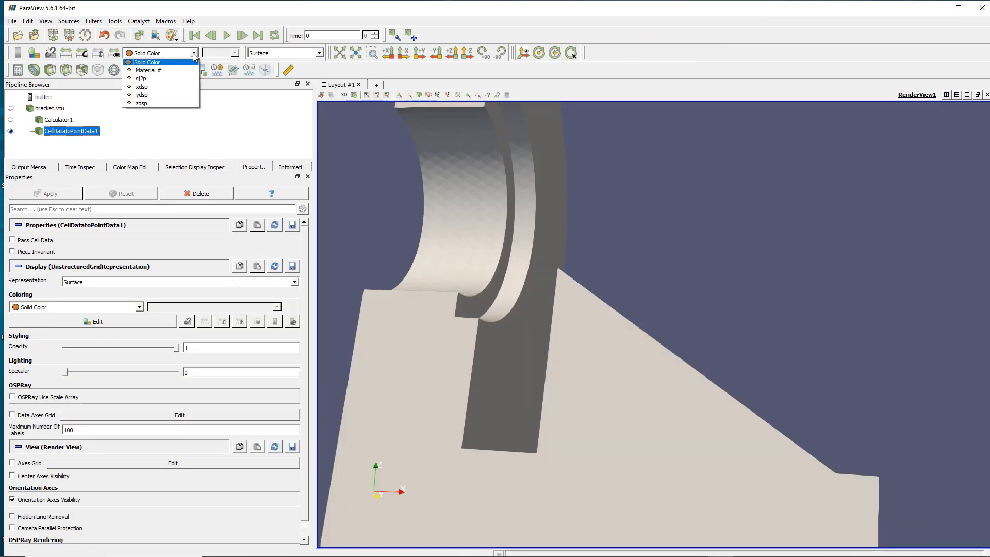
{"action": "left_click", "coordinate": [141, 79]}
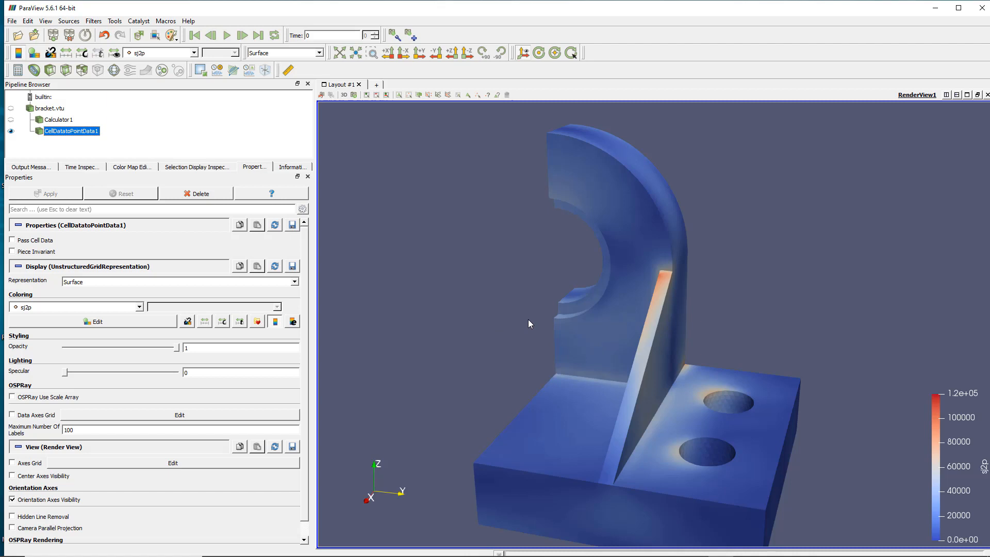
{"action": "mouse_move", "coordinate": [616, 295]}
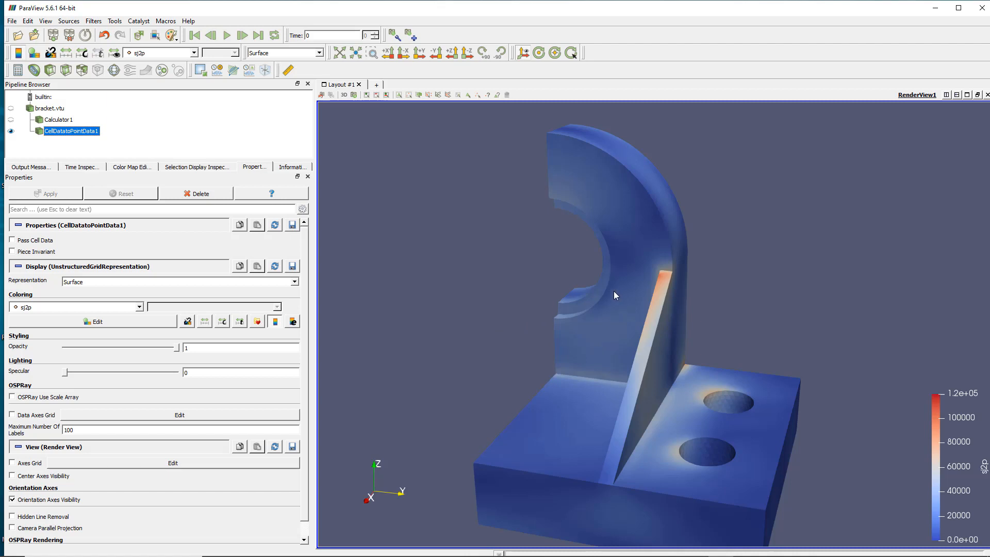
{"action": "left_click", "coordinate": [93, 21]}
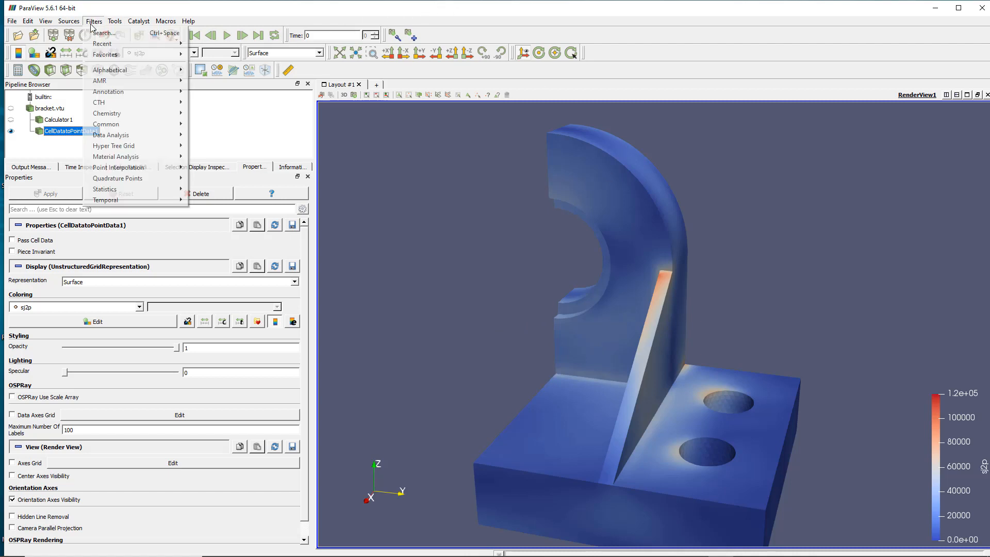
{"action": "left_click", "coordinate": [111, 69]}
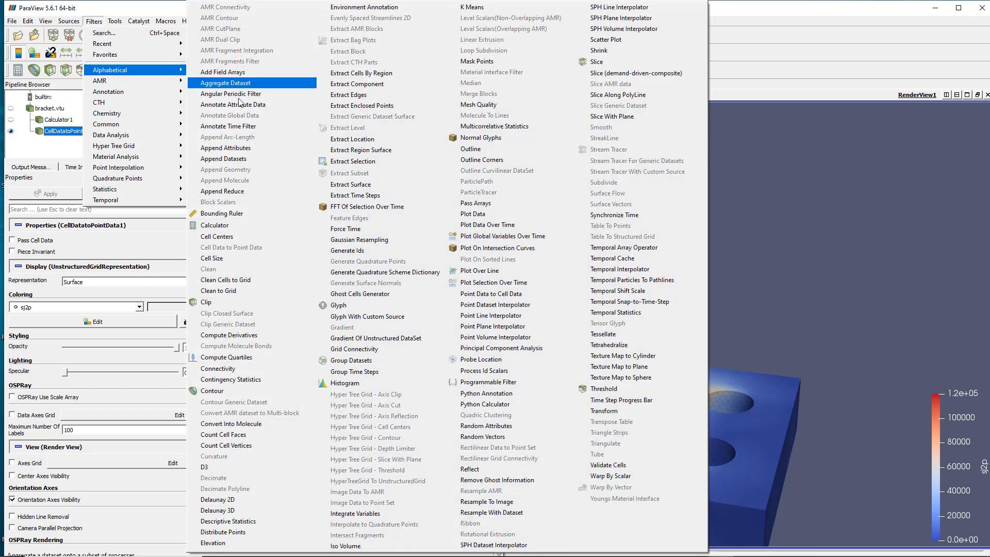
{"action": "mouse_move", "coordinate": [285, 290]}
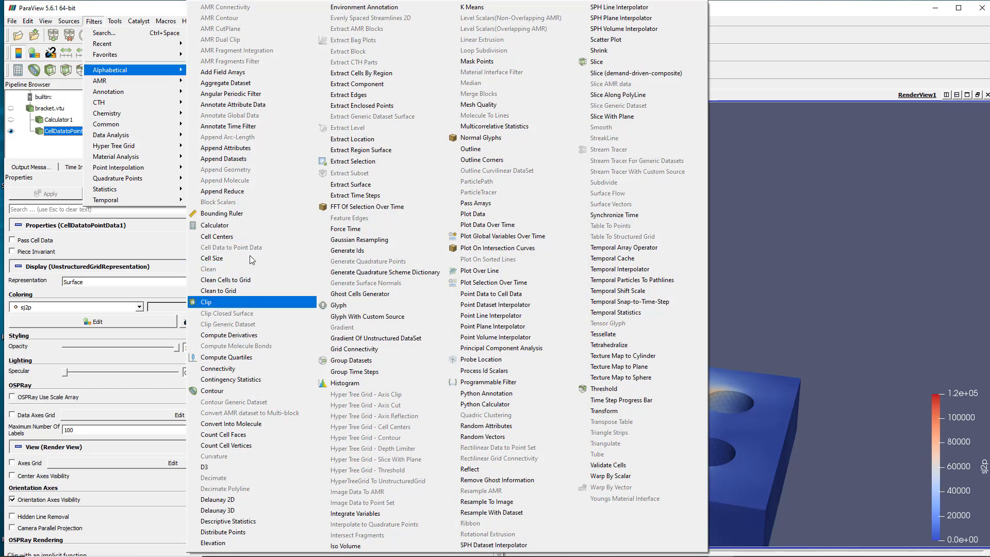
{"action": "mouse_move", "coordinate": [226, 169]}
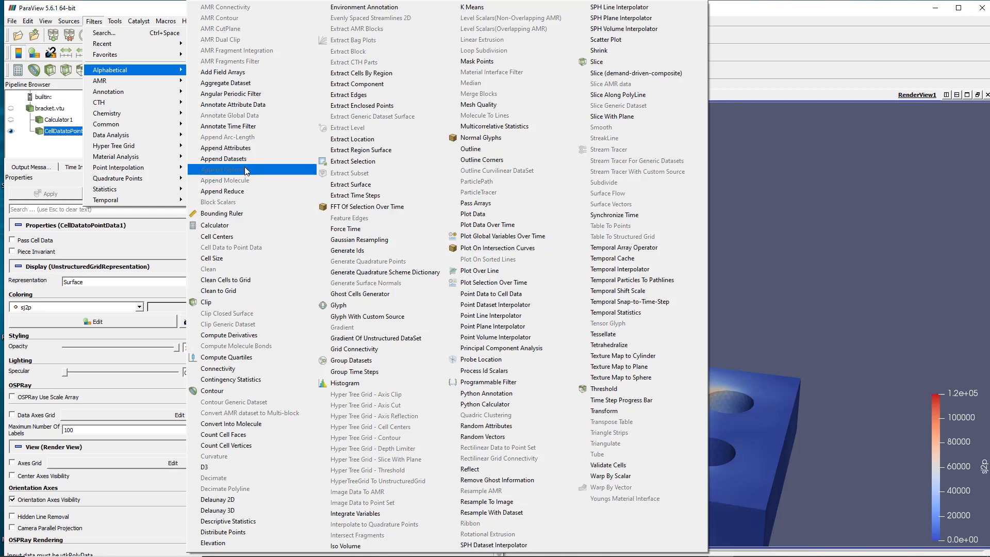
{"action": "mouse_move", "coordinate": [508, 170]}
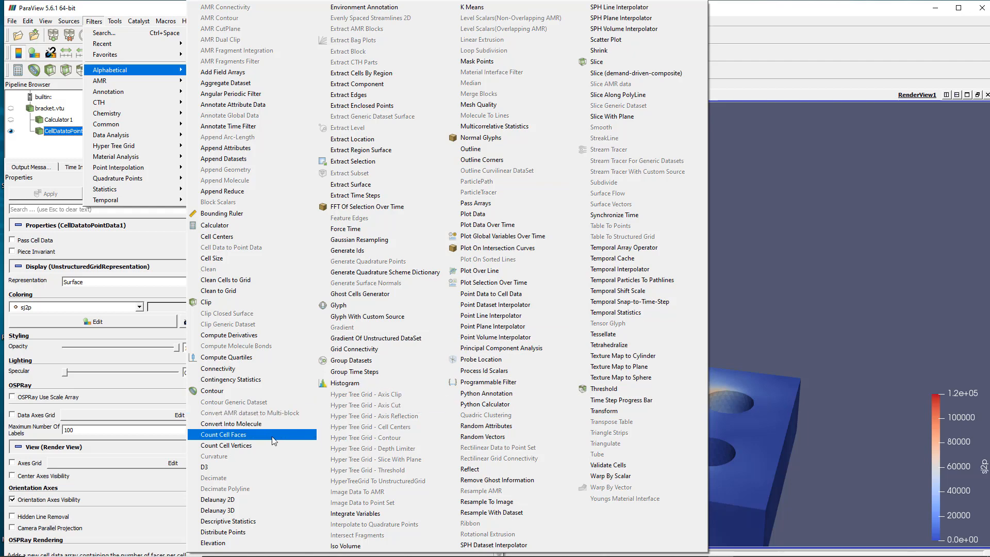
{"action": "mouse_move", "coordinate": [410, 394]}
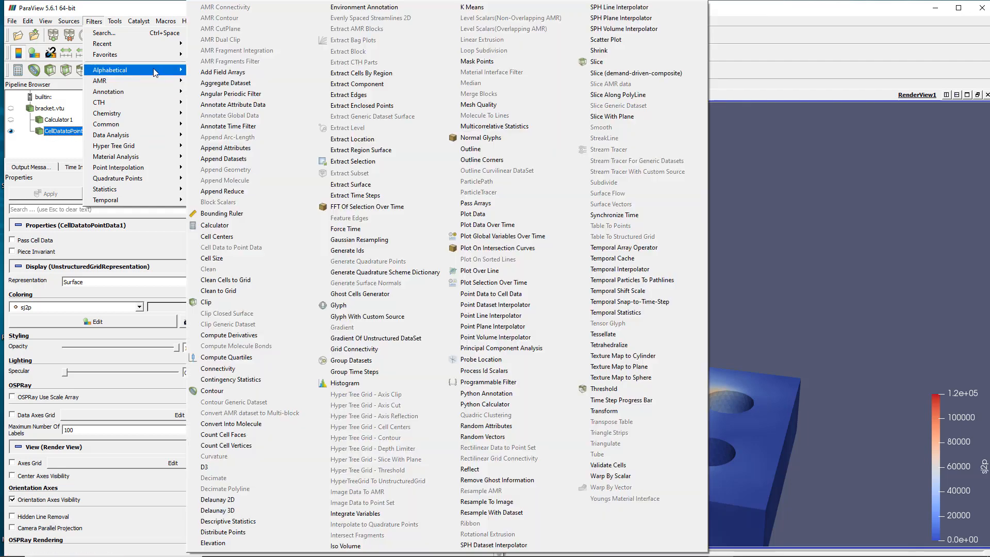
{"action": "mouse_move", "coordinate": [113, 146]}
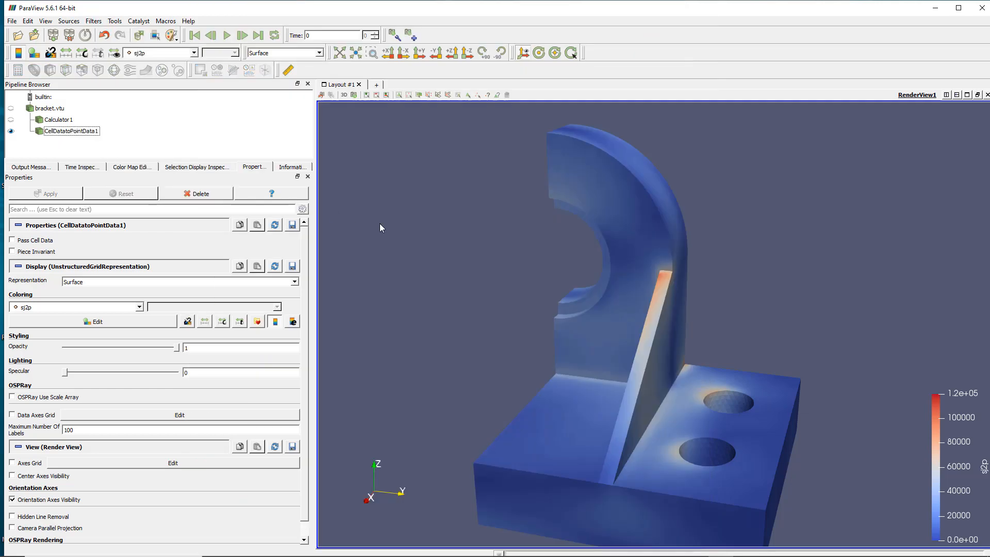
{"action": "mouse_move", "coordinate": [606, 415]}
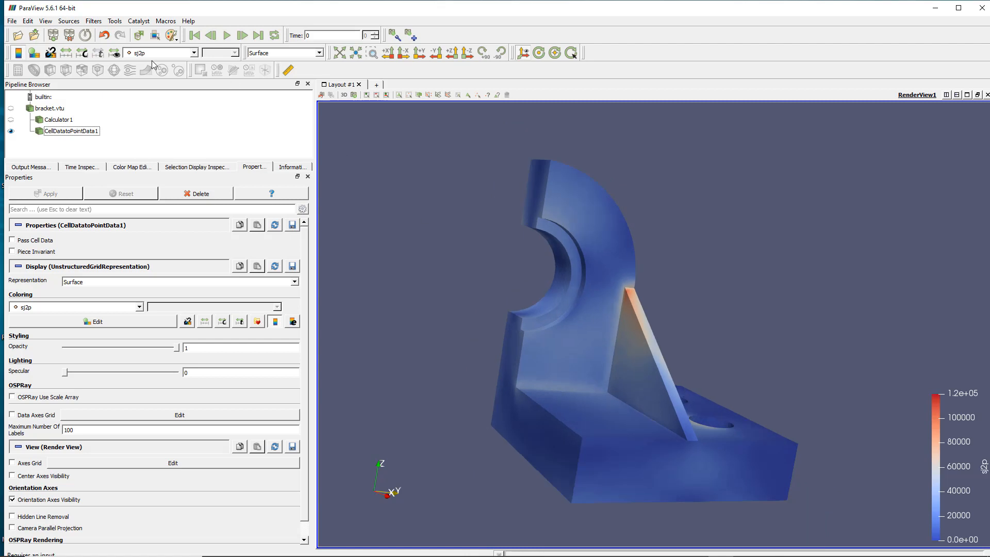
{"action": "mouse_move", "coordinate": [107, 14]}
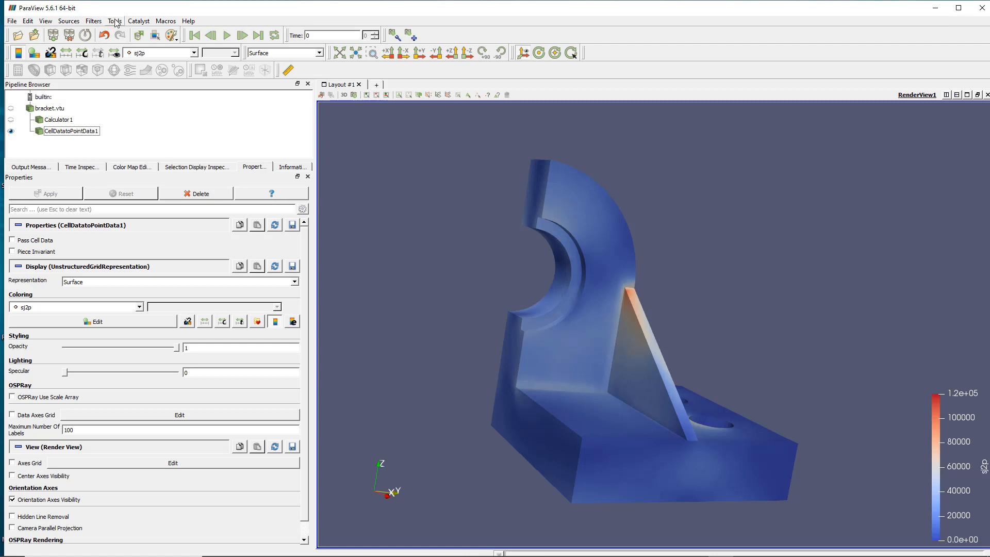
{"action": "left_click", "coordinate": [115, 21]}
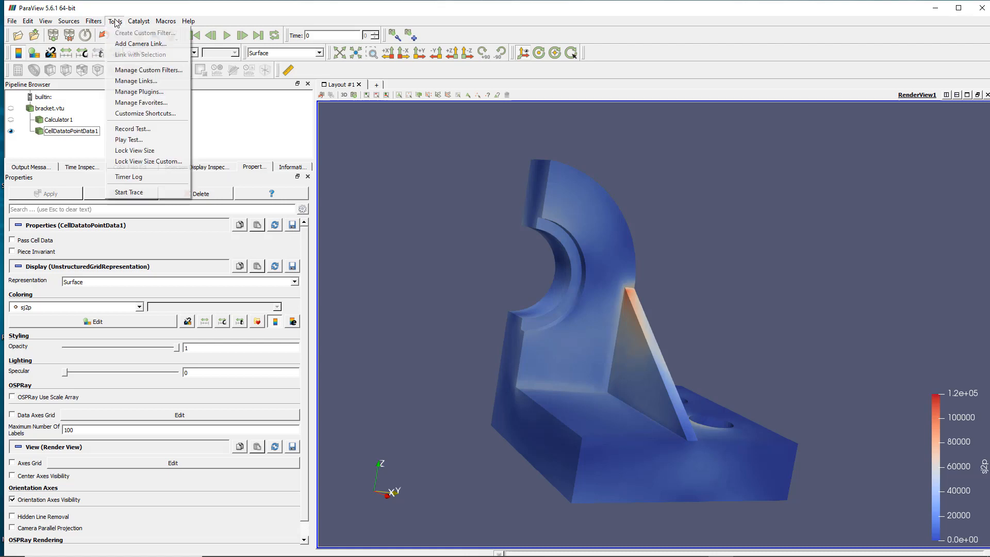
{"action": "left_click", "coordinate": [94, 21]}
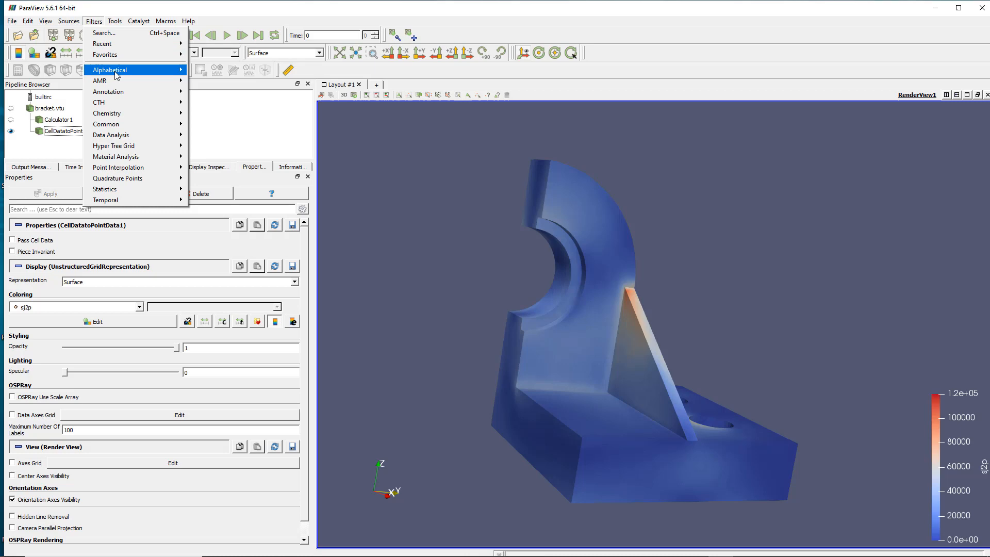
{"action": "left_click", "coordinate": [110, 70]}
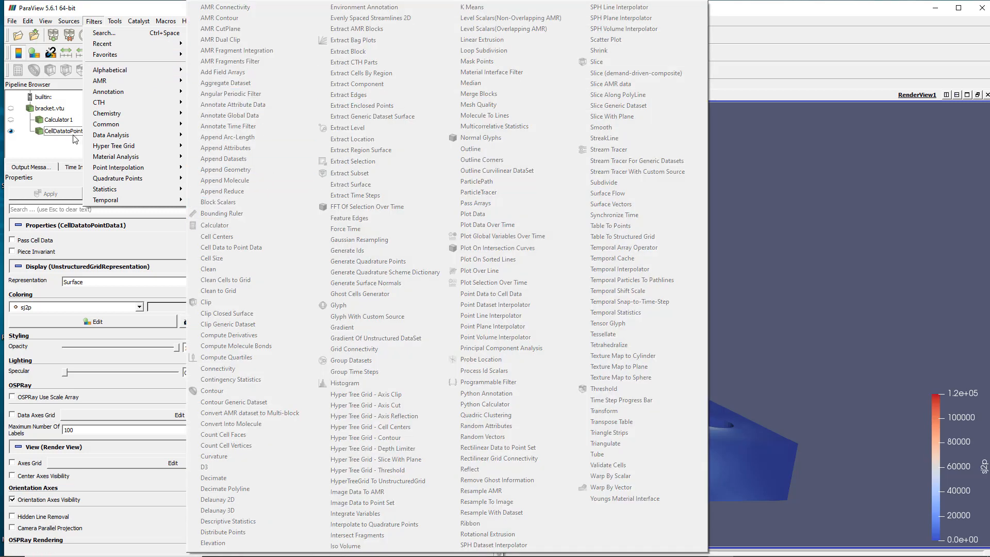
{"action": "mouse_move", "coordinate": [98, 102]}
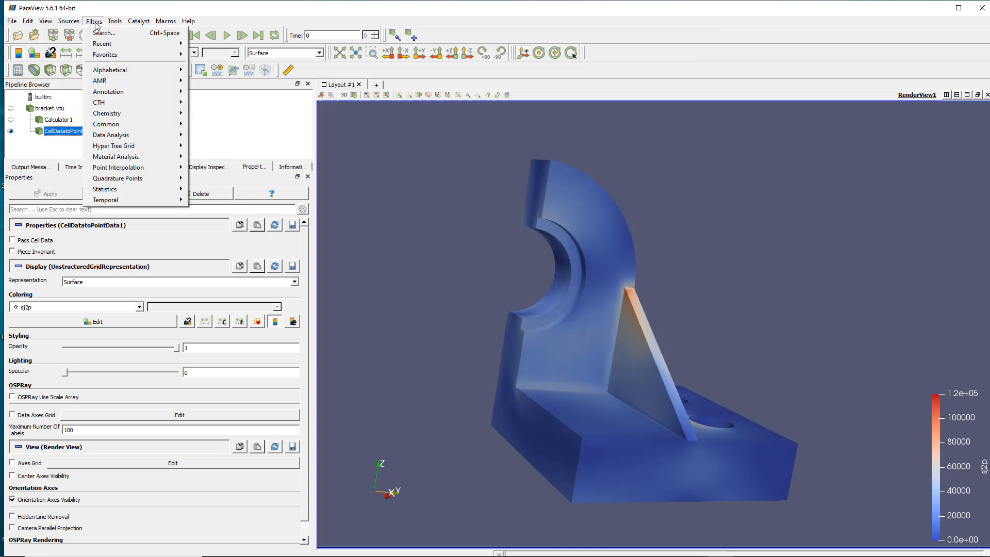
- Add a Clip filter on CellDatatoPointData1 with a Y Normal plane and apply it
{"action": "left_click", "coordinate": [110, 69]}
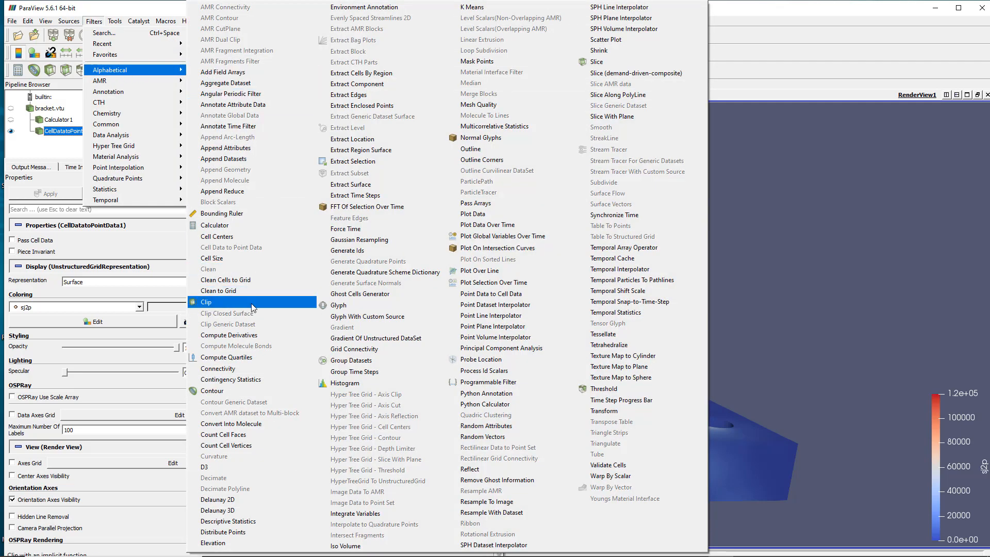
{"action": "left_click", "coordinate": [213, 305]}
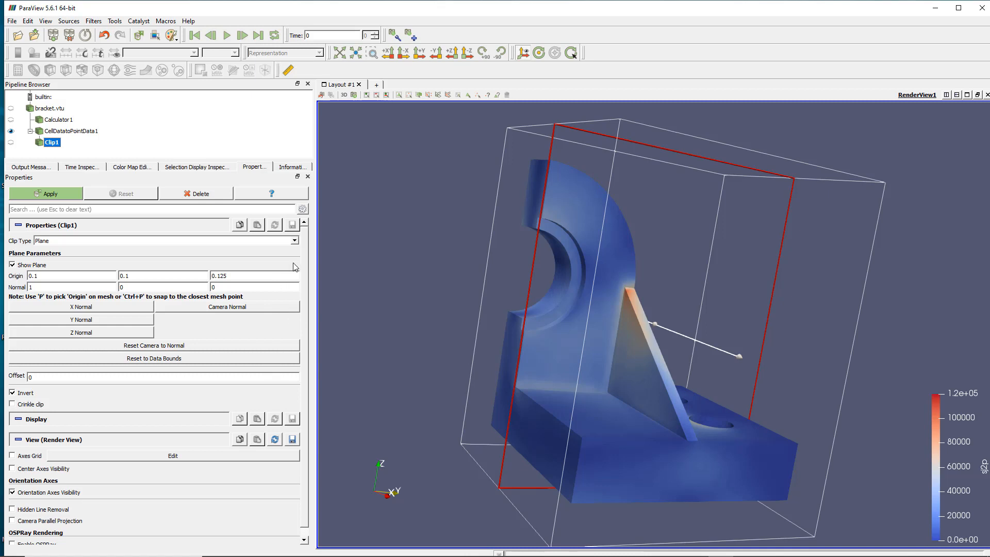
{"action": "scroll", "scroll_direction": "down", "scroll_amount": 3}
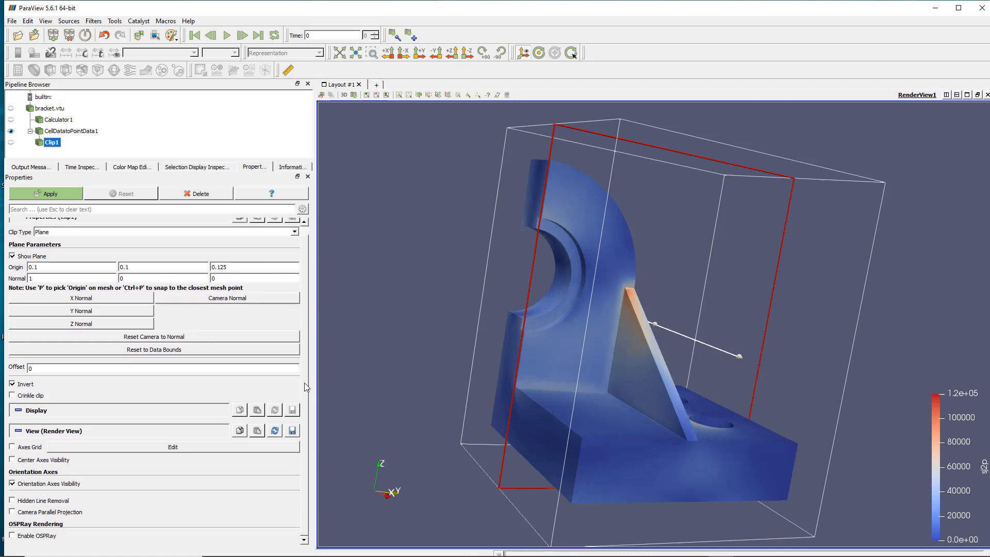
{"action": "scroll", "scroll_direction": "up", "scroll_amount": 3}
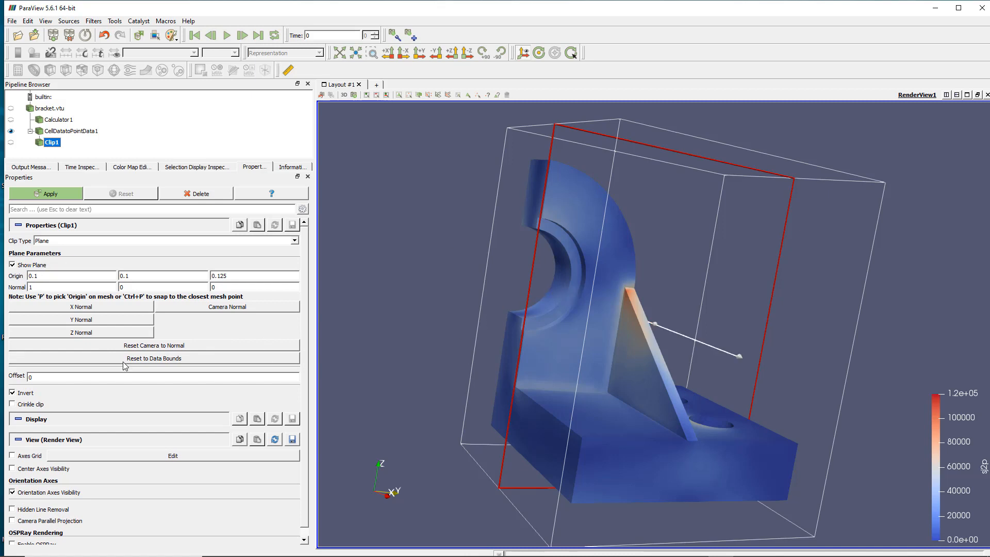
{"action": "left_click", "coordinate": [12, 265]}
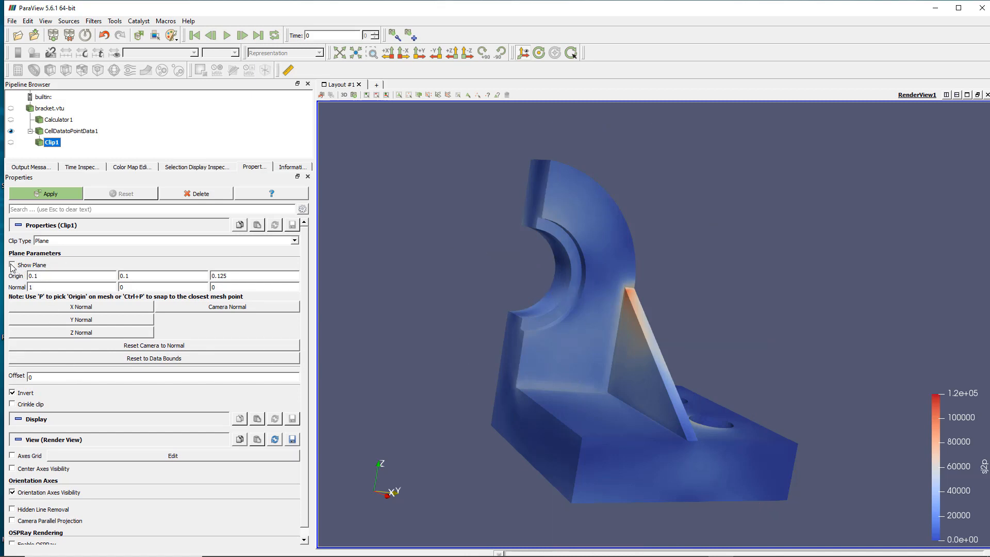
{"action": "left_click", "coordinate": [13, 265]}
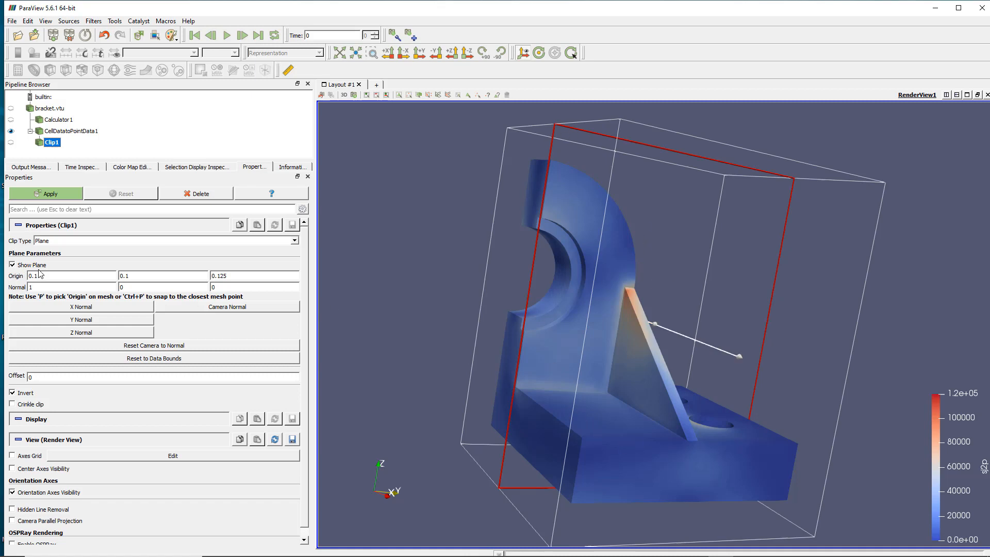
{"action": "left_click", "coordinate": [80, 320]}
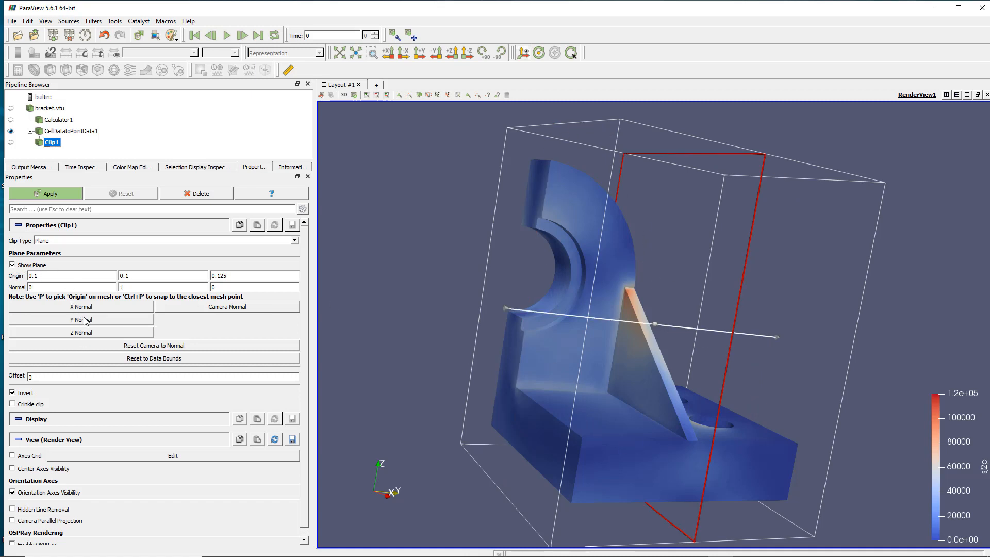
{"action": "mouse_move", "coordinate": [50, 193]}
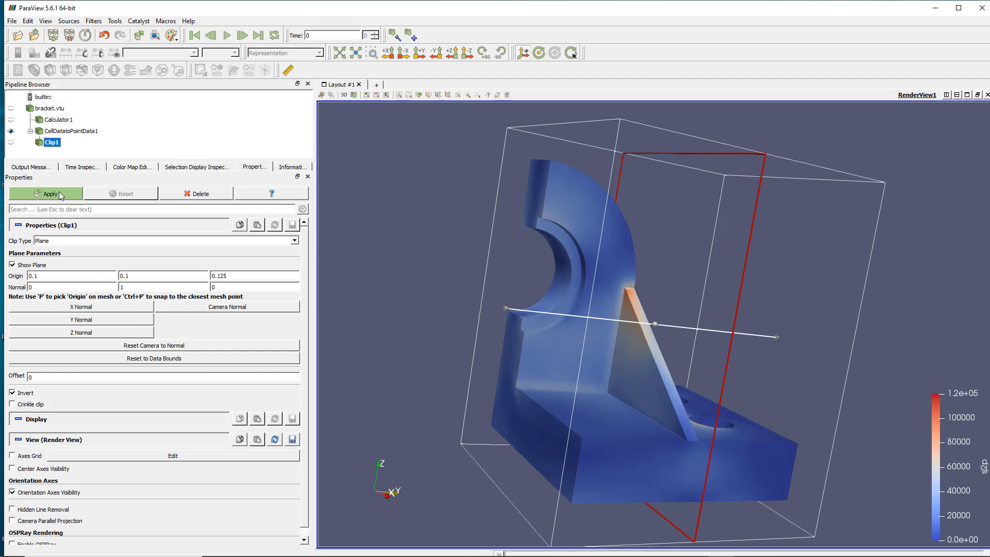
{"action": "left_click", "coordinate": [50, 193]}
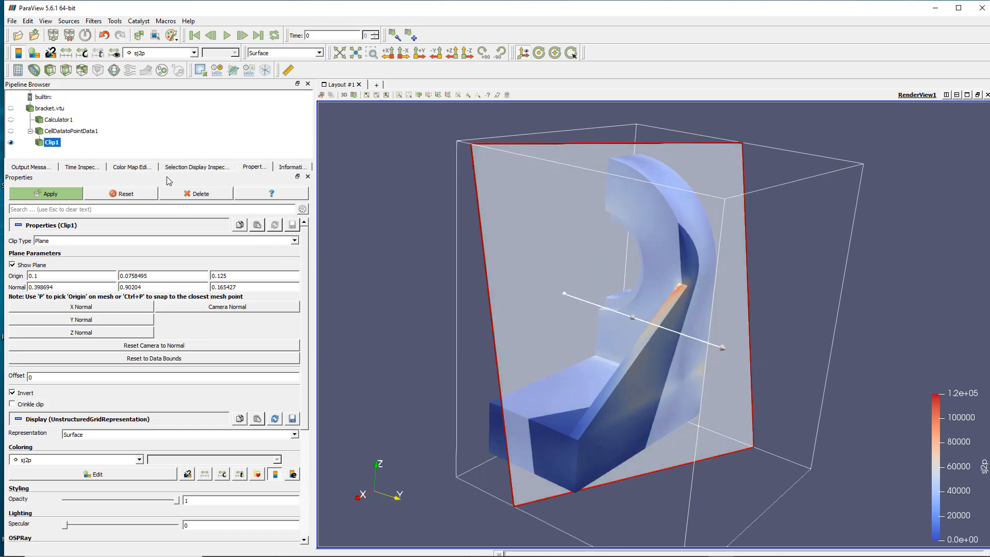
- Reposition the cutting plane to a tilted, mostly Y-facing orientation and re-apply the clip
{"action": "left_click", "coordinate": [46, 193]}
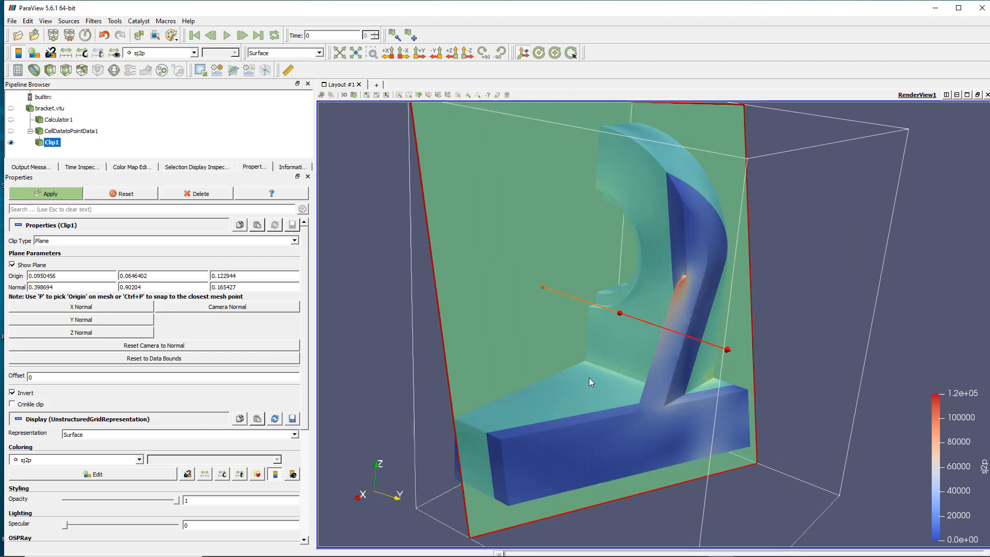
{"action": "left_click", "coordinate": [50, 193]}
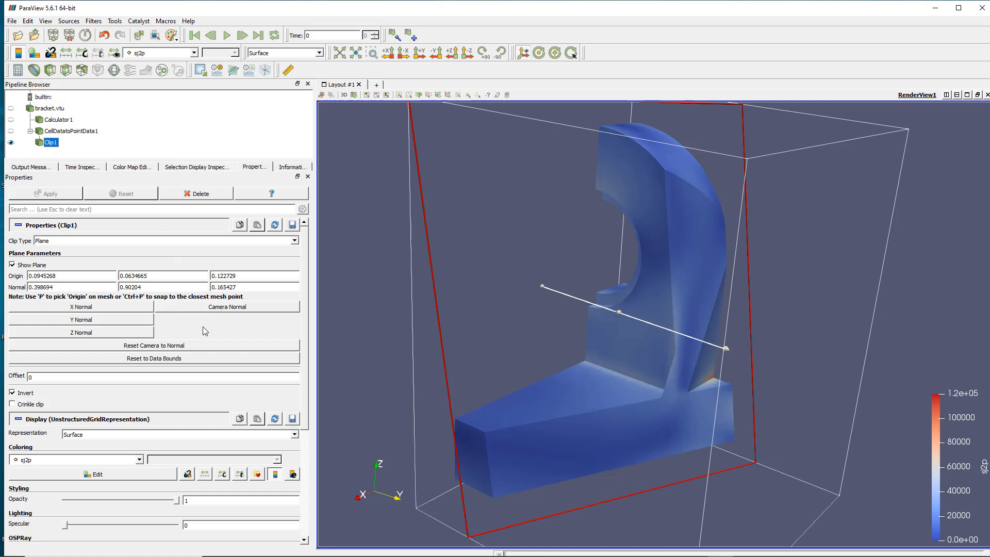
{"action": "mouse_move", "coordinate": [110, 362]}
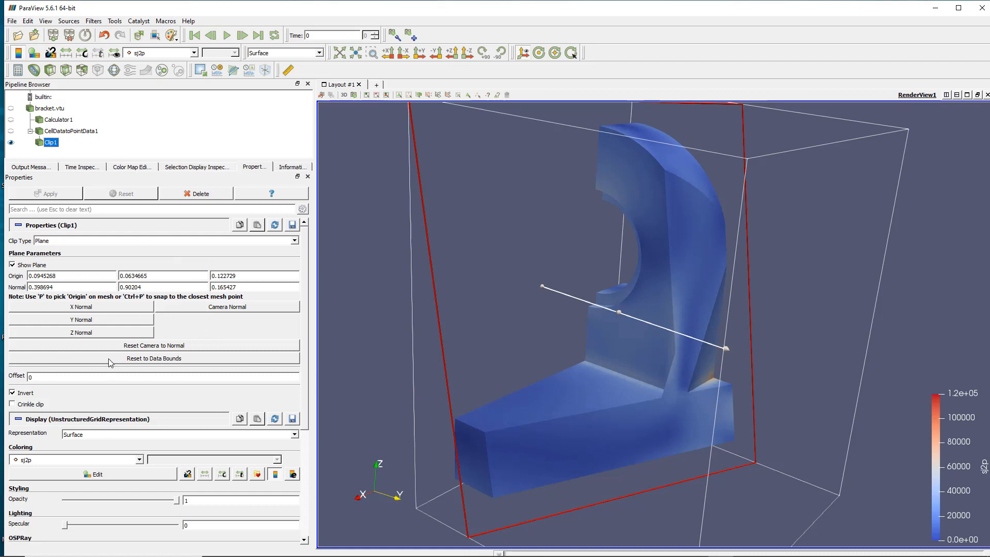
{"action": "mouse_move", "coordinate": [240, 441]}
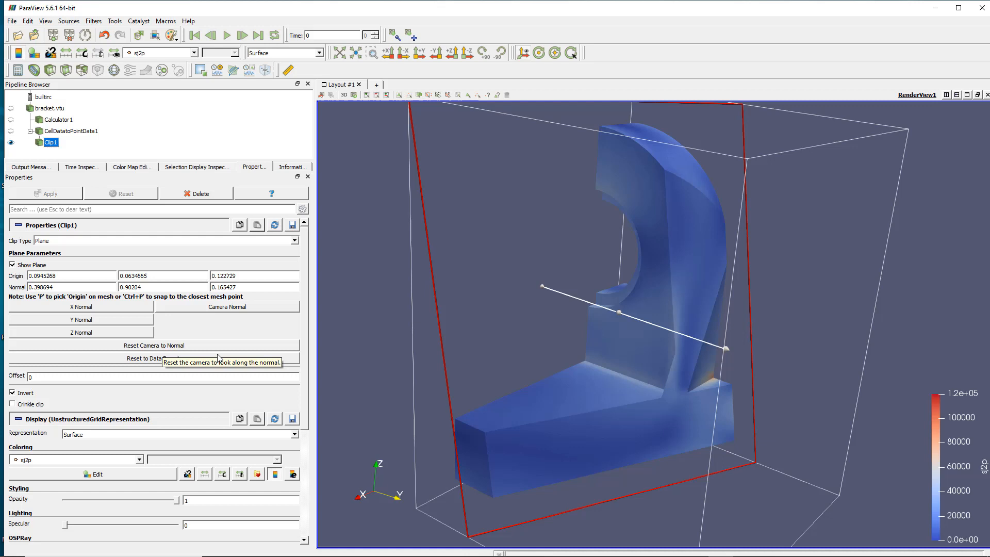
{"action": "mouse_move", "coordinate": [182, 137]}
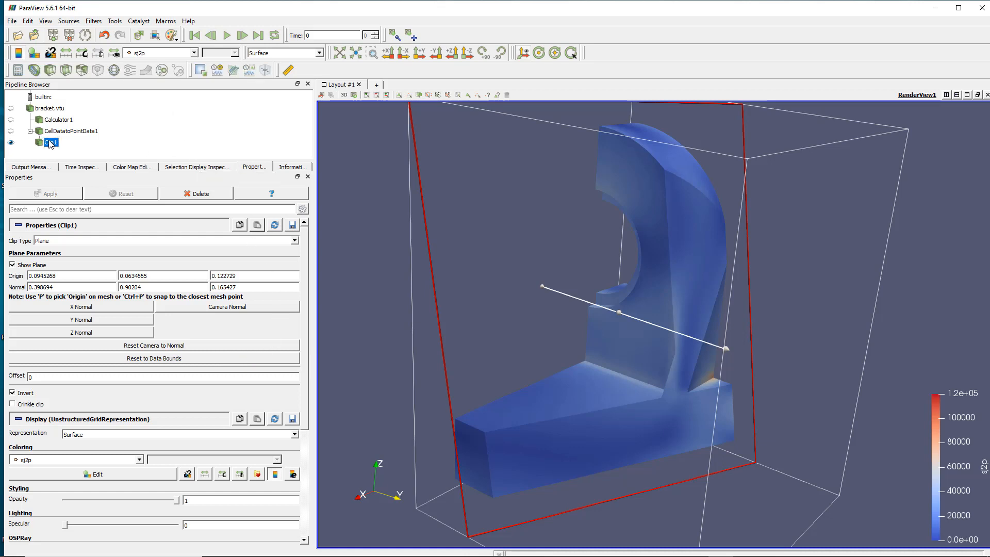
- Select the Clip1 filter in the Pipeline Browser
{"action": "left_click", "coordinate": [50, 143]}
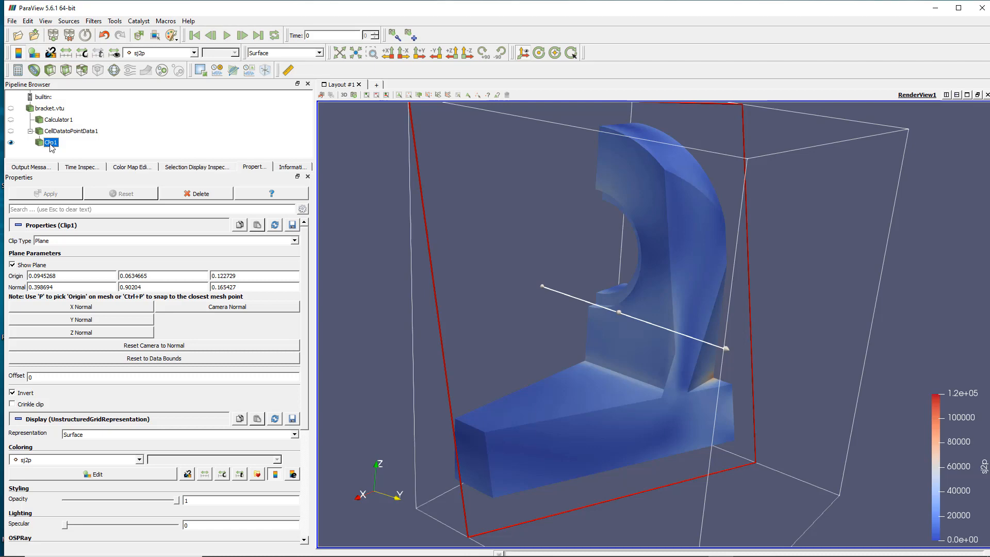
{"action": "mouse_move", "coordinate": [57, 137]}
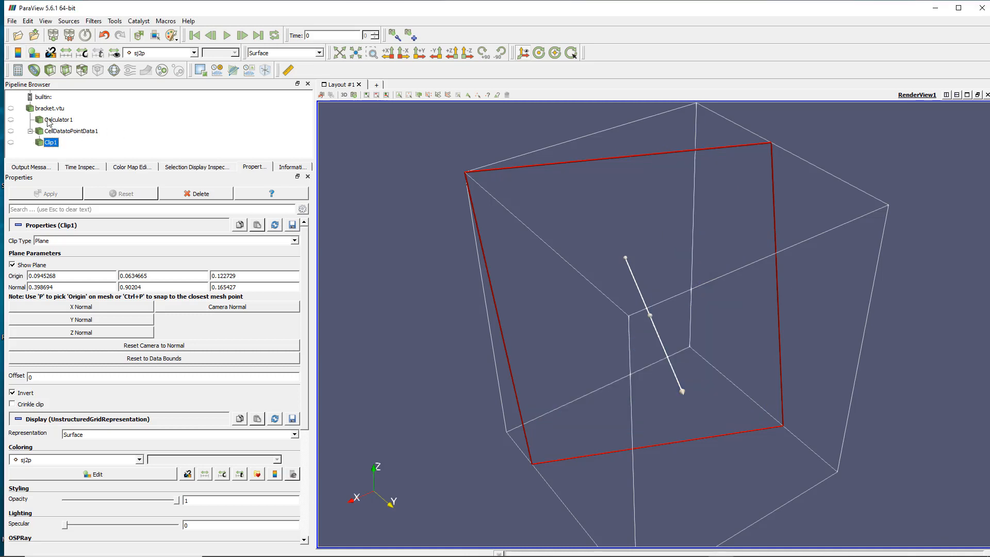
- Show Calculator1's displacement-magnitude result again and start adding a filter to it
{"action": "left_click", "coordinate": [57, 120]}
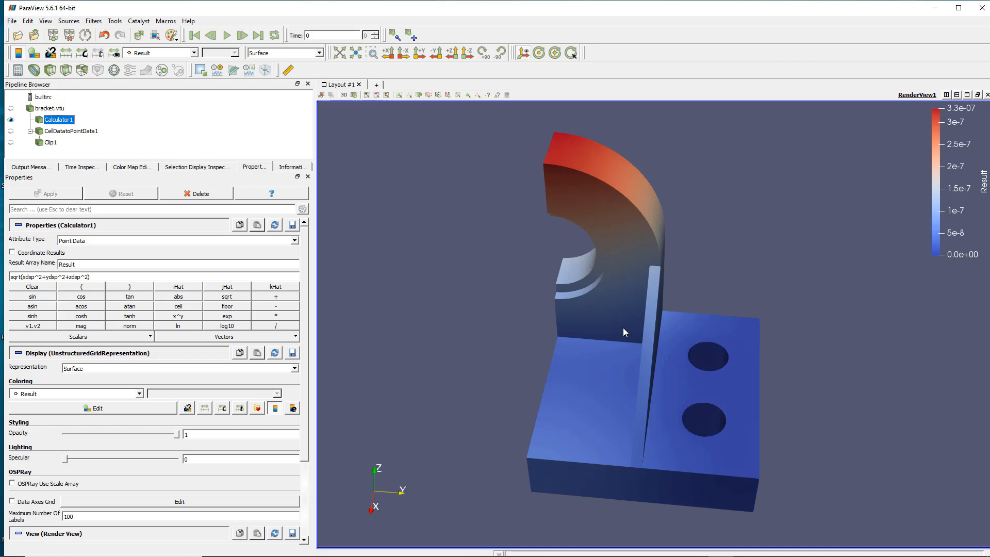
{"action": "mouse_move", "coordinate": [614, 291]}
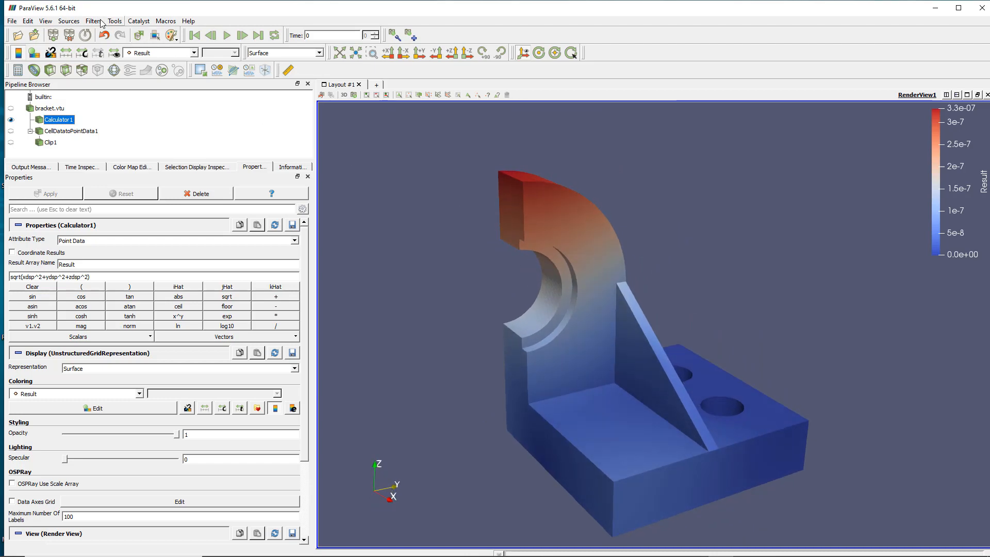
{"action": "left_click", "coordinate": [94, 21]}
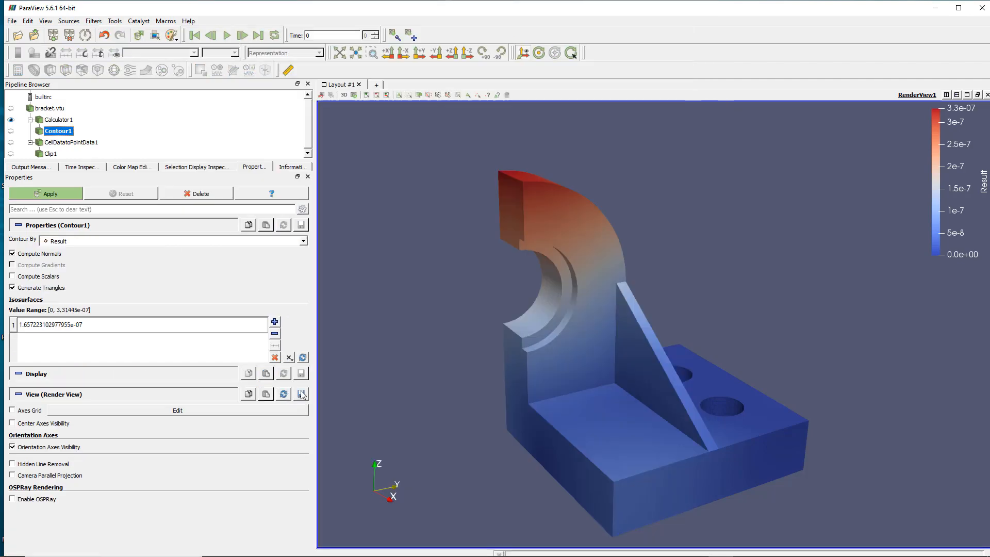
{"action": "mouse_move", "coordinate": [70, 250]}
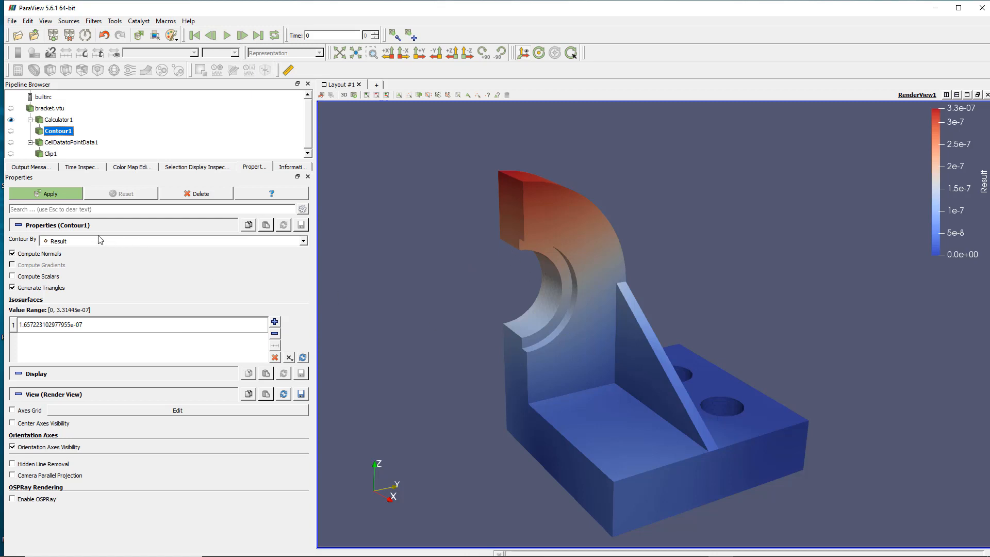
- Set Contour By to Result and empty the isosurface value list
{"action": "left_click", "coordinate": [302, 240]}
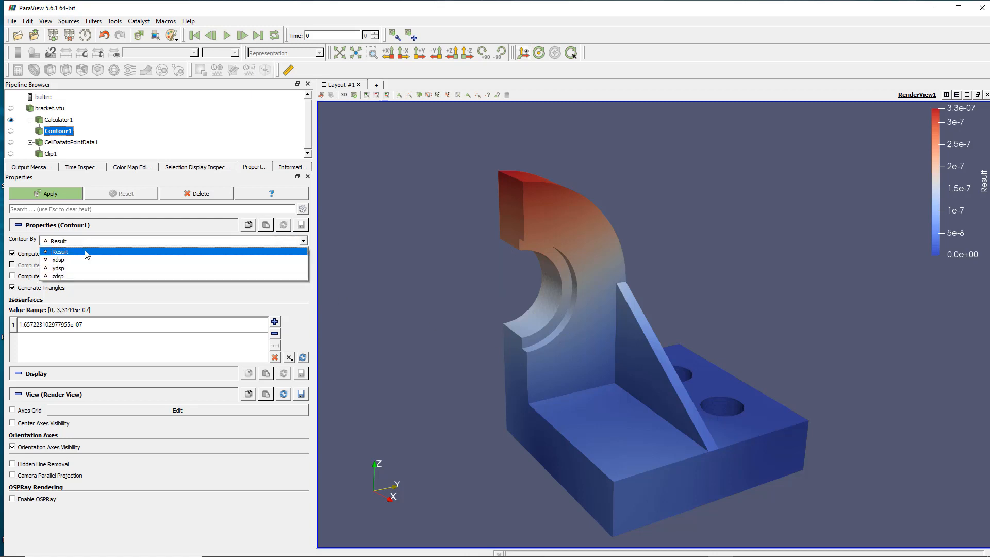
{"action": "left_click", "coordinate": [60, 252]}
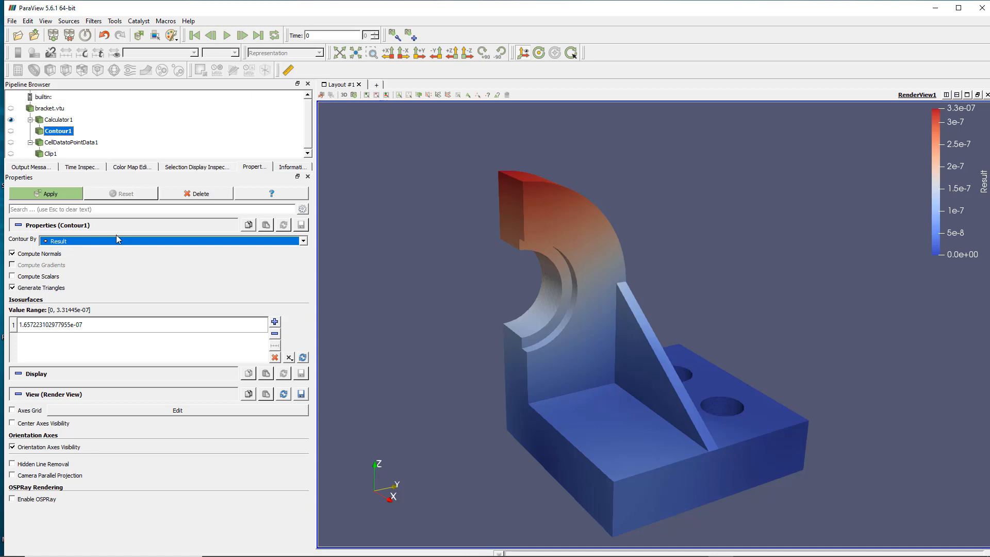
{"action": "mouse_move", "coordinate": [53, 316]}
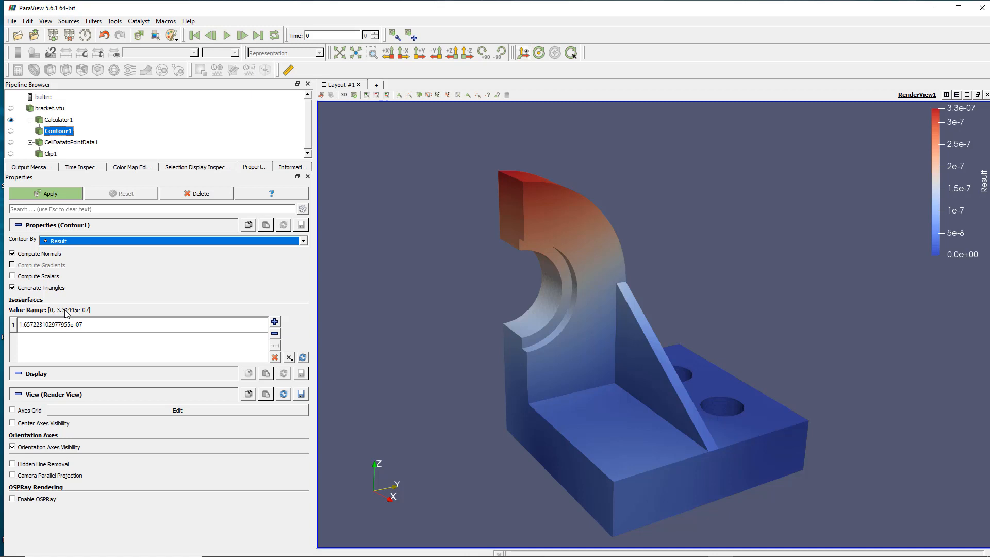
{"action": "mouse_move", "coordinate": [229, 337]}
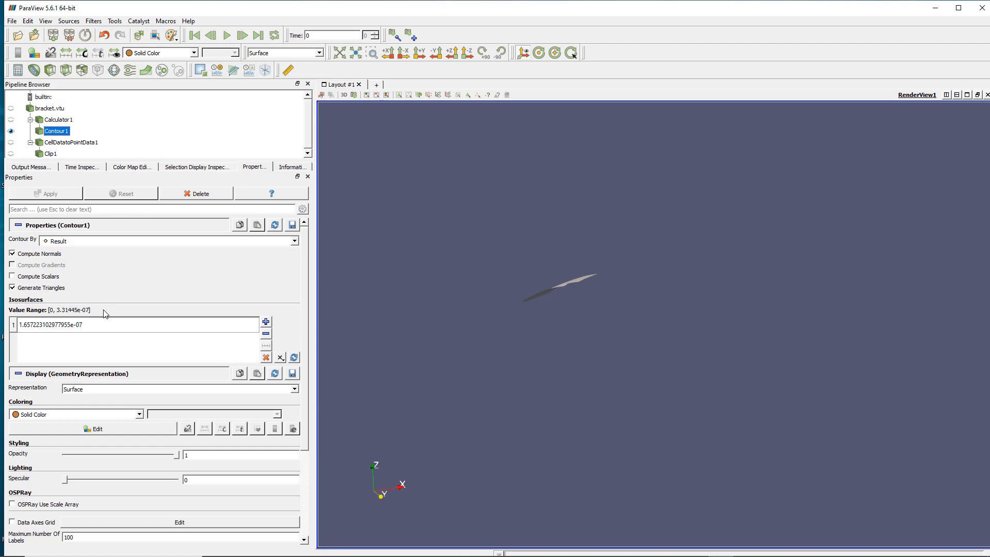
{"action": "left_click", "coordinate": [279, 358]}
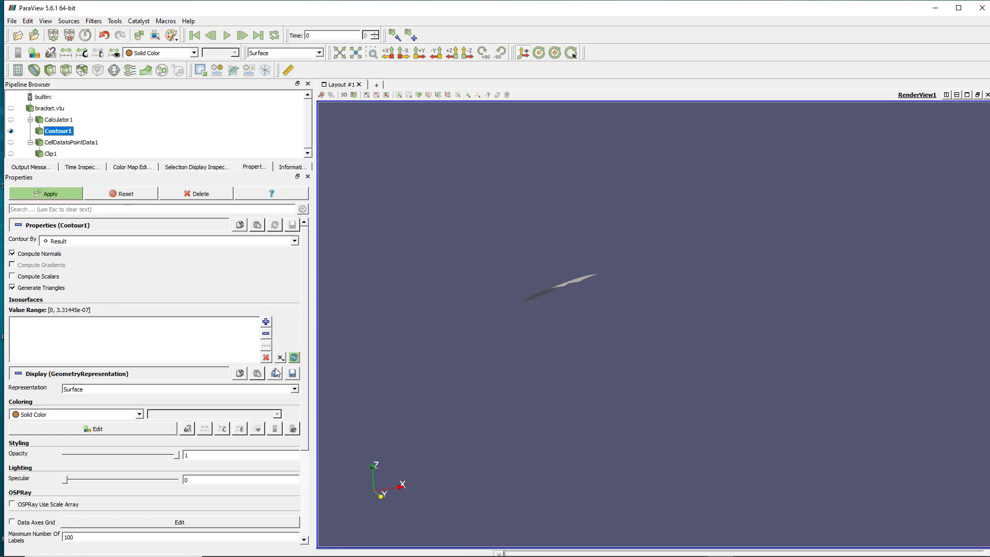
{"action": "mouse_move", "coordinate": [266, 346]}
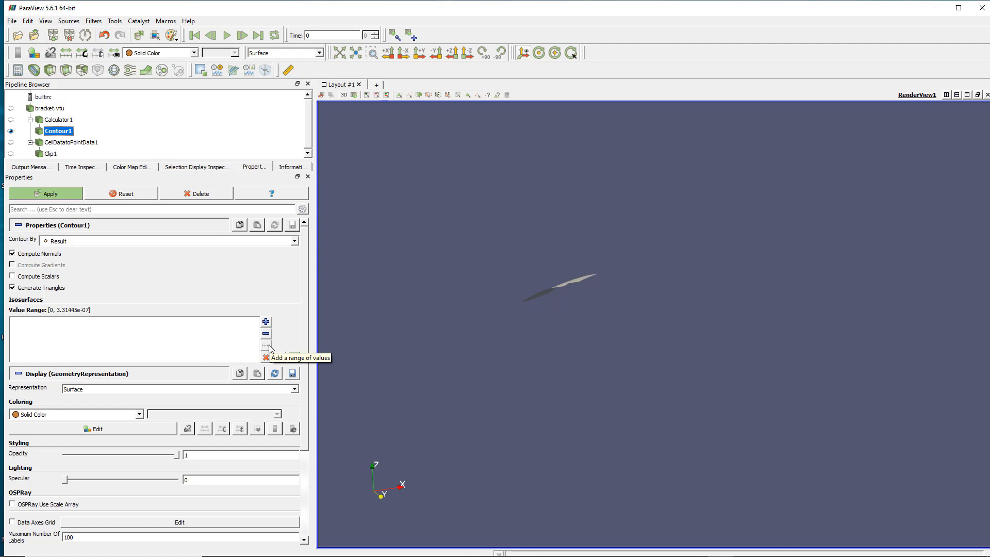
- Add ten evenly spaced Result isovalues from 0 to 3.31445e-07 and apply the contour
{"action": "left_click", "coordinate": [266, 344]}
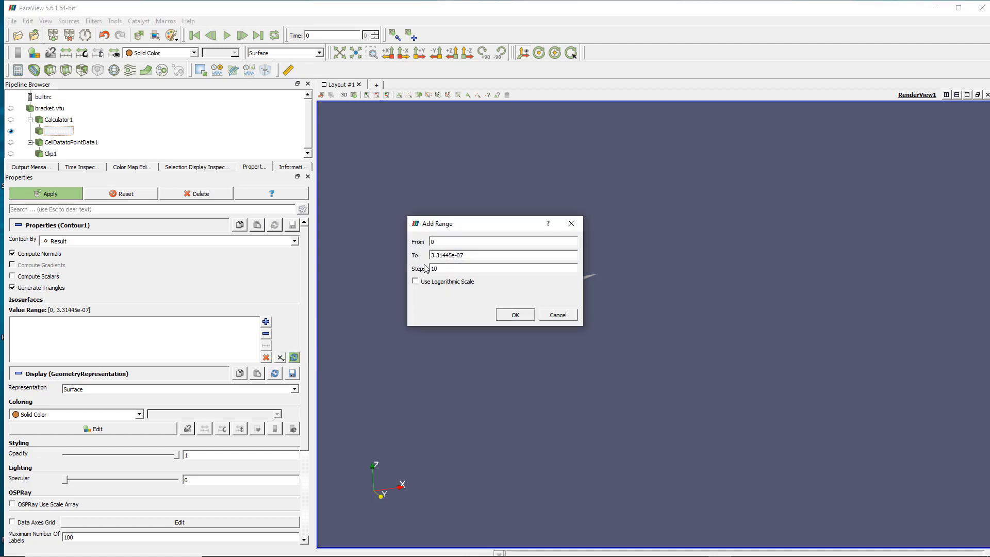
{"action": "triple_click", "coordinate": [435, 268]}
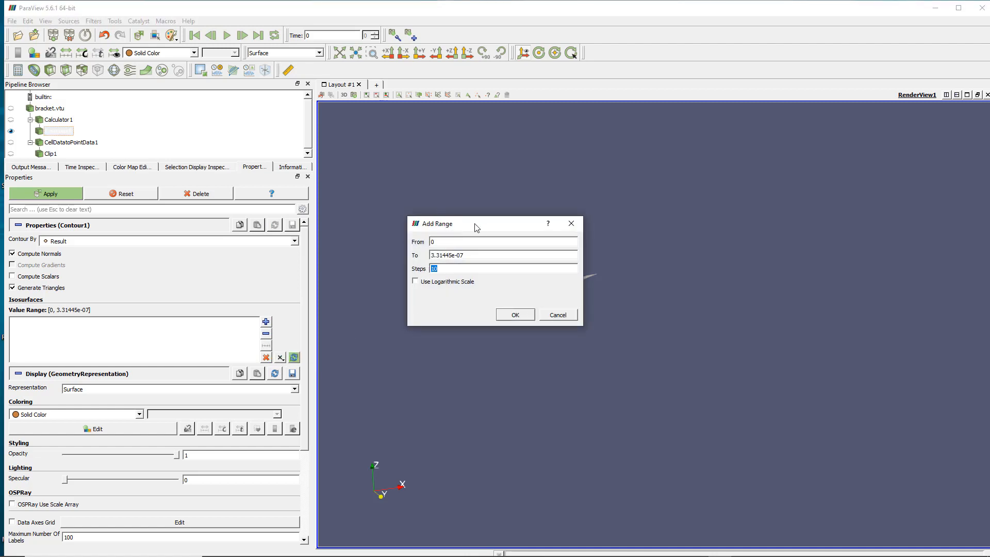
{"action": "left_click", "coordinate": [513, 314]}
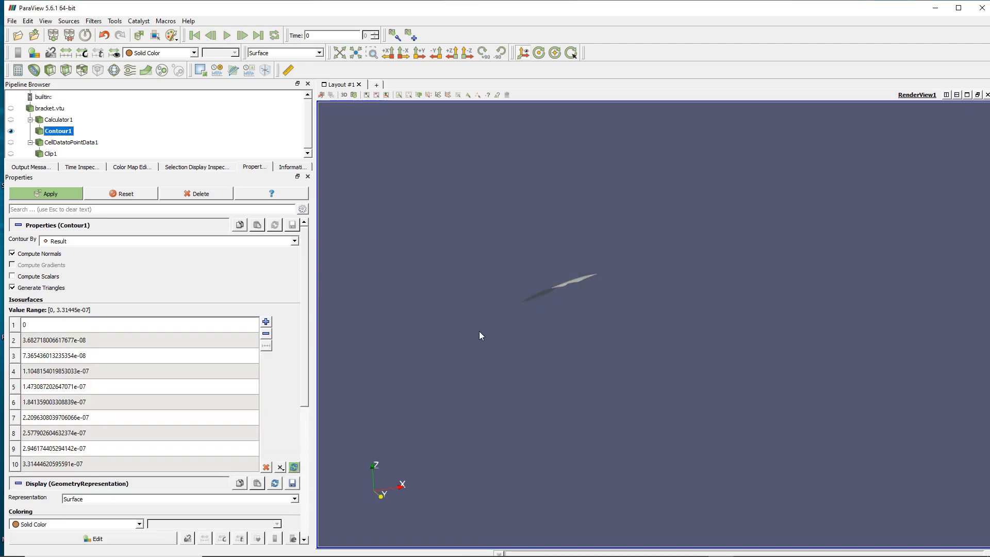
{"action": "left_click", "coordinate": [45, 193]}
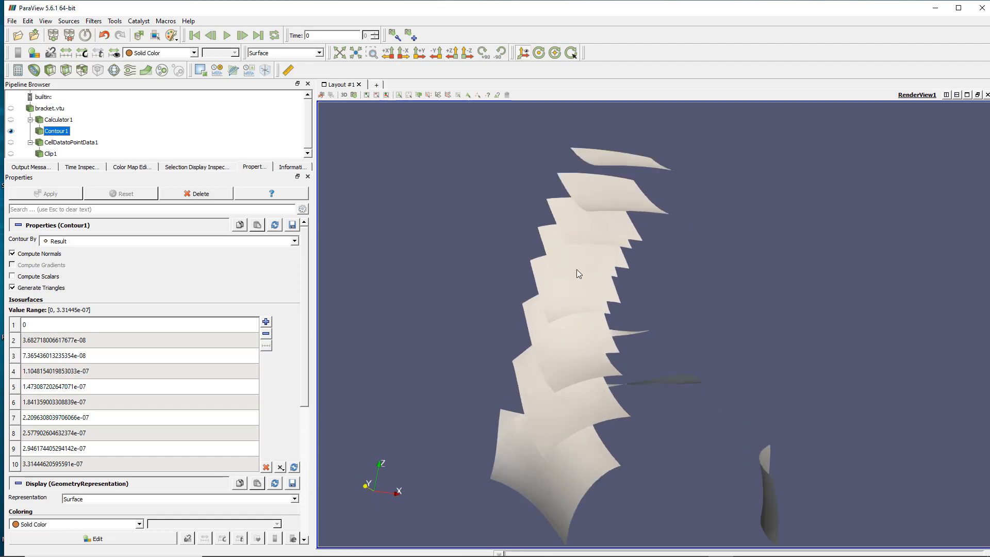
{"action": "scroll", "scroll_direction": "down", "scroll_amount": 3}
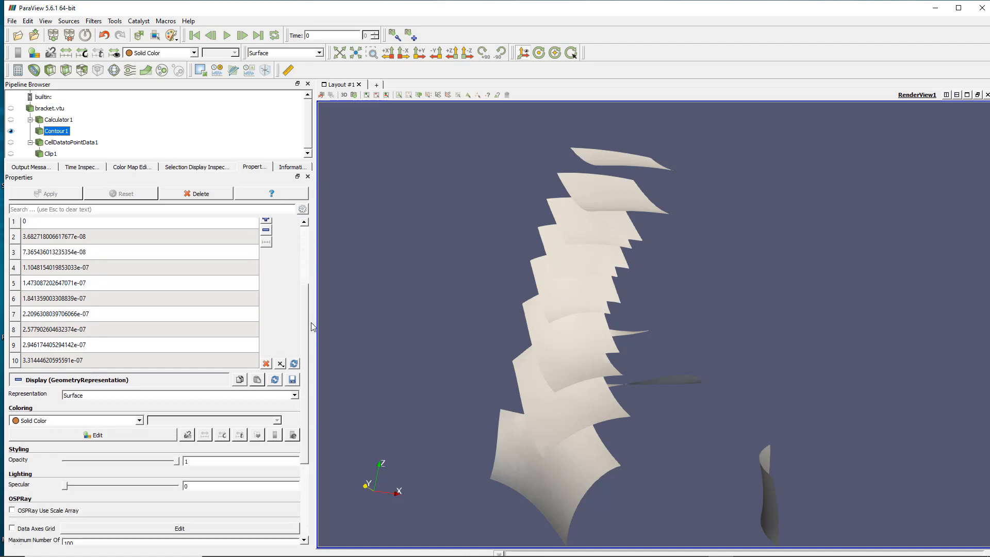
- Colour the isosurface sheets by xdsp, then by sj2p, and return to Calculator1
{"action": "left_click", "coordinate": [75, 420]}
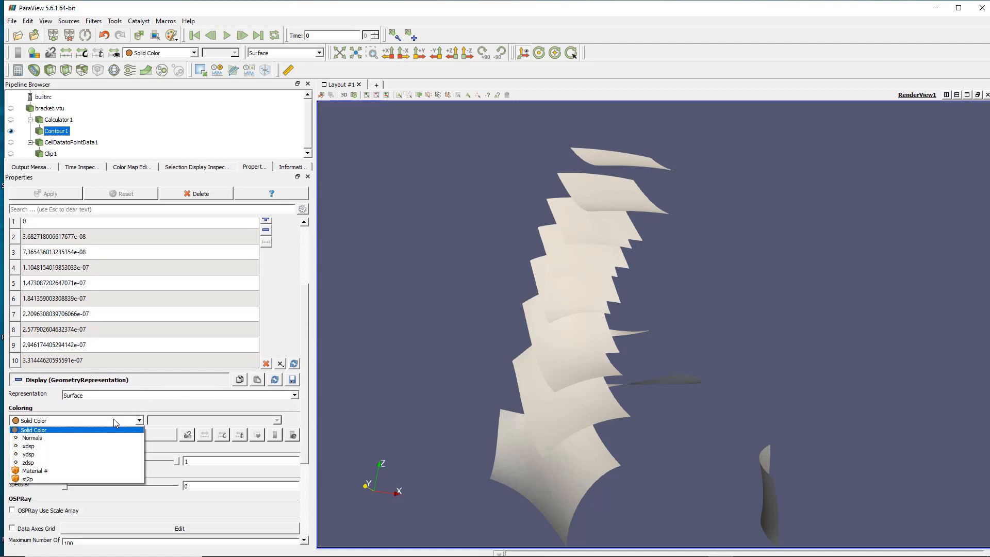
{"action": "left_click", "coordinate": [32, 429]}
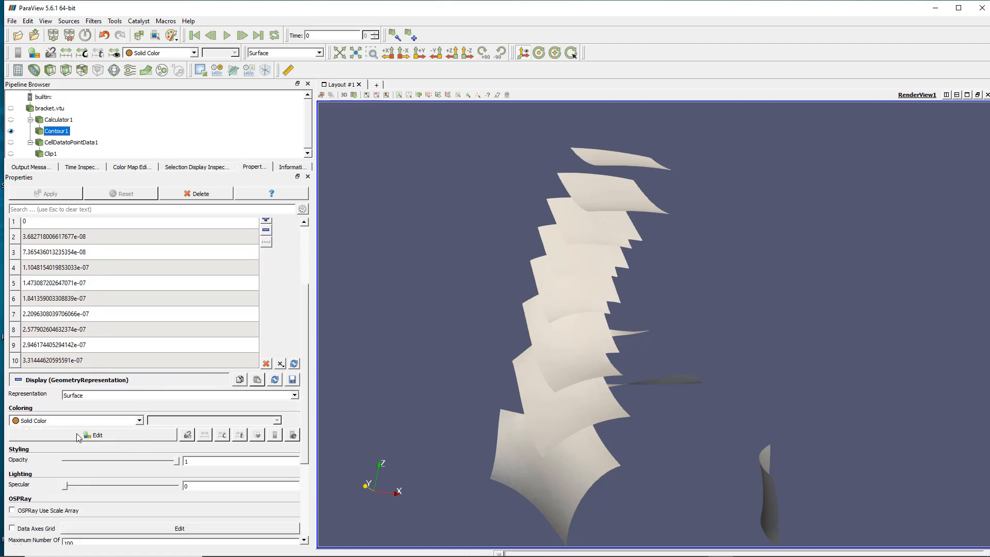
{"action": "left_click", "coordinate": [75, 420]}
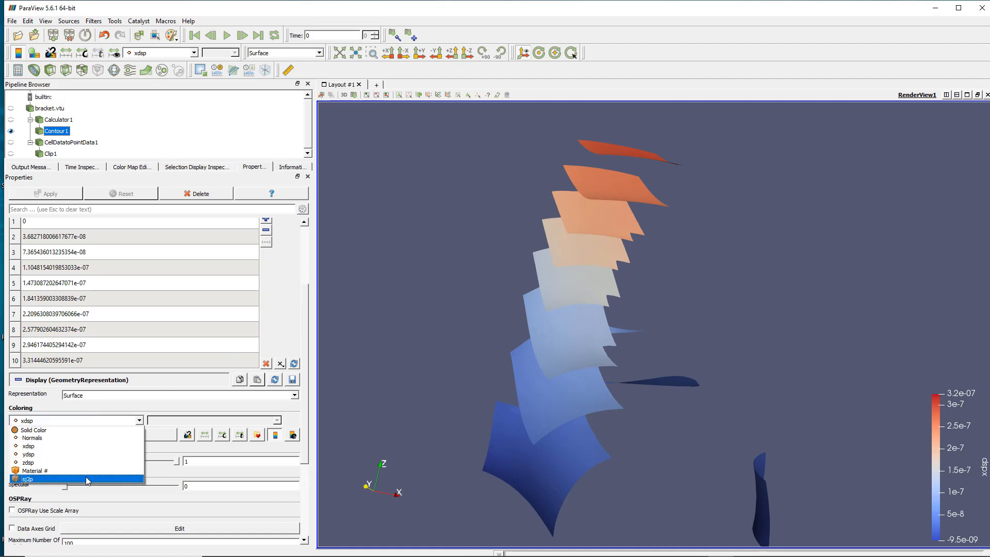
{"action": "left_click", "coordinate": [29, 480]}
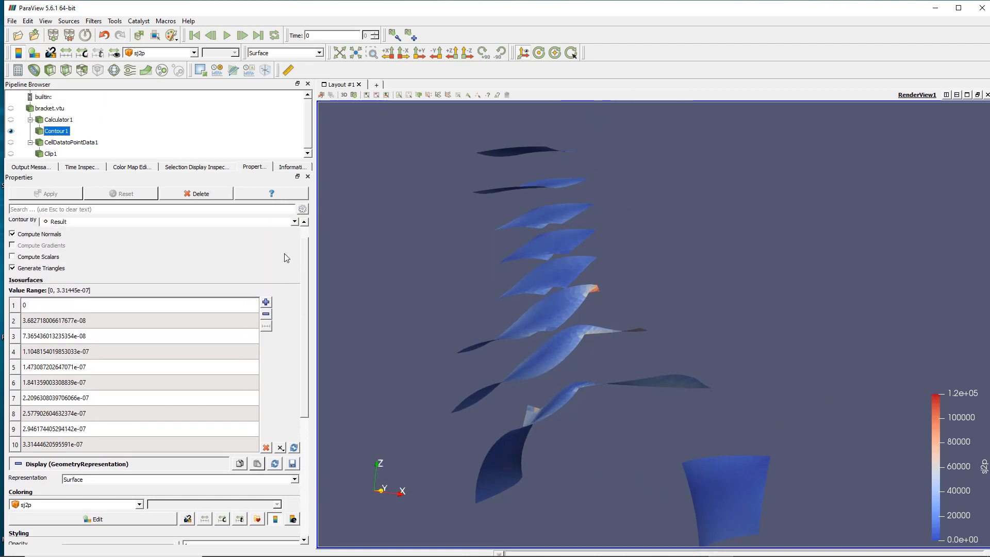
{"action": "left_click", "coordinate": [10, 131]}
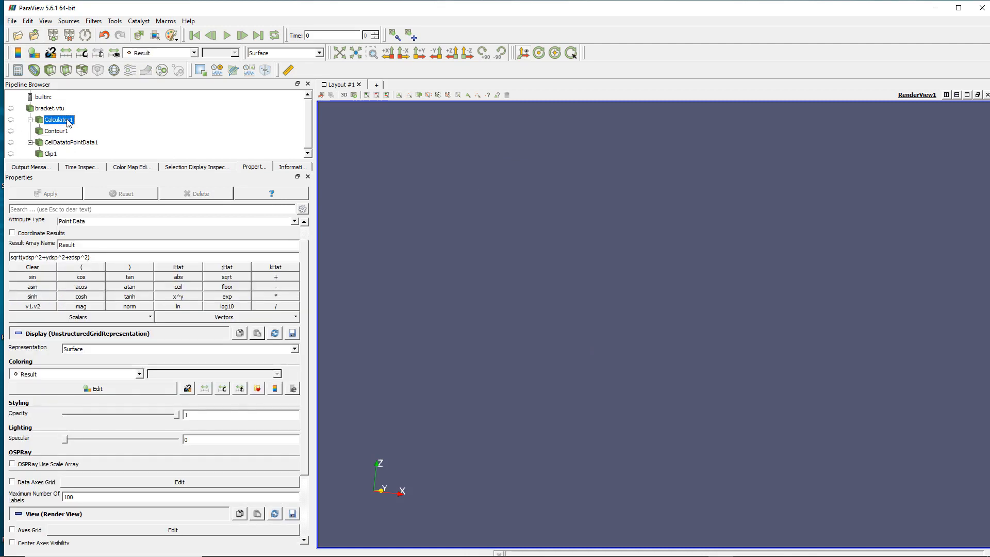
{"action": "mouse_move", "coordinate": [59, 119]}
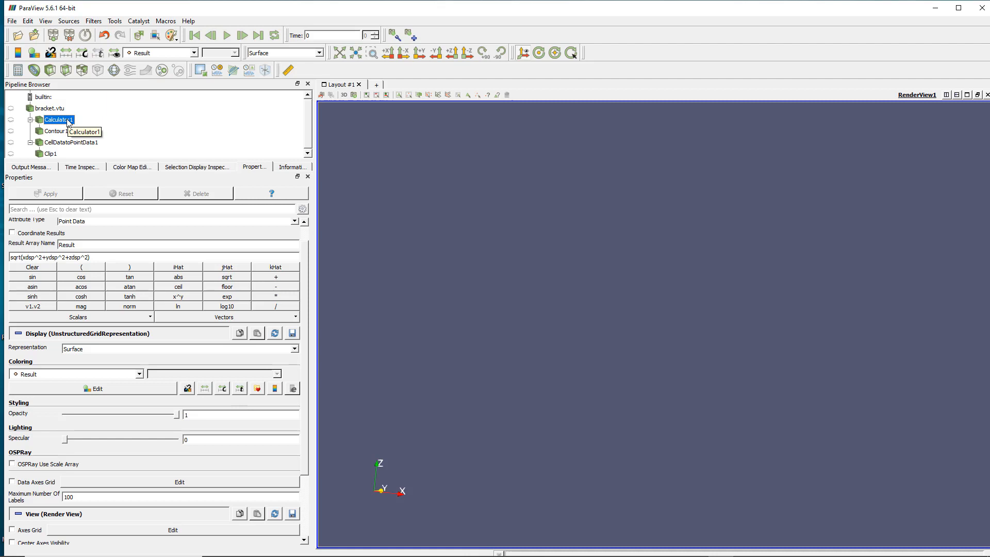
{"action": "mouse_move", "coordinate": [156, 126]}
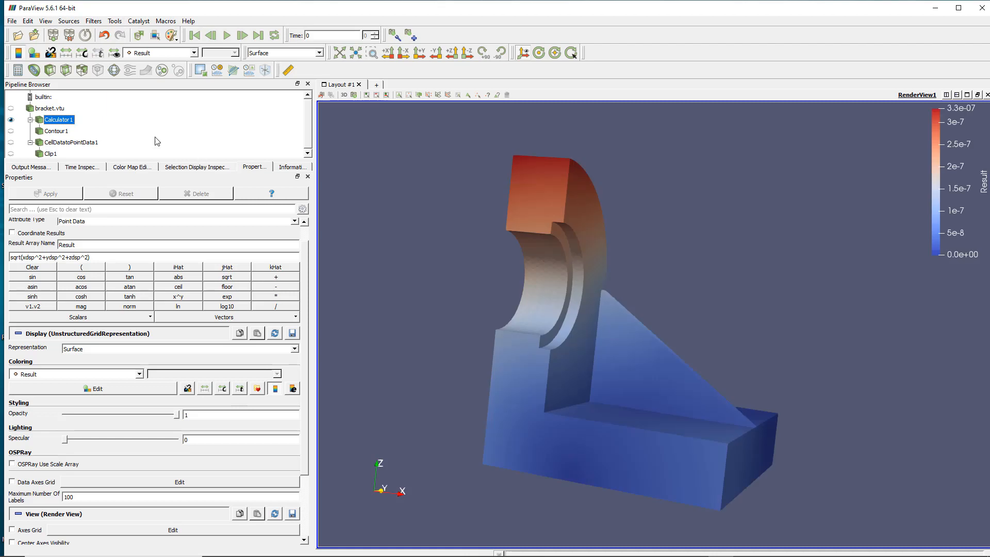
{"action": "mouse_move", "coordinate": [69, 98]}
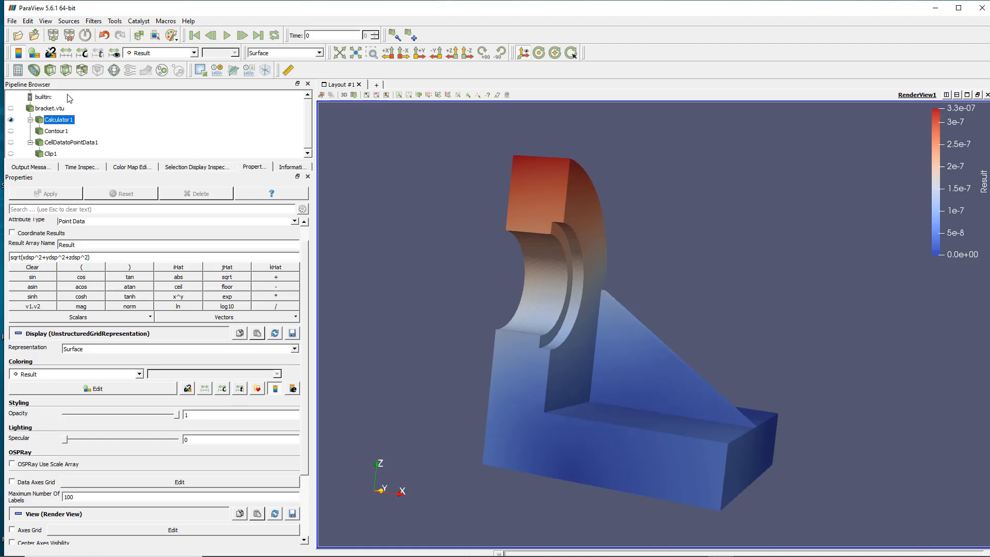
- Add a Threshold filter on Result beneath Calculator1 from the Filters menu
{"action": "left_click", "coordinate": [93, 20]}
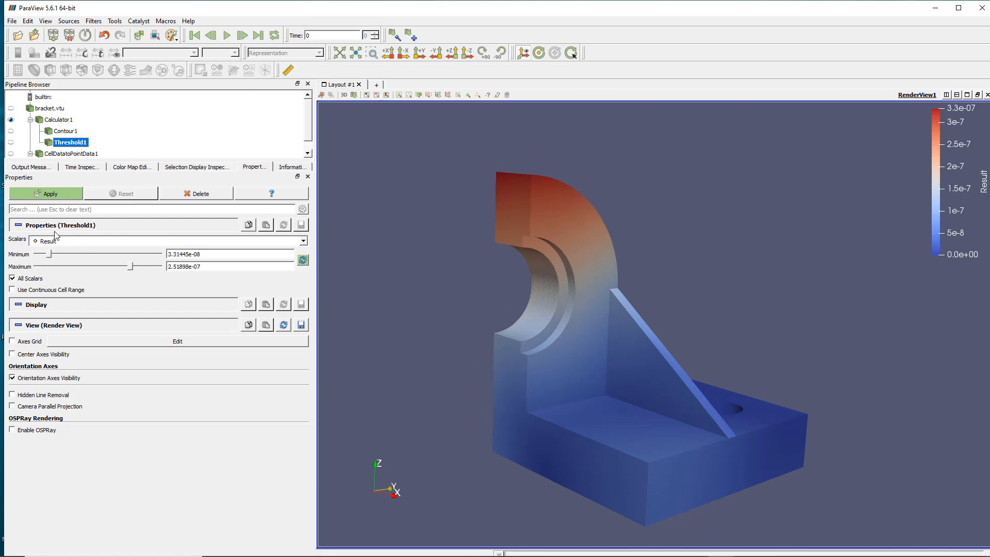
- Apply Threshold1, keeping bracket cells with Result between about 9.6e-08 and 2.5e-07
{"action": "left_click", "coordinate": [45, 193]}
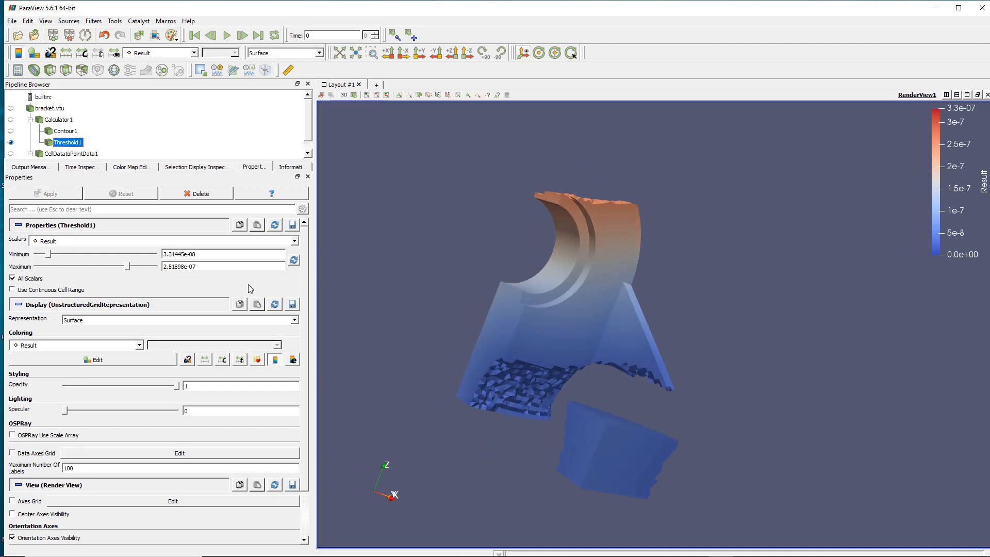
{"action": "mouse_move", "coordinate": [572, 193]}
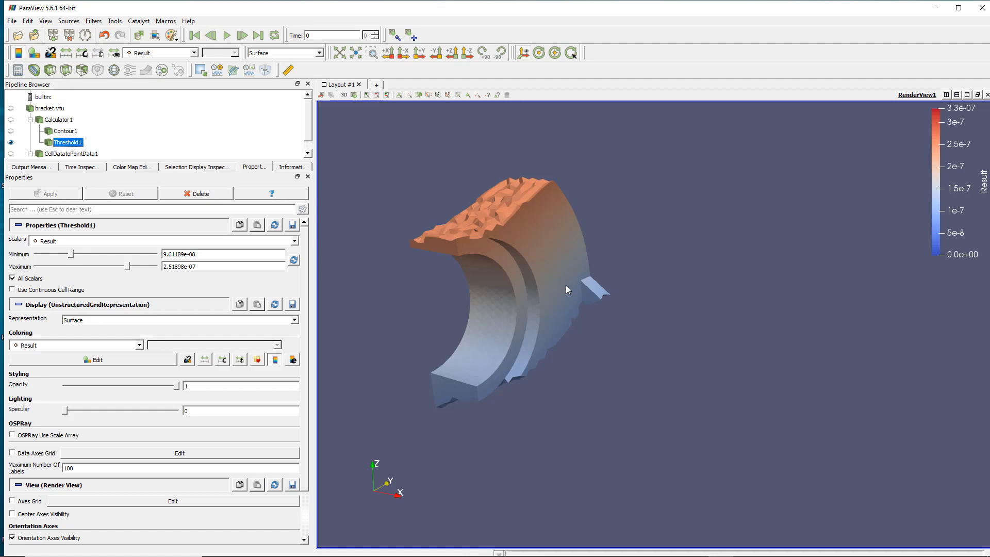
{"action": "mouse_move", "coordinate": [486, 379]}
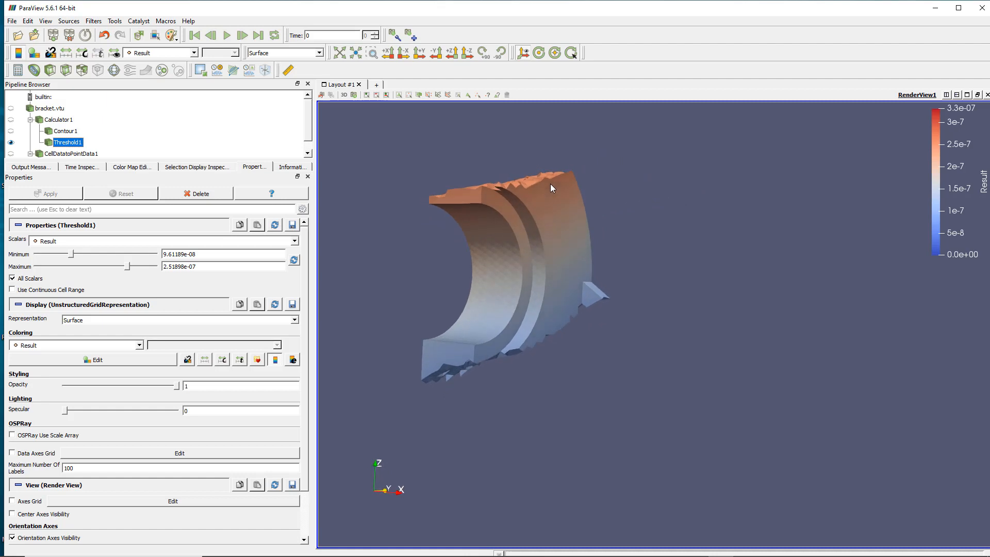
{"action": "mouse_move", "coordinate": [509, 223]}
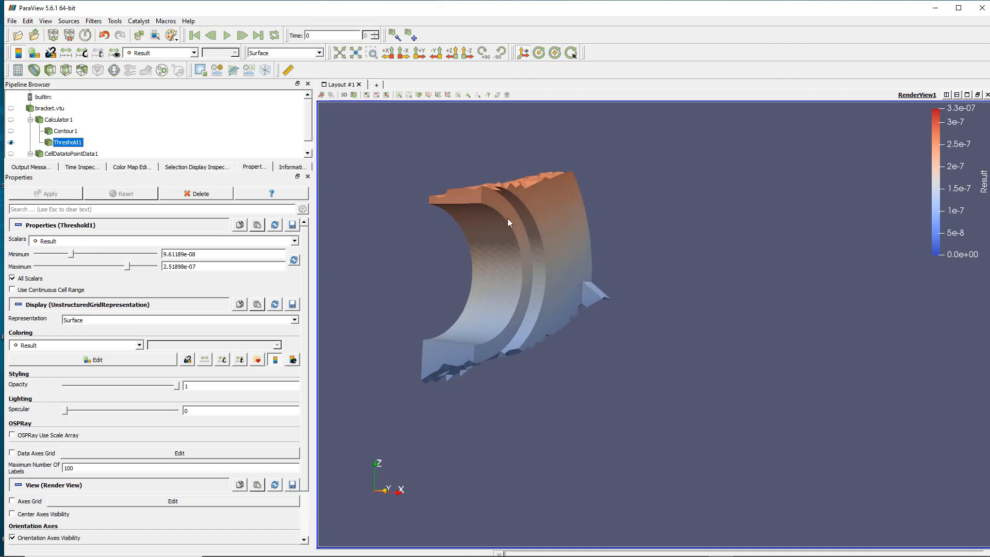
{"action": "mouse_move", "coordinate": [509, 294]}
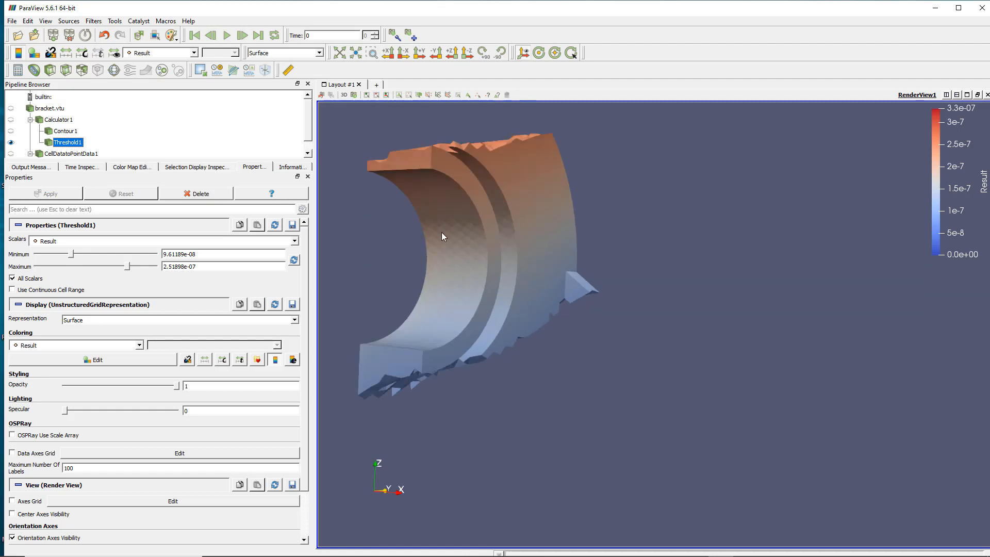
{"action": "mouse_move", "coordinate": [465, 248]}
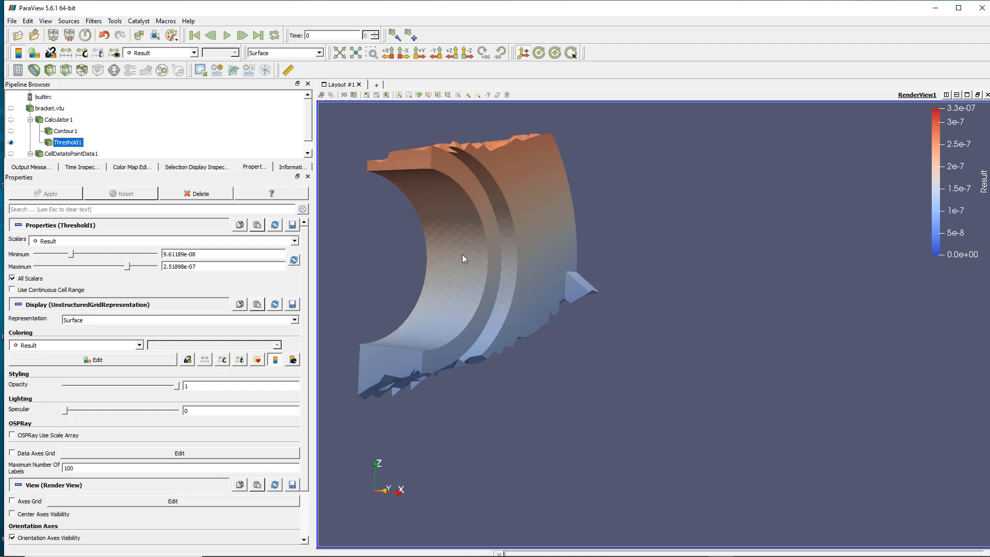
{"action": "mouse_move", "coordinate": [481, 243]}
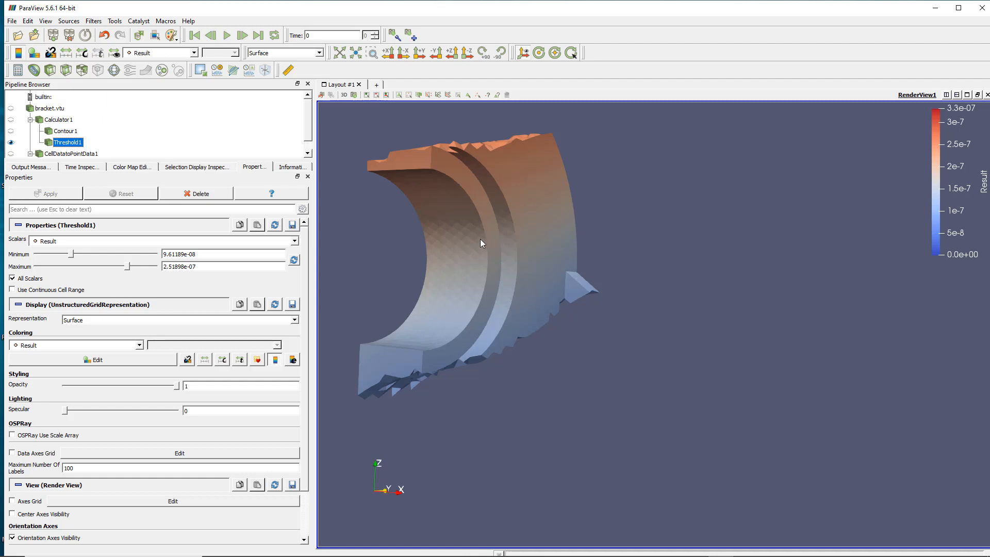